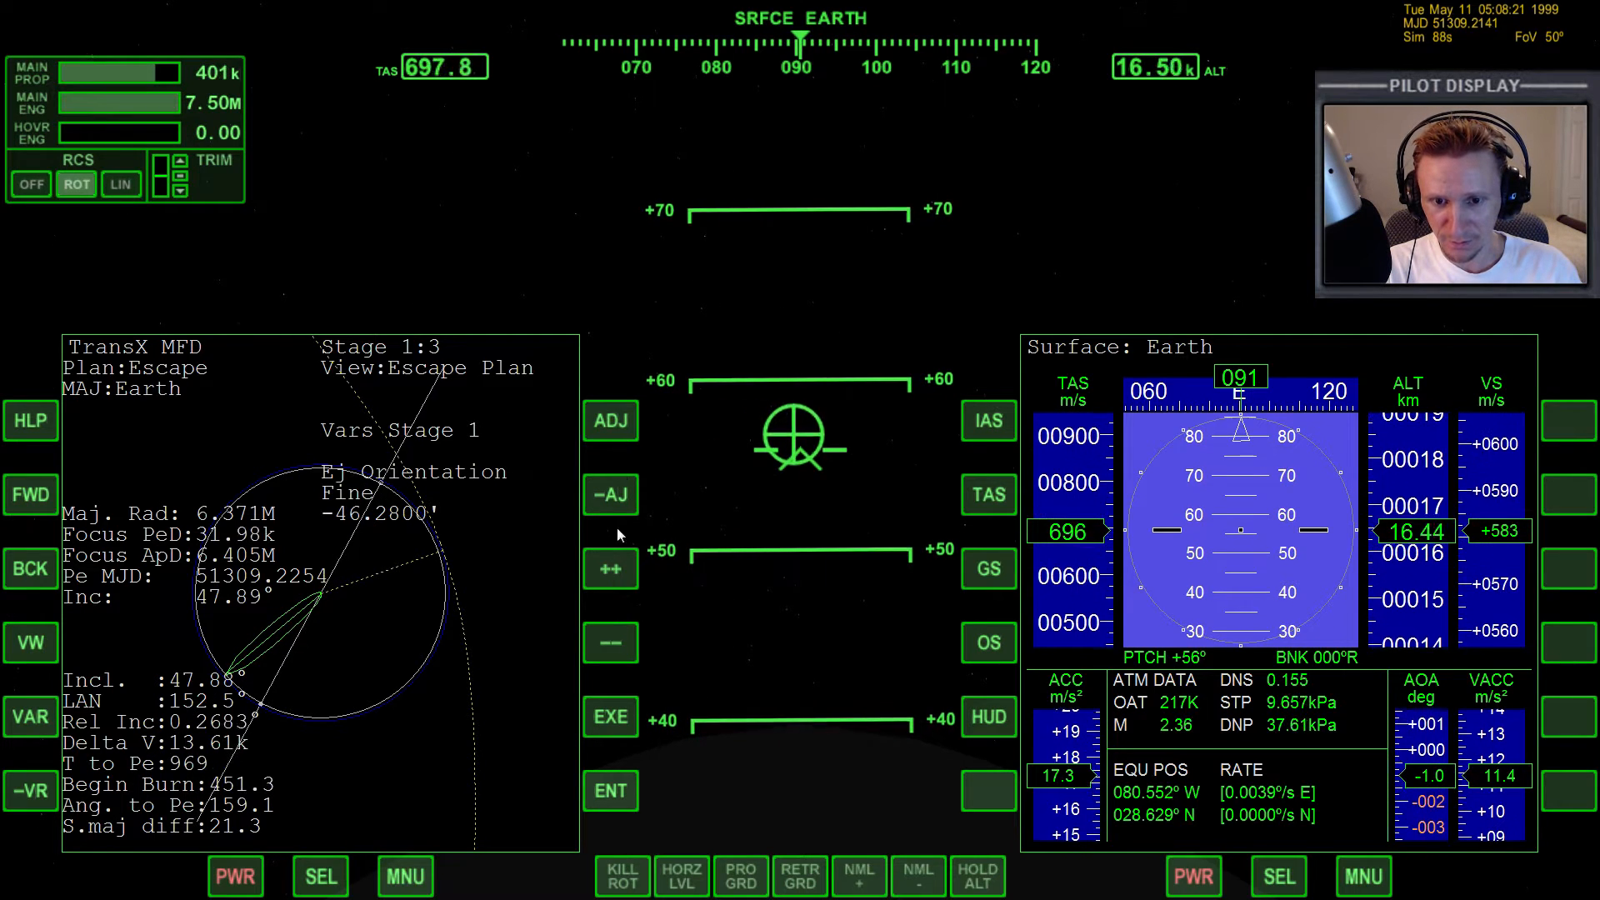
- Nudge the TransX Ej Orientation value twice with ++ during the ascent
left_click(610, 569)
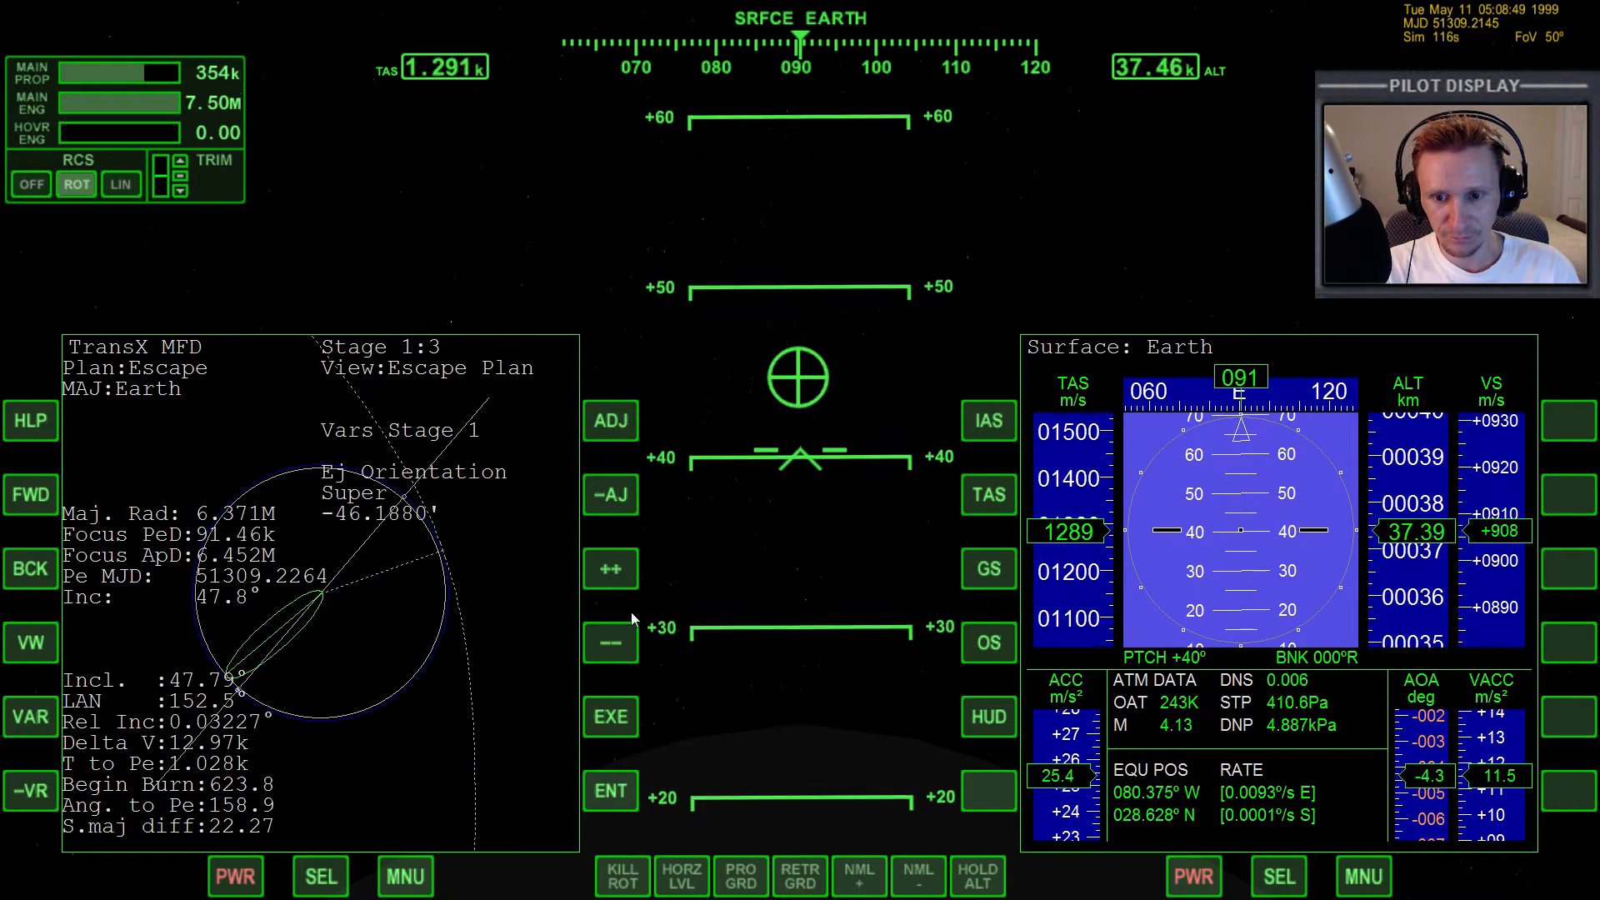
left_click(610, 569)
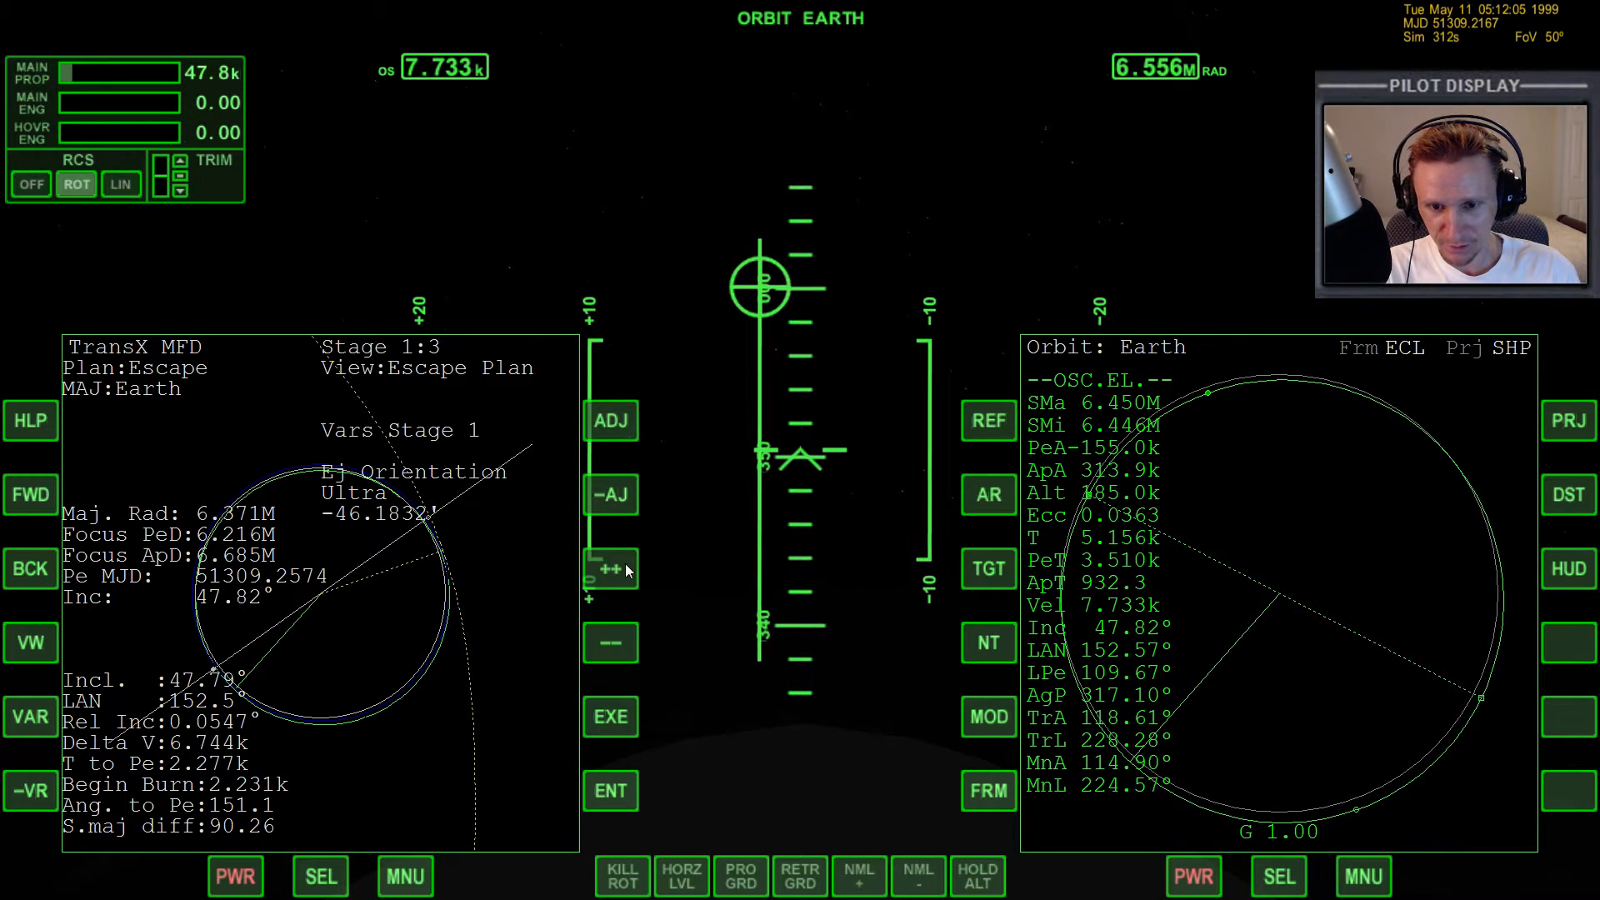
- Nudge Ej Orientation to about -46.1994° at Ultra/Super precision
left_click(609, 568)
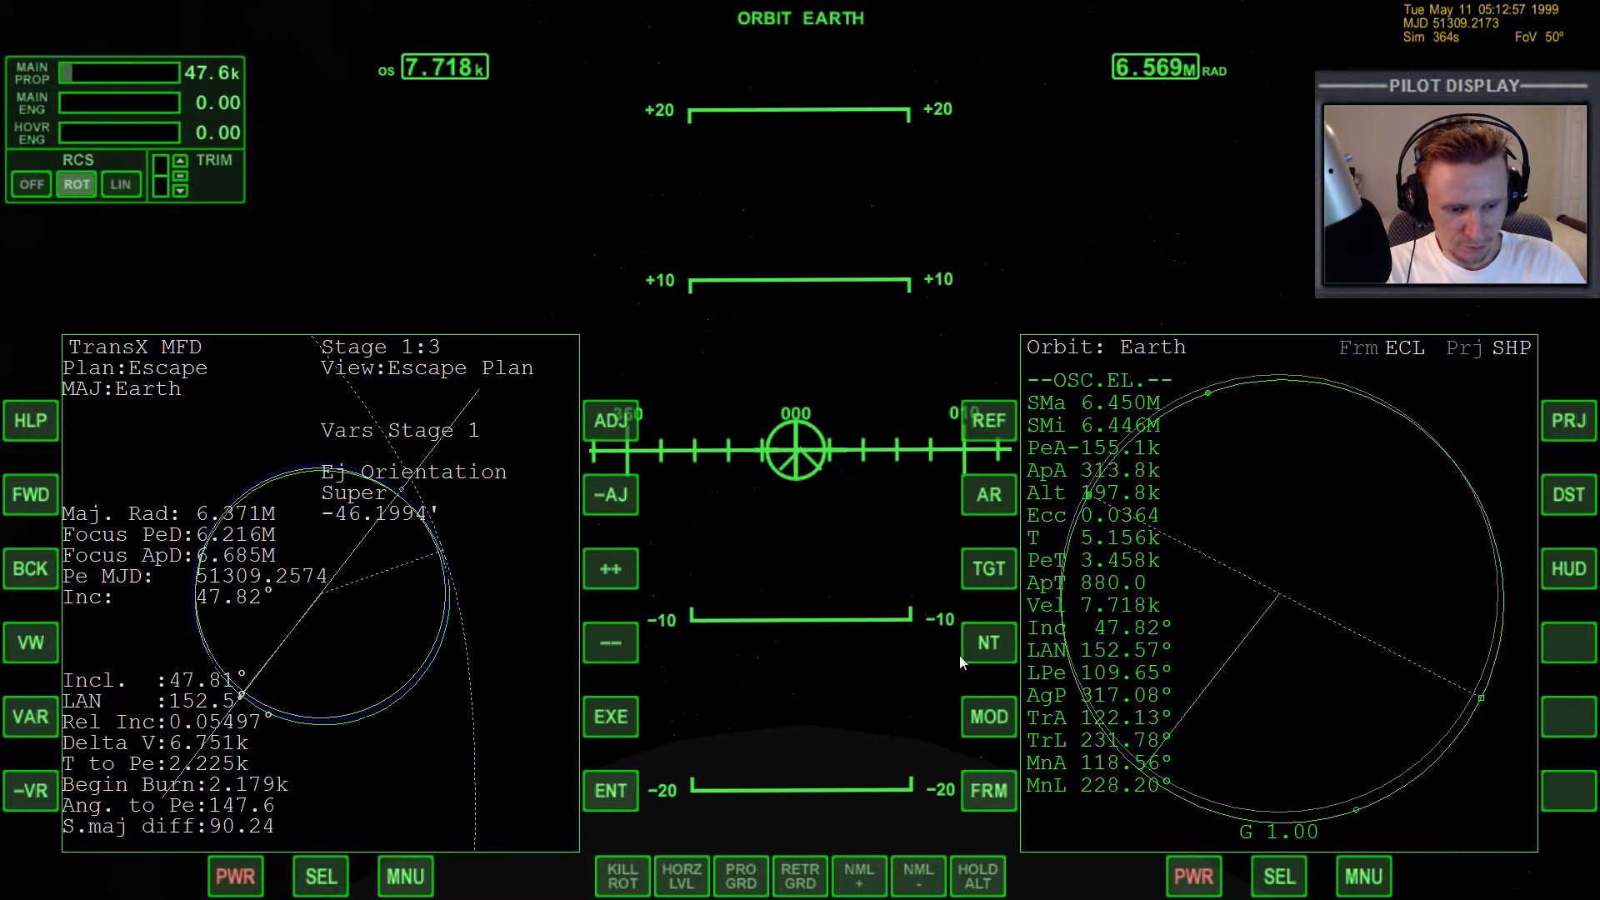
- Switch control to another vessel, then back to the XR2-01 with the escape plan
left_click(119, 185)
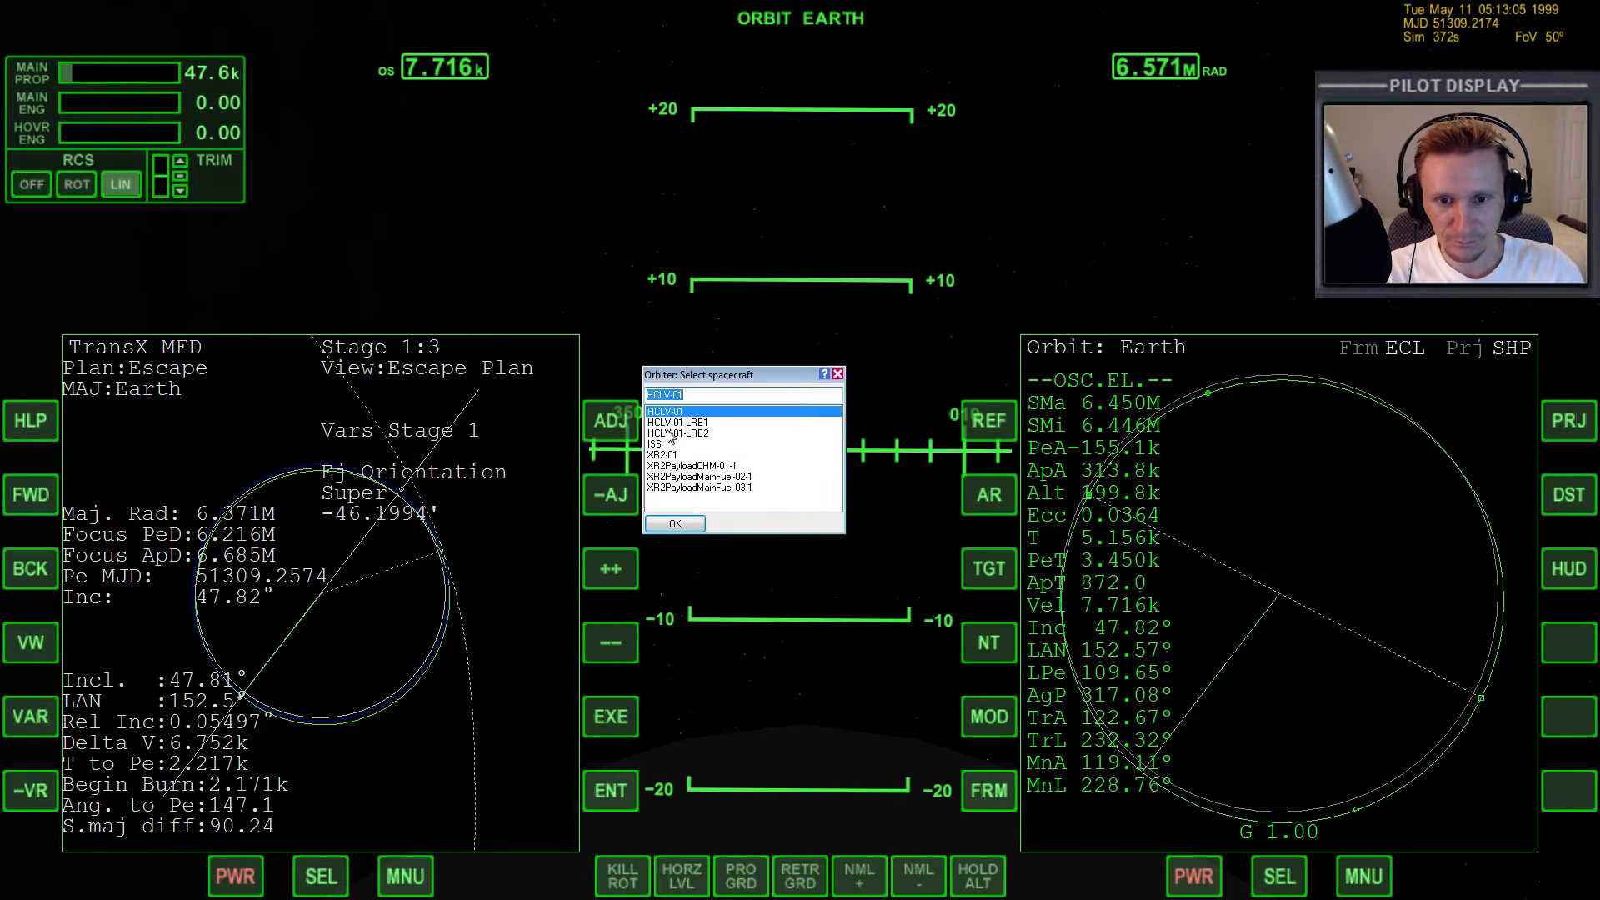
left_click(662, 455)
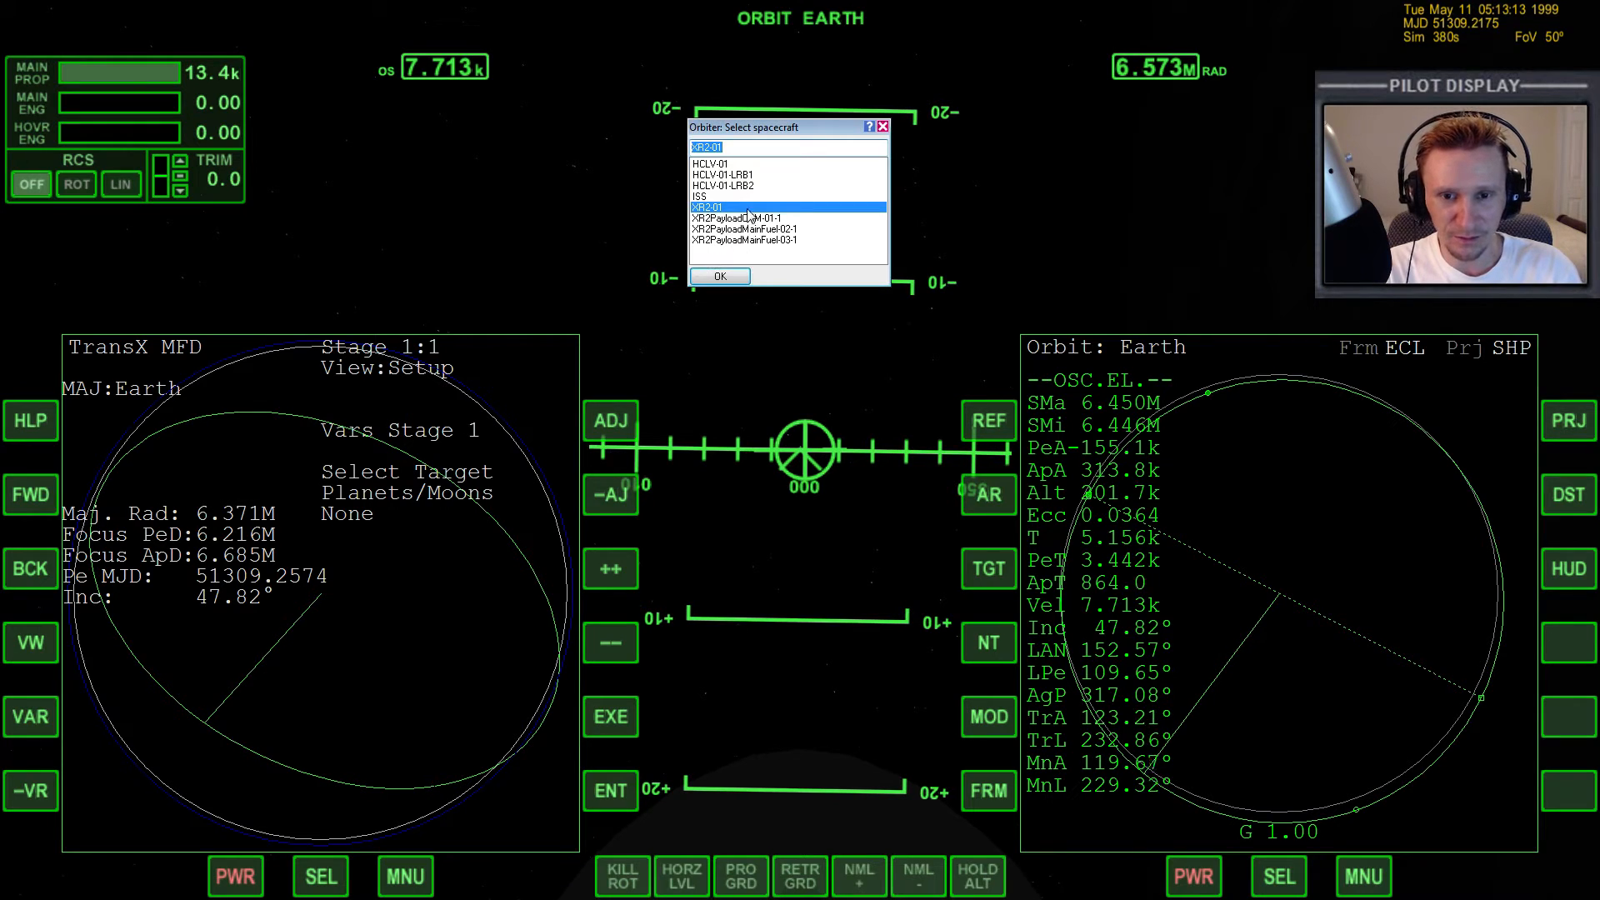
left_click(708, 164)
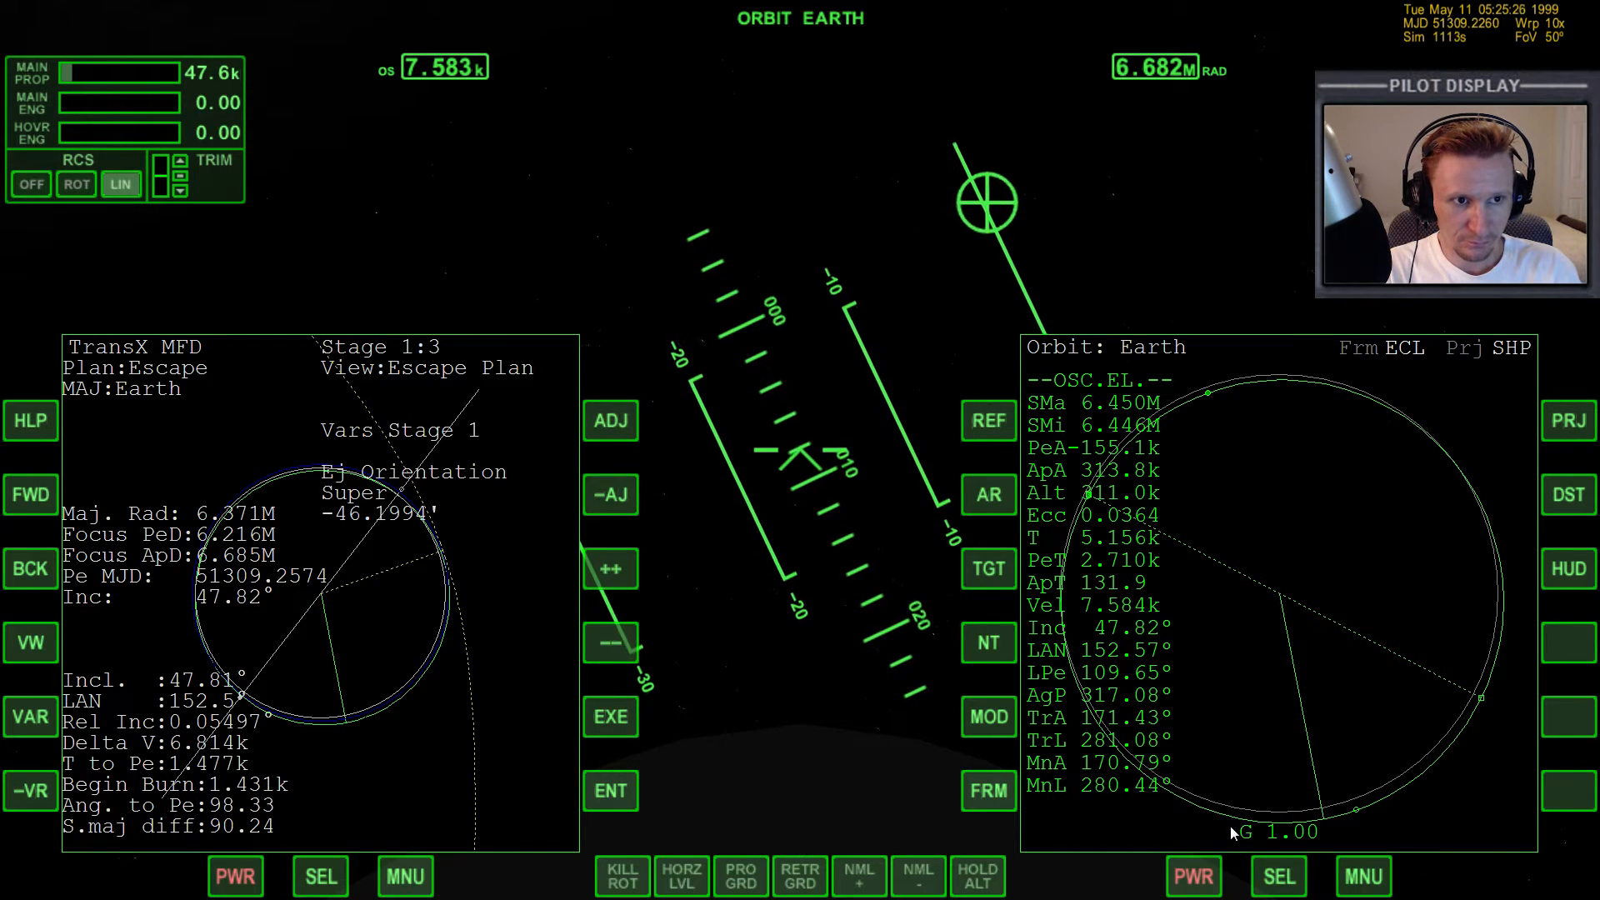
- Hold prograde and raise the TransX Pe Distance to about 6.681M with finer steps
left_click(741, 875)
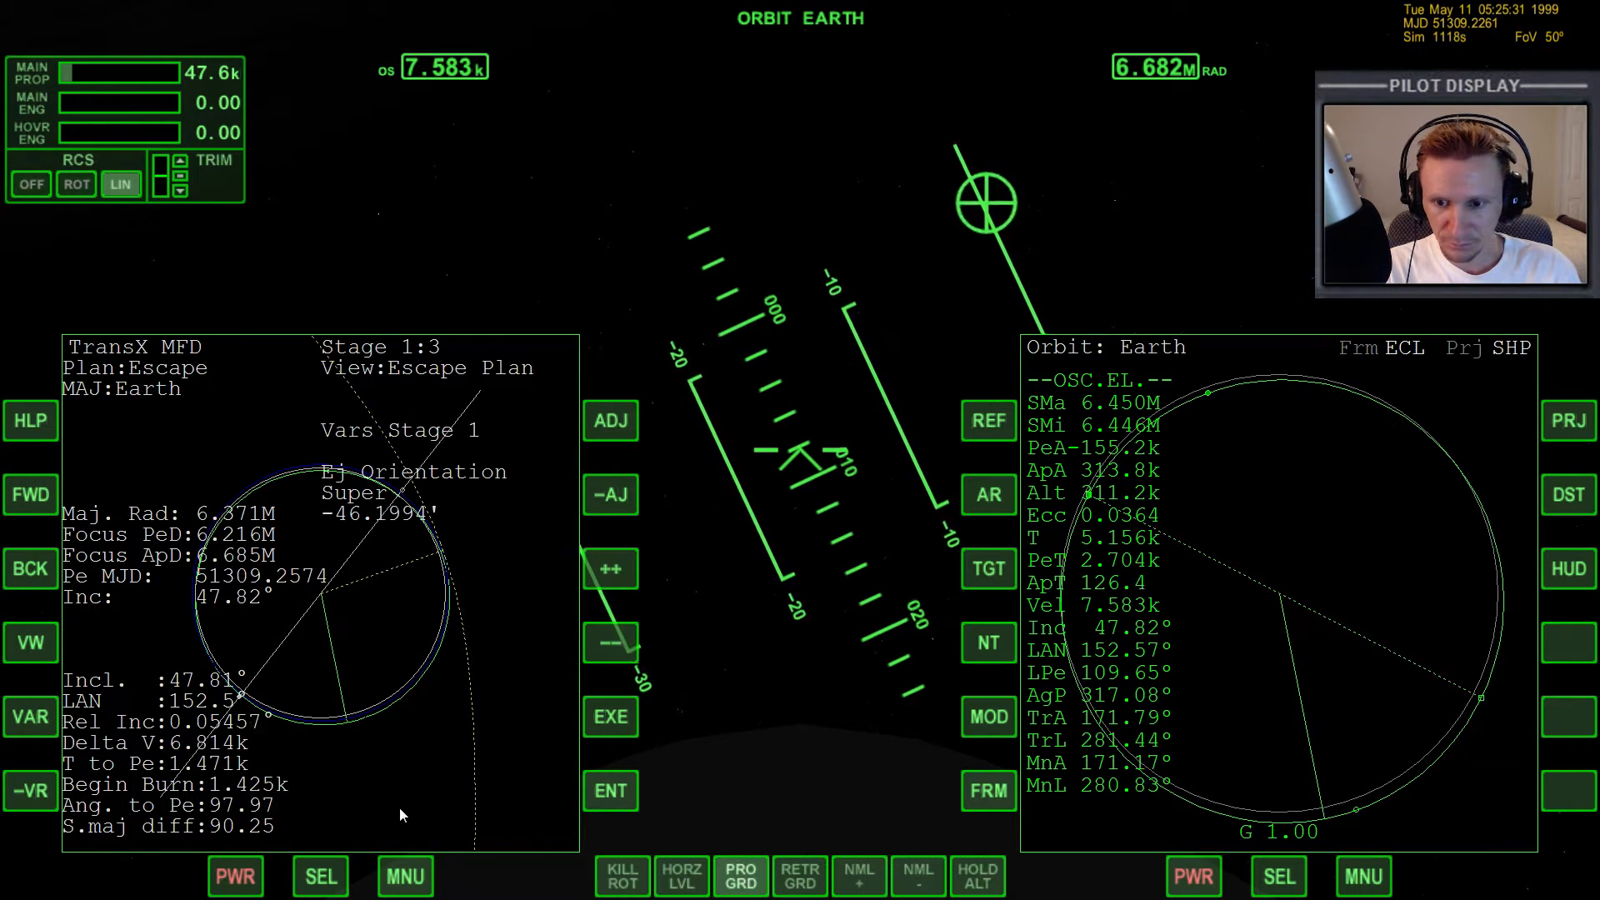
left_click(31, 717)
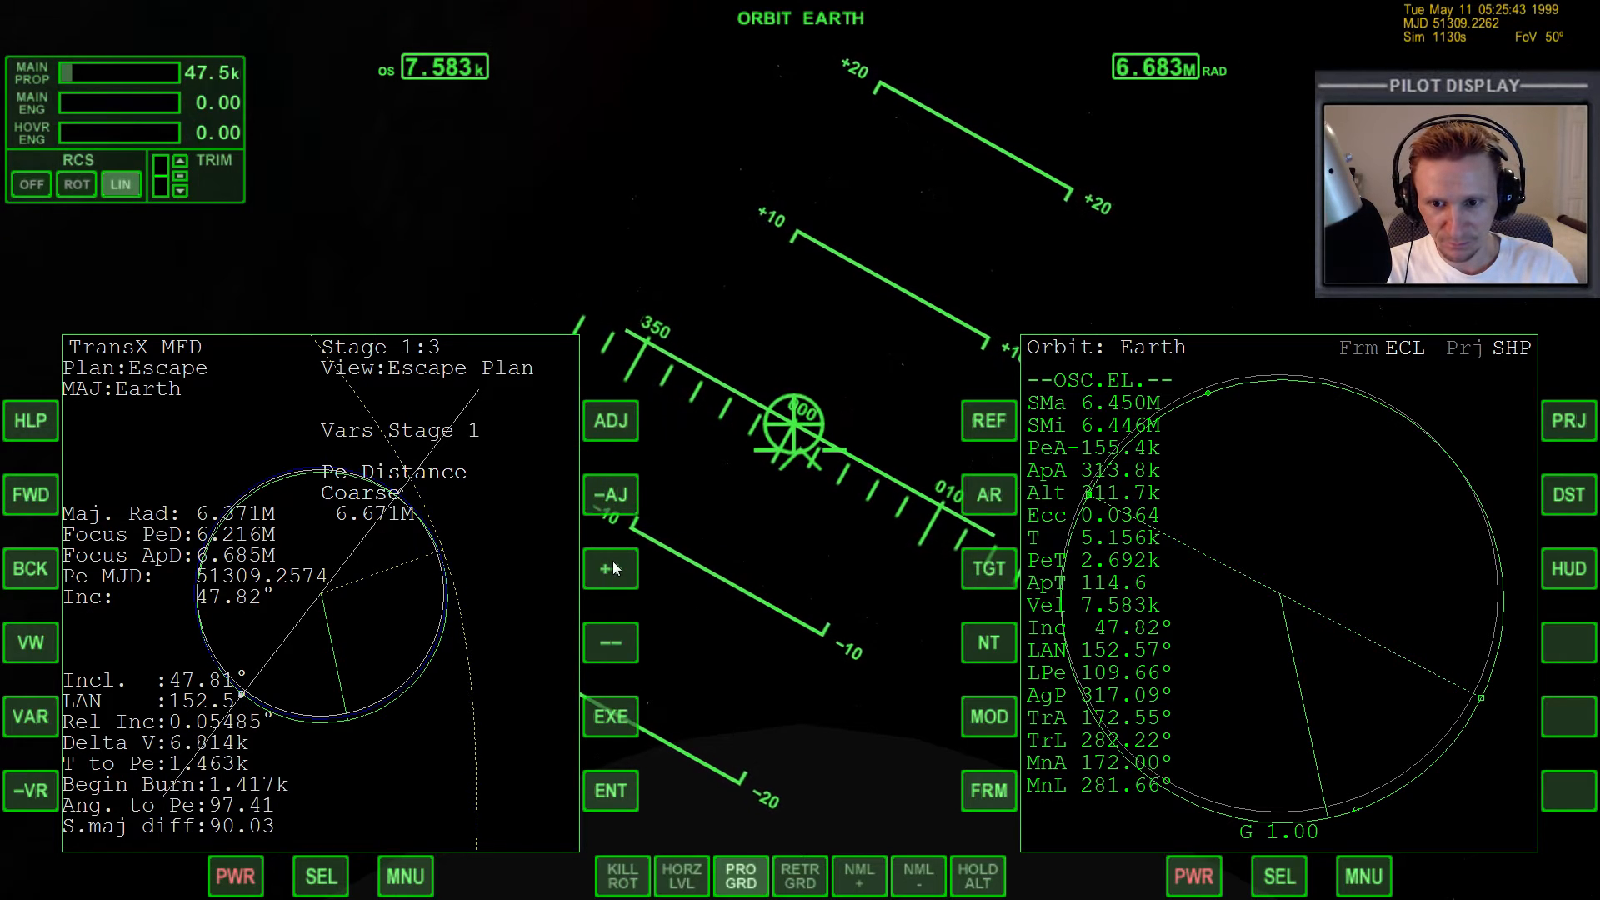
left_click(610, 568)
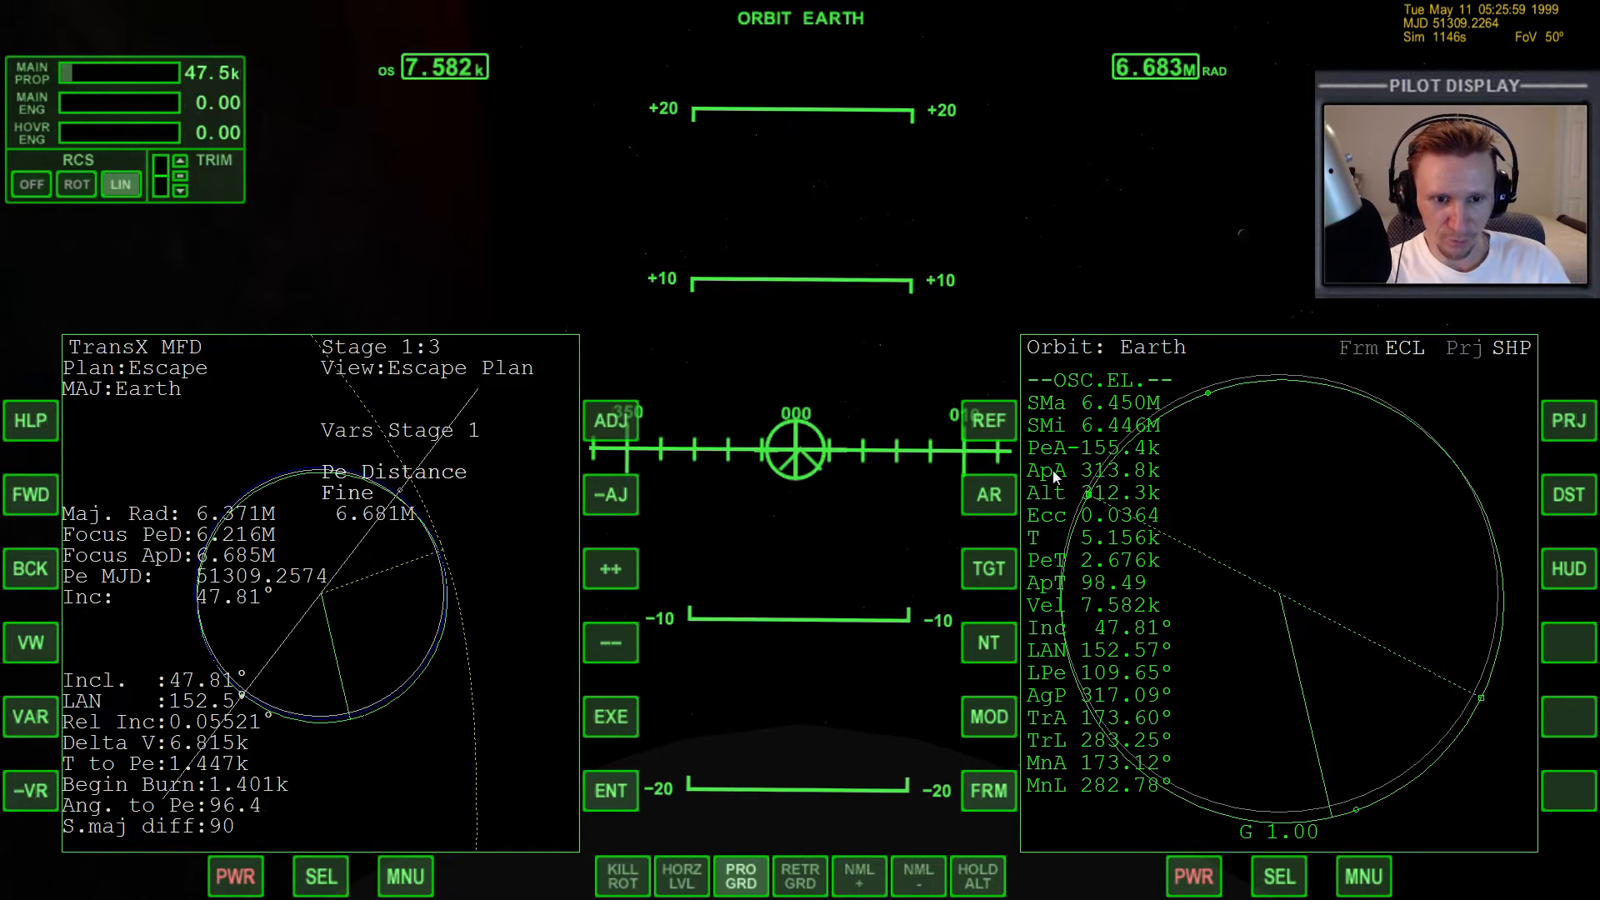
left_click(609, 494)
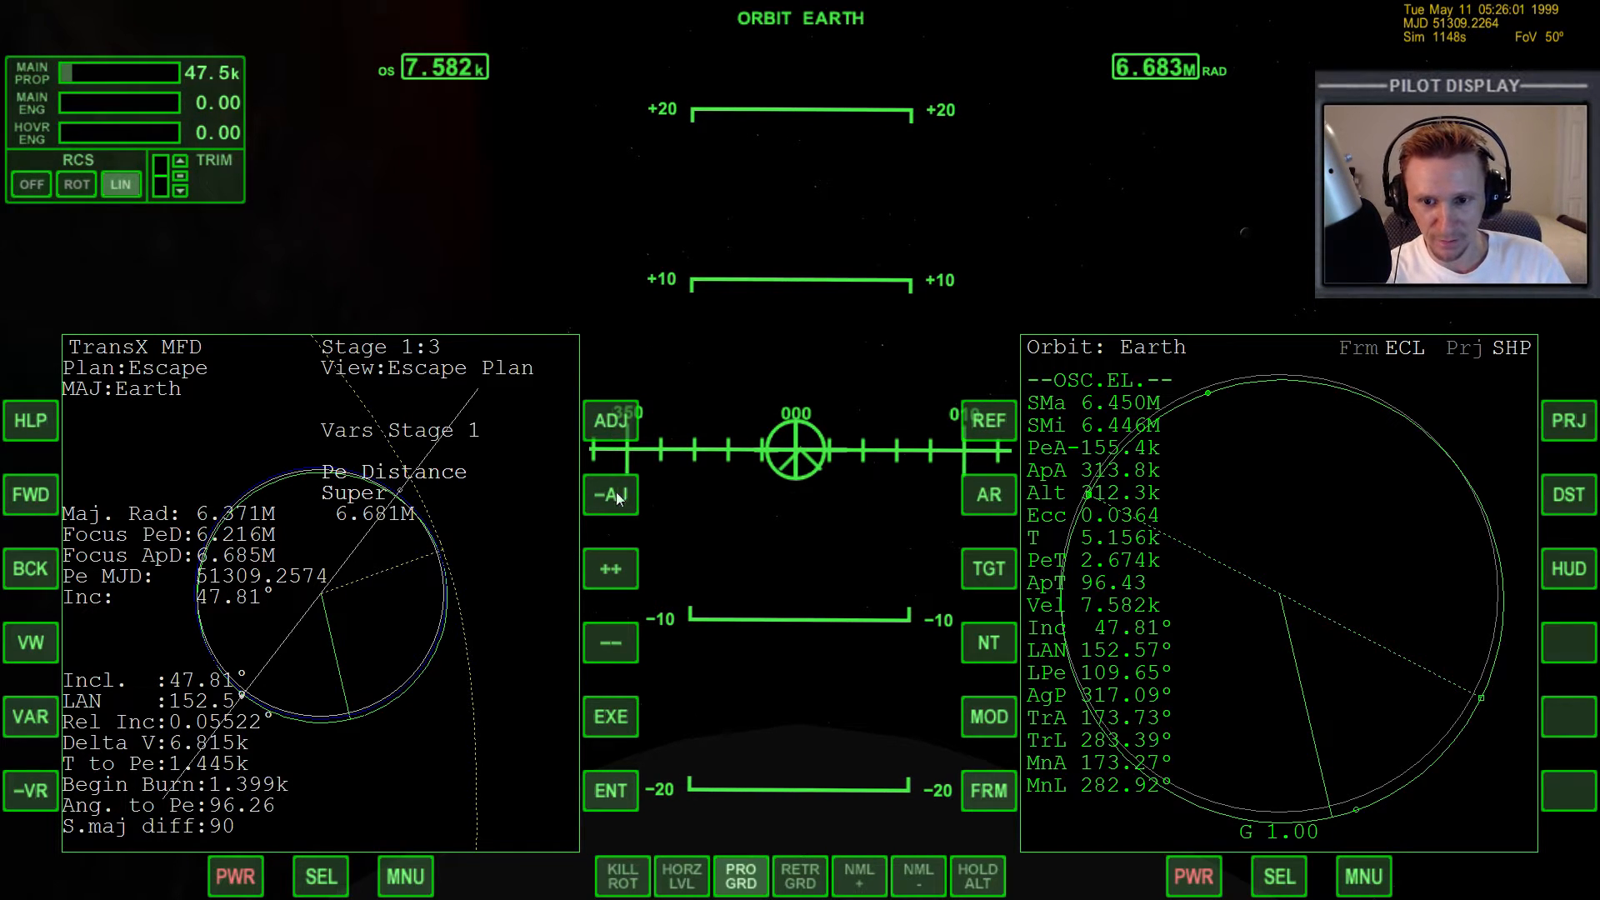
left_click(610, 568)
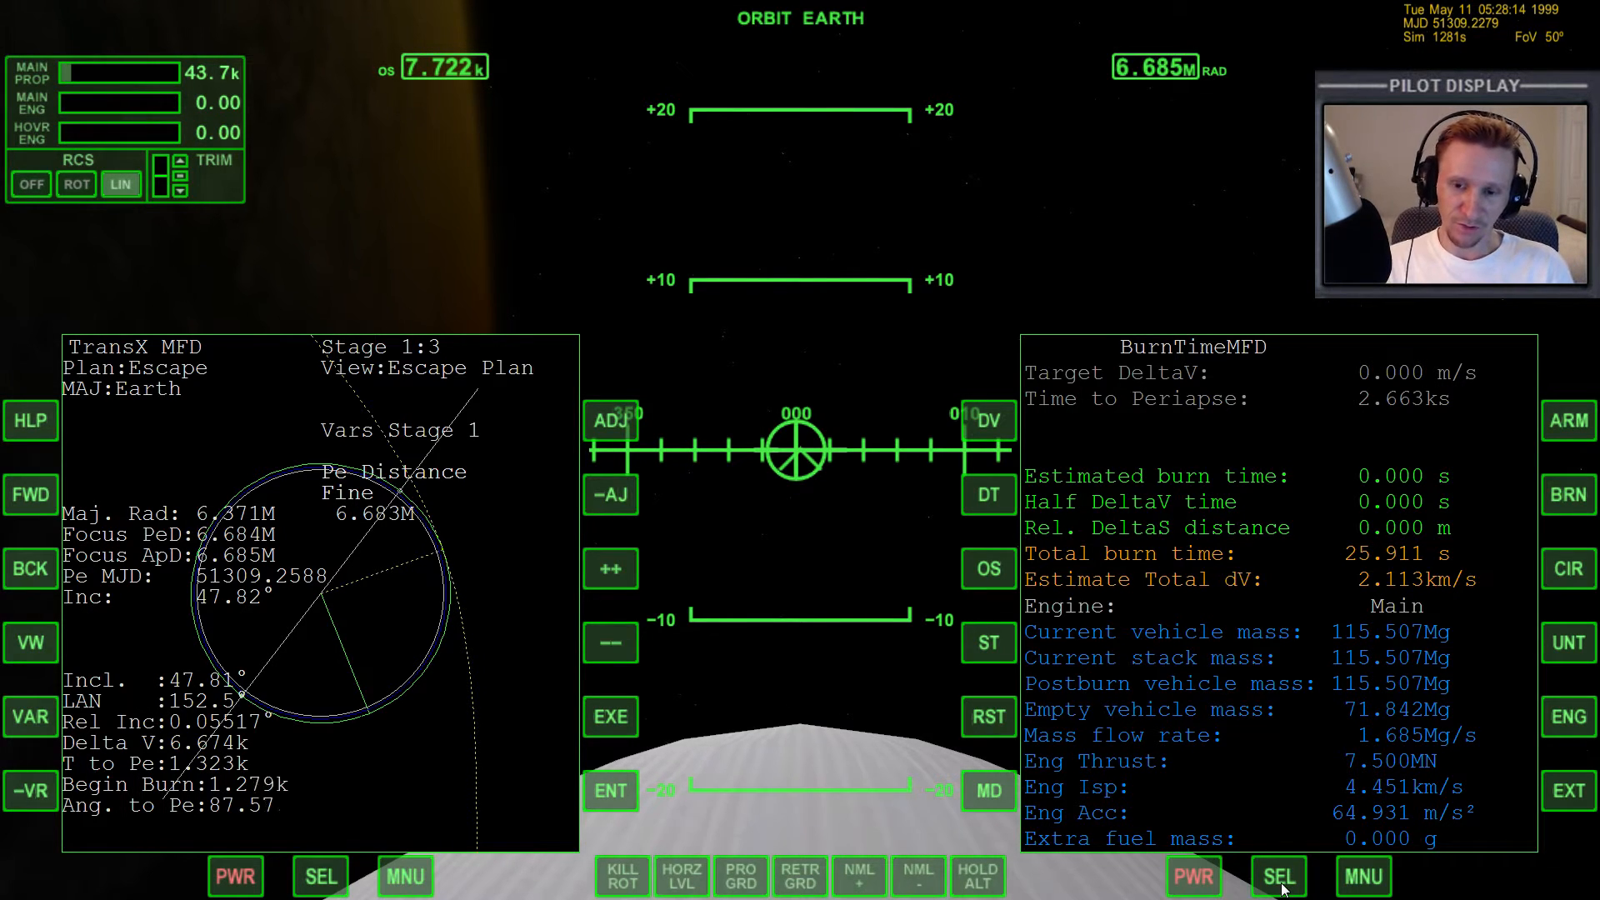
mouse_move(386, 745)
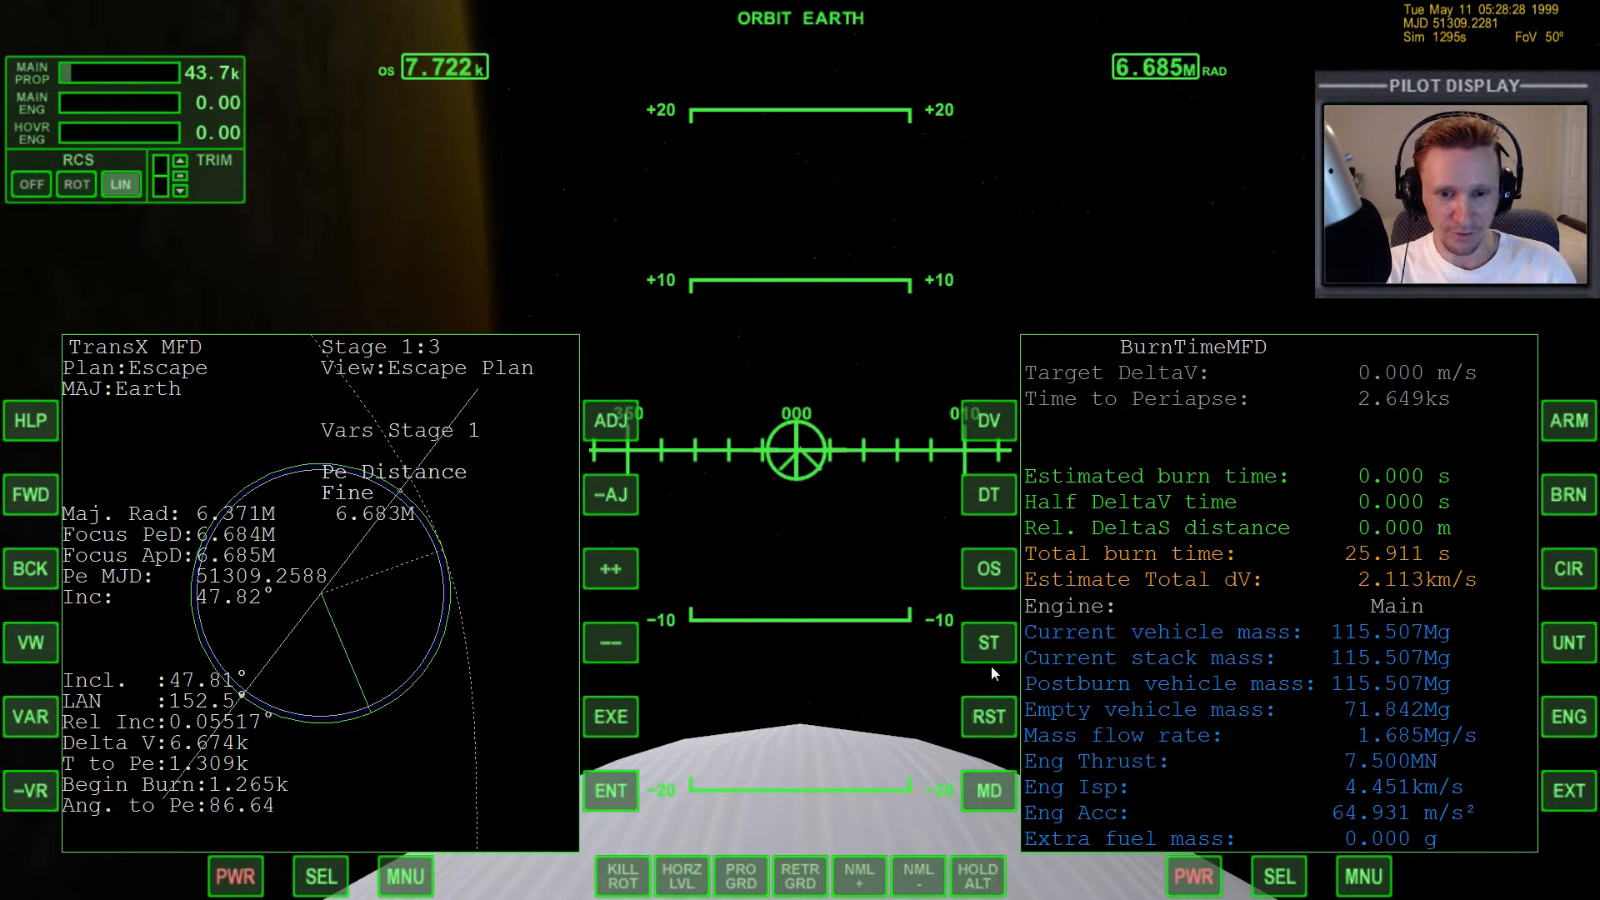
mouse_move(1202, 740)
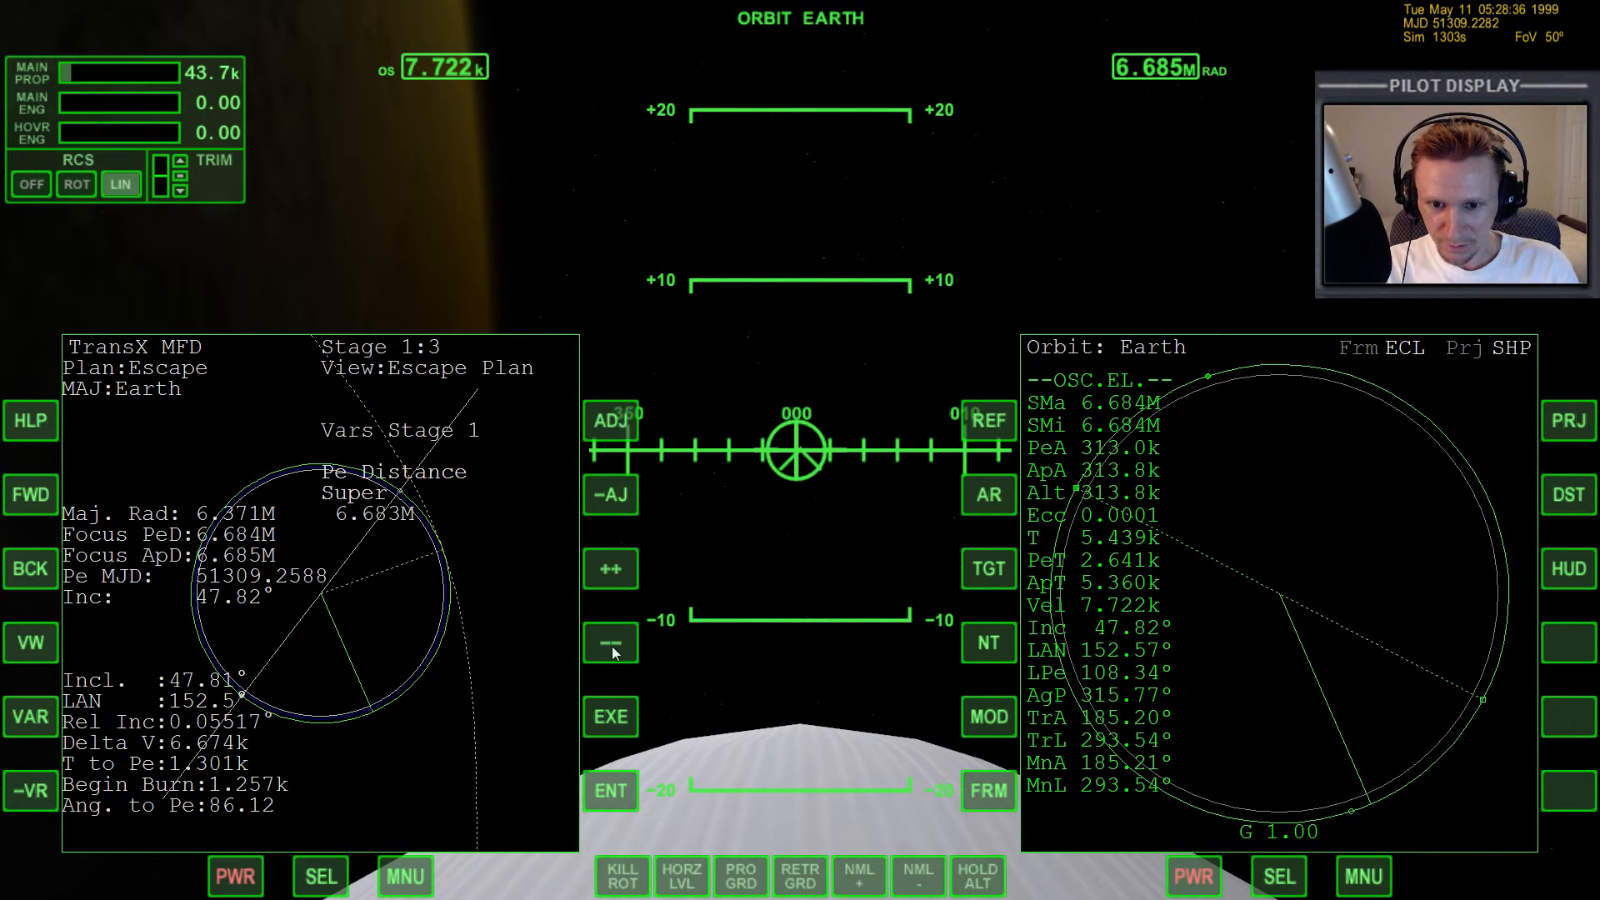
- Select Ej Orientation at Fine precision and lower it to about -46.34°
left_click(610, 495)
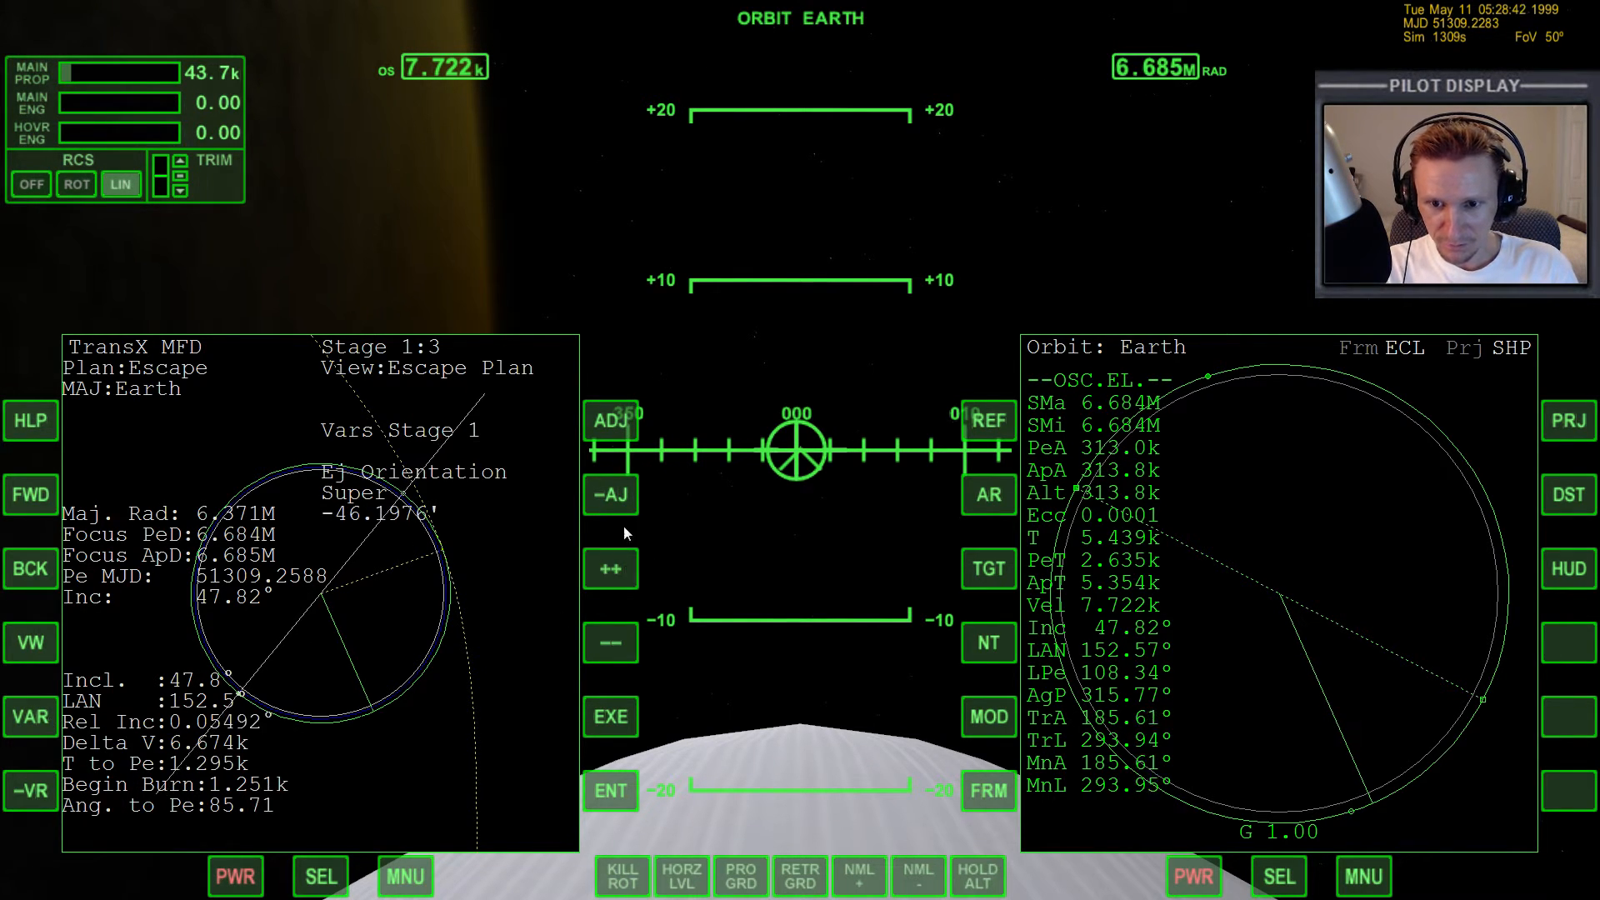
left_click(610, 642)
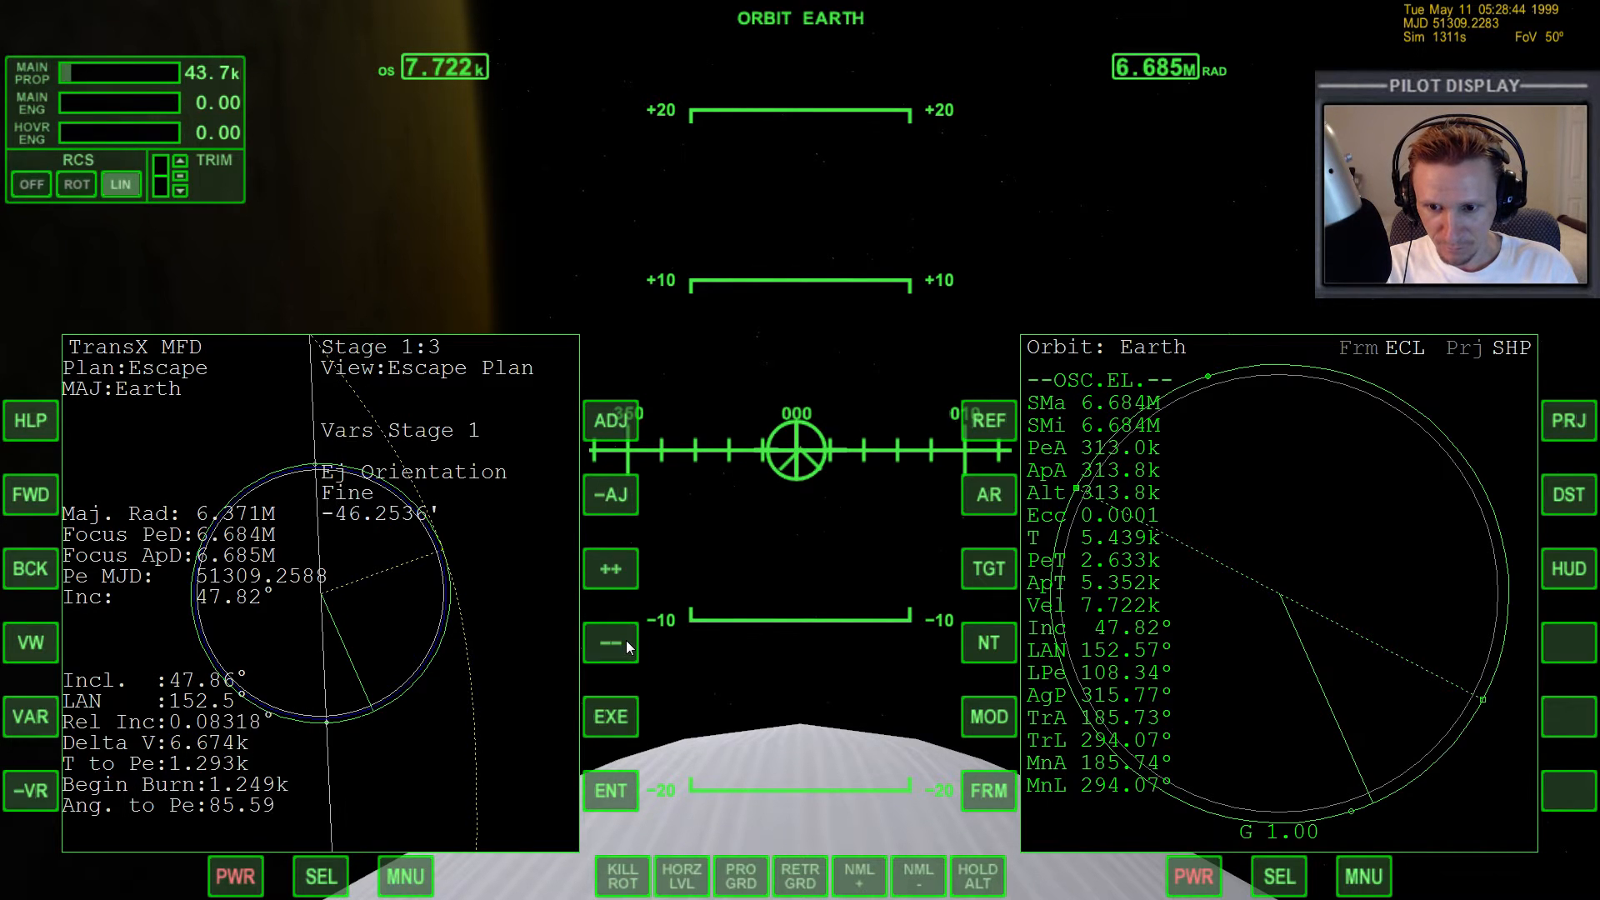
left_click(610, 643)
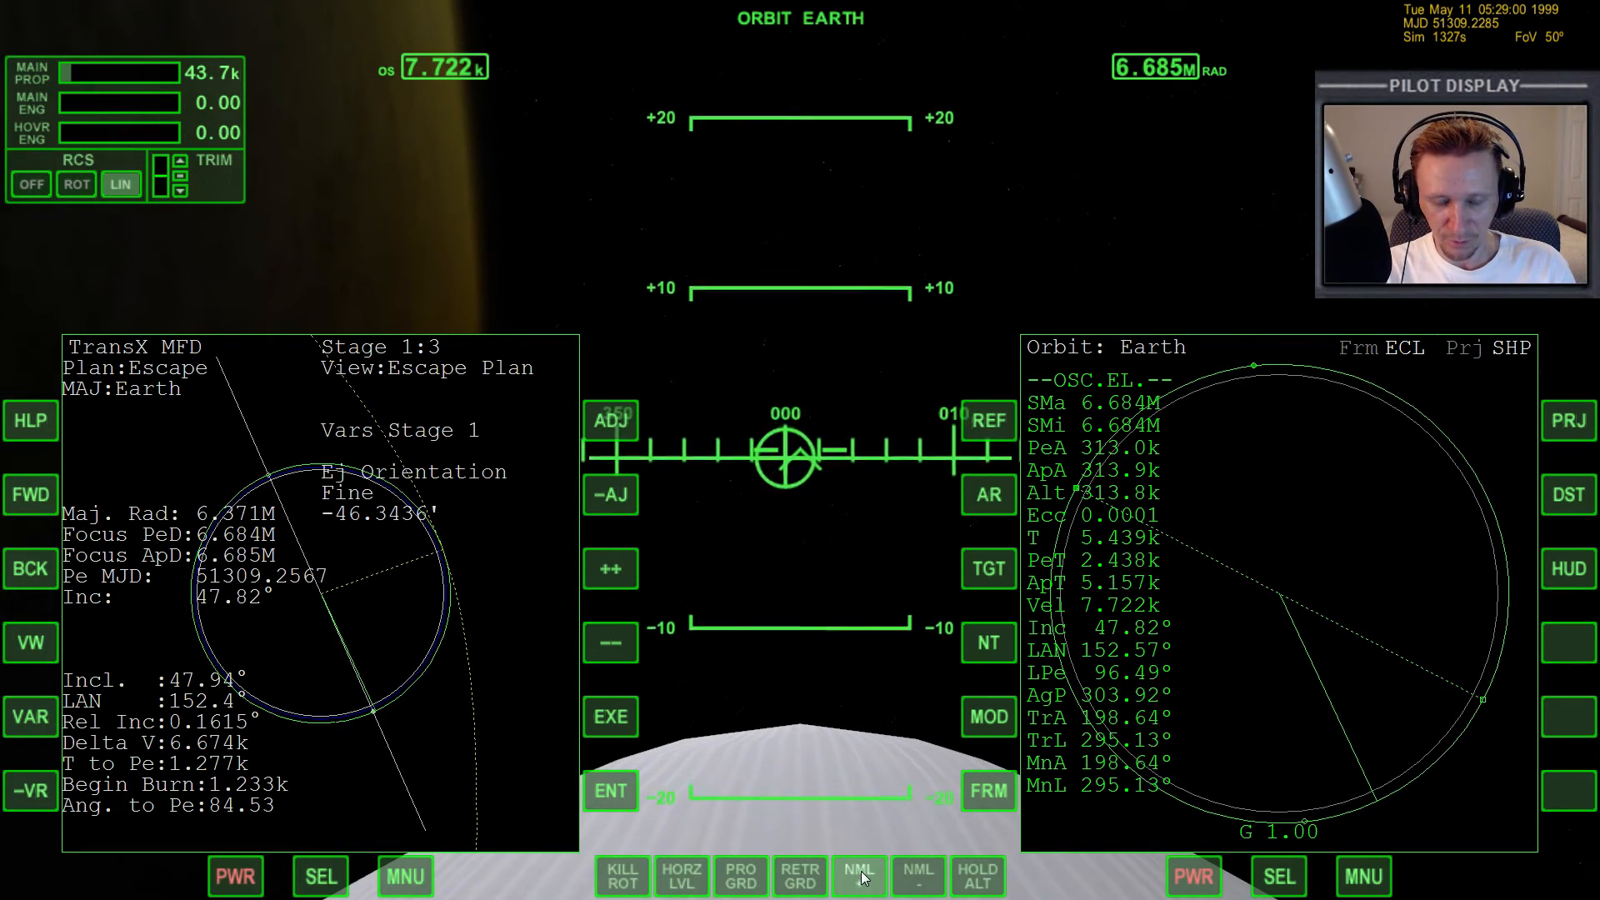
- Burn along NML+ then hold NML-, lowering Ej Orientation to -46.468° at Super
left_click(859, 874)
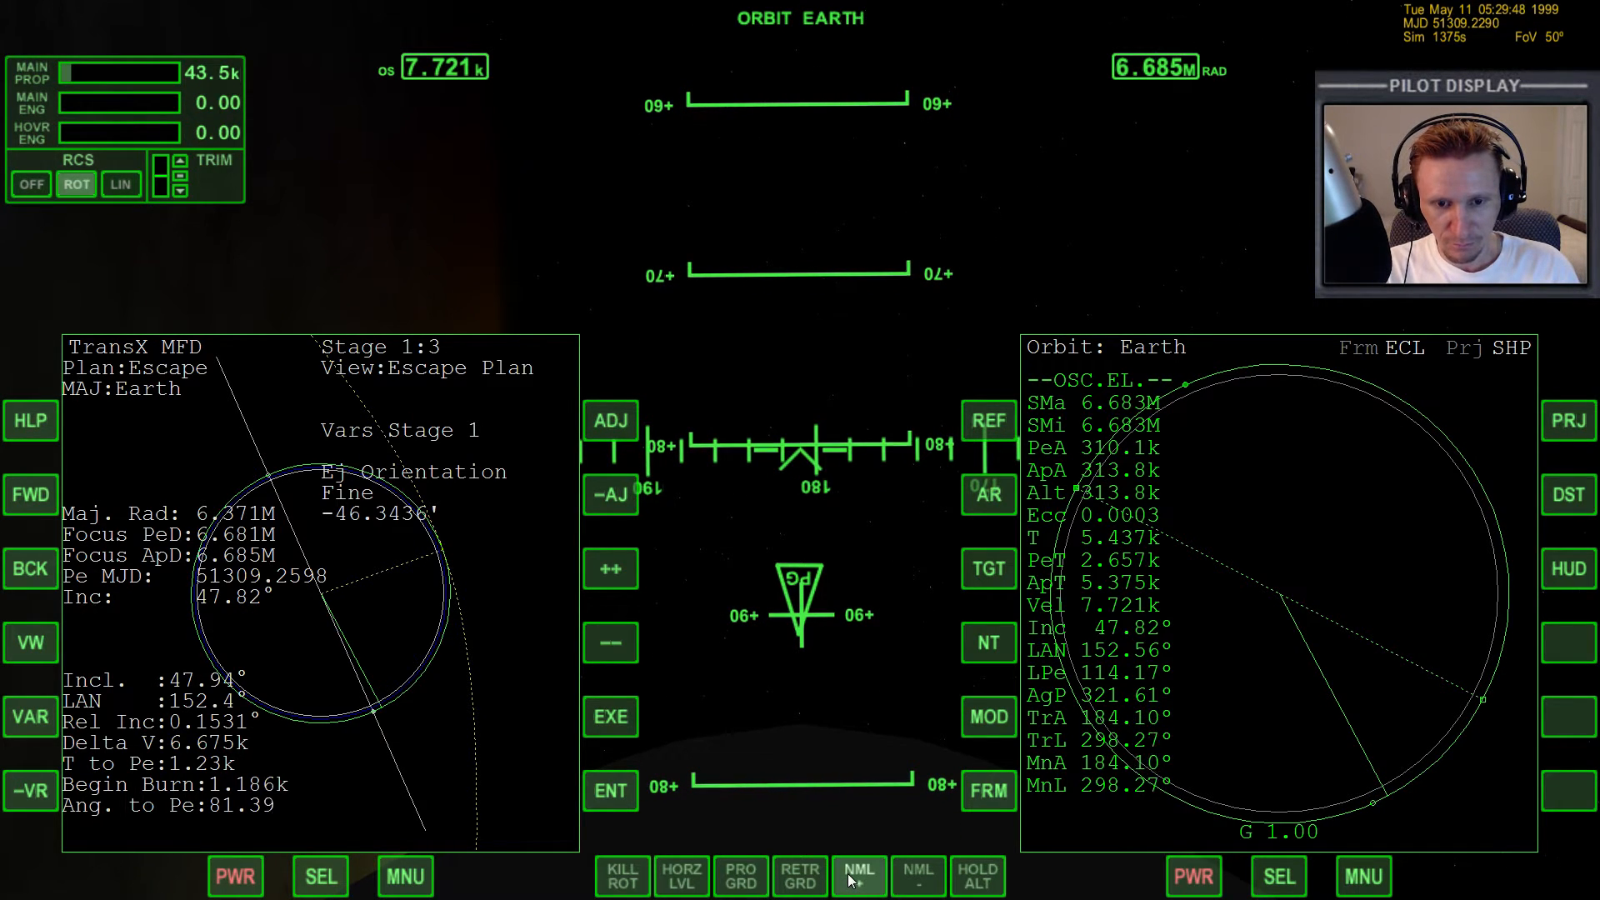
left_click(859, 874)
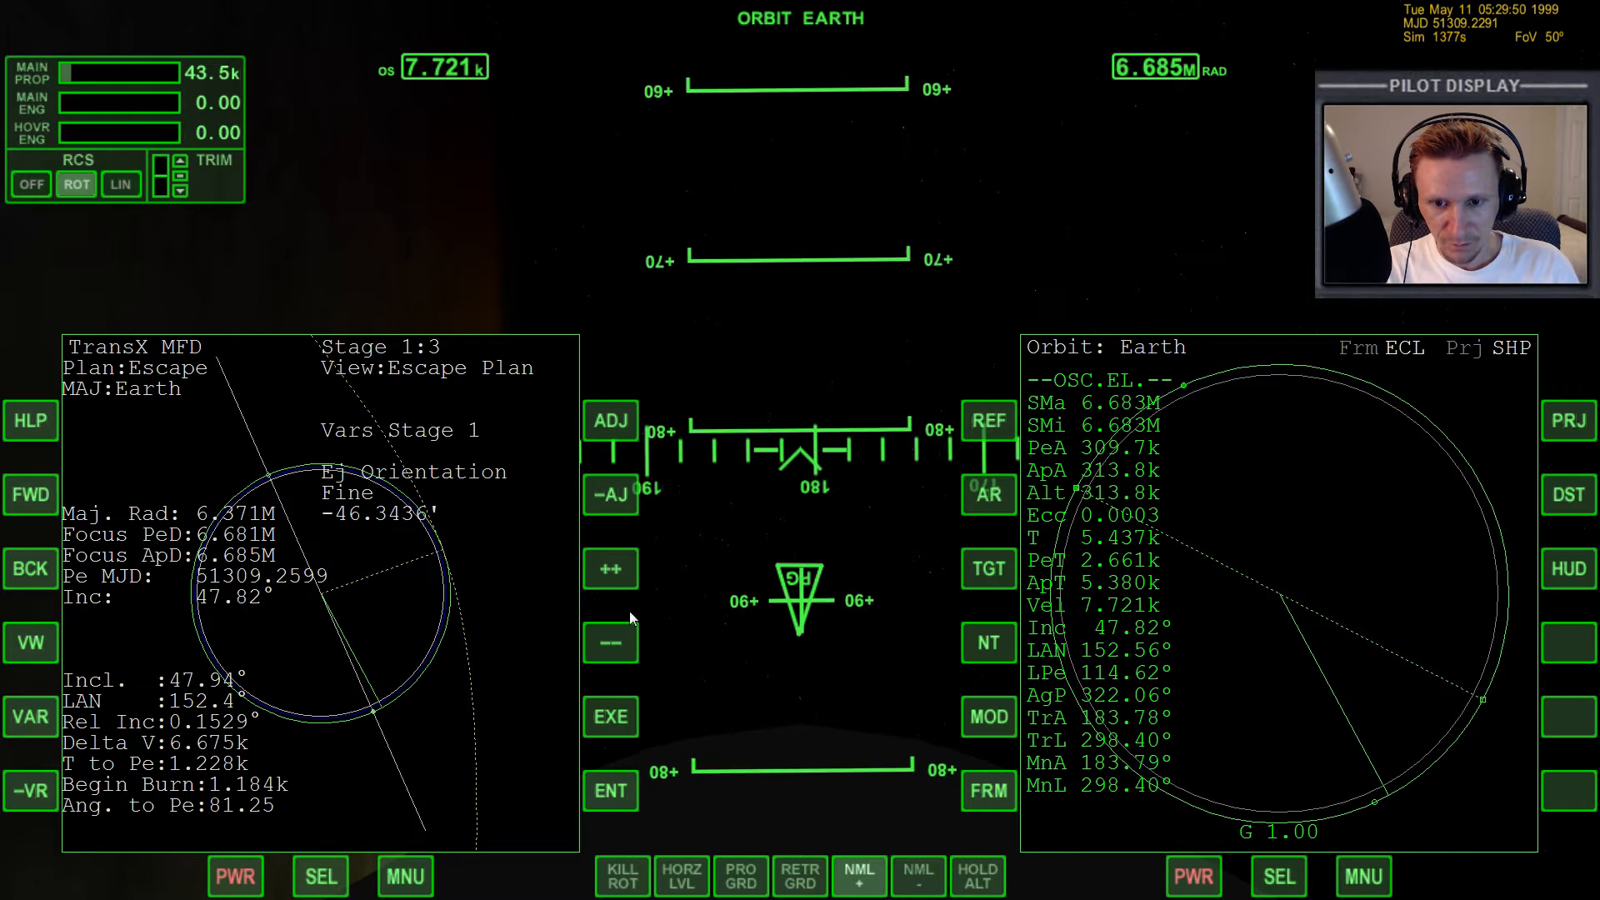
left_click(610, 641)
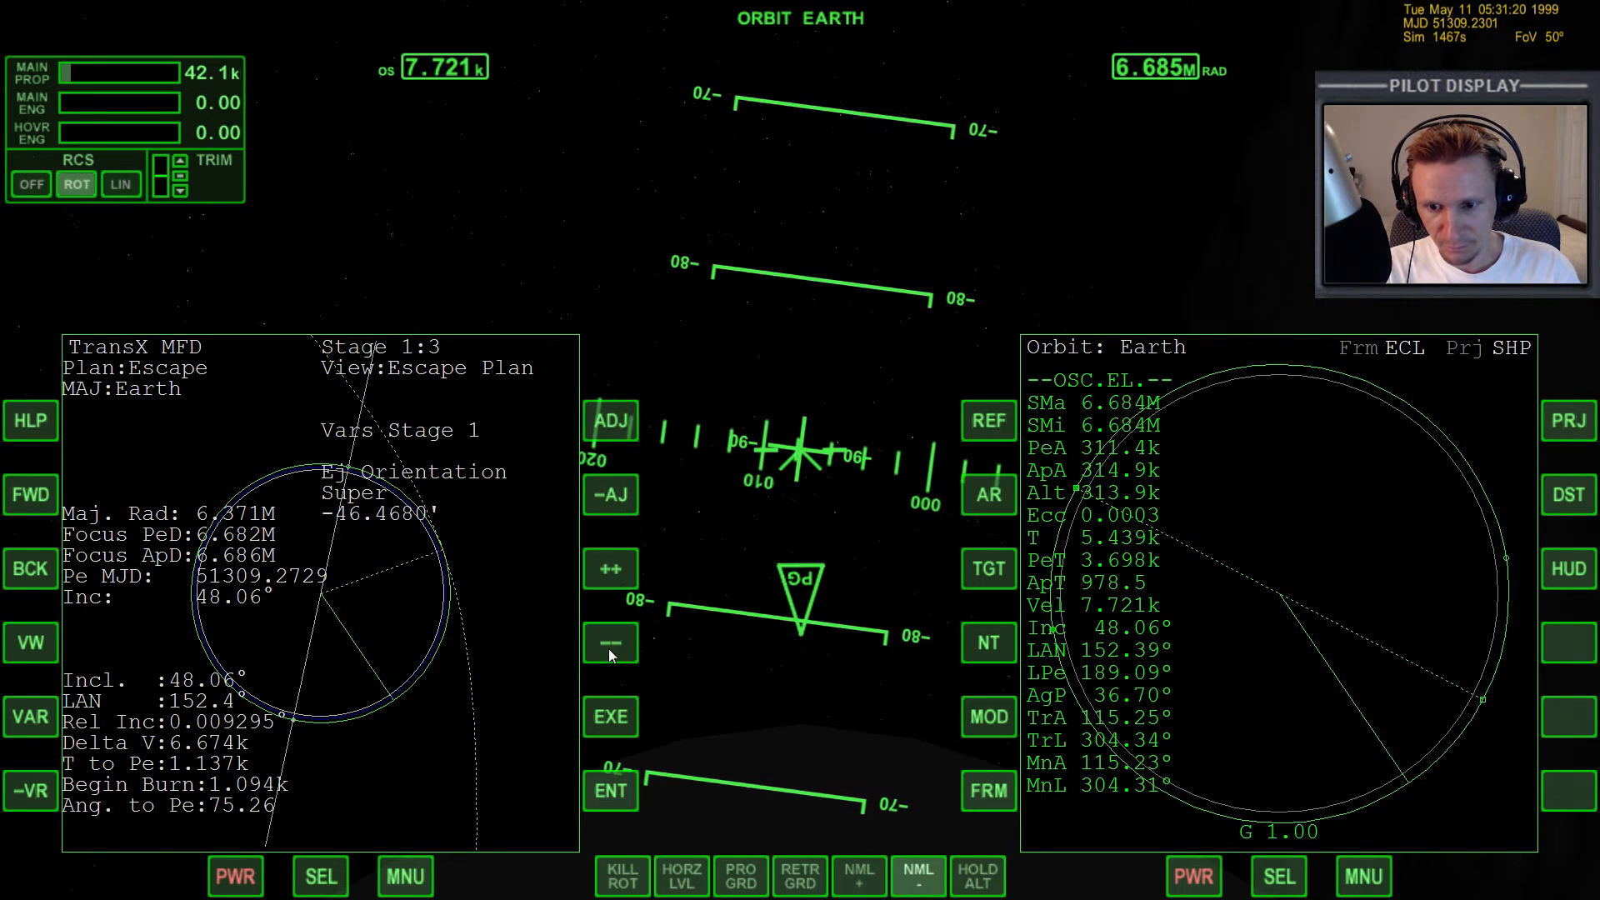
- Lower Ej Orientation to about -46.52° and set adjustment to Ultra
left_click(610, 641)
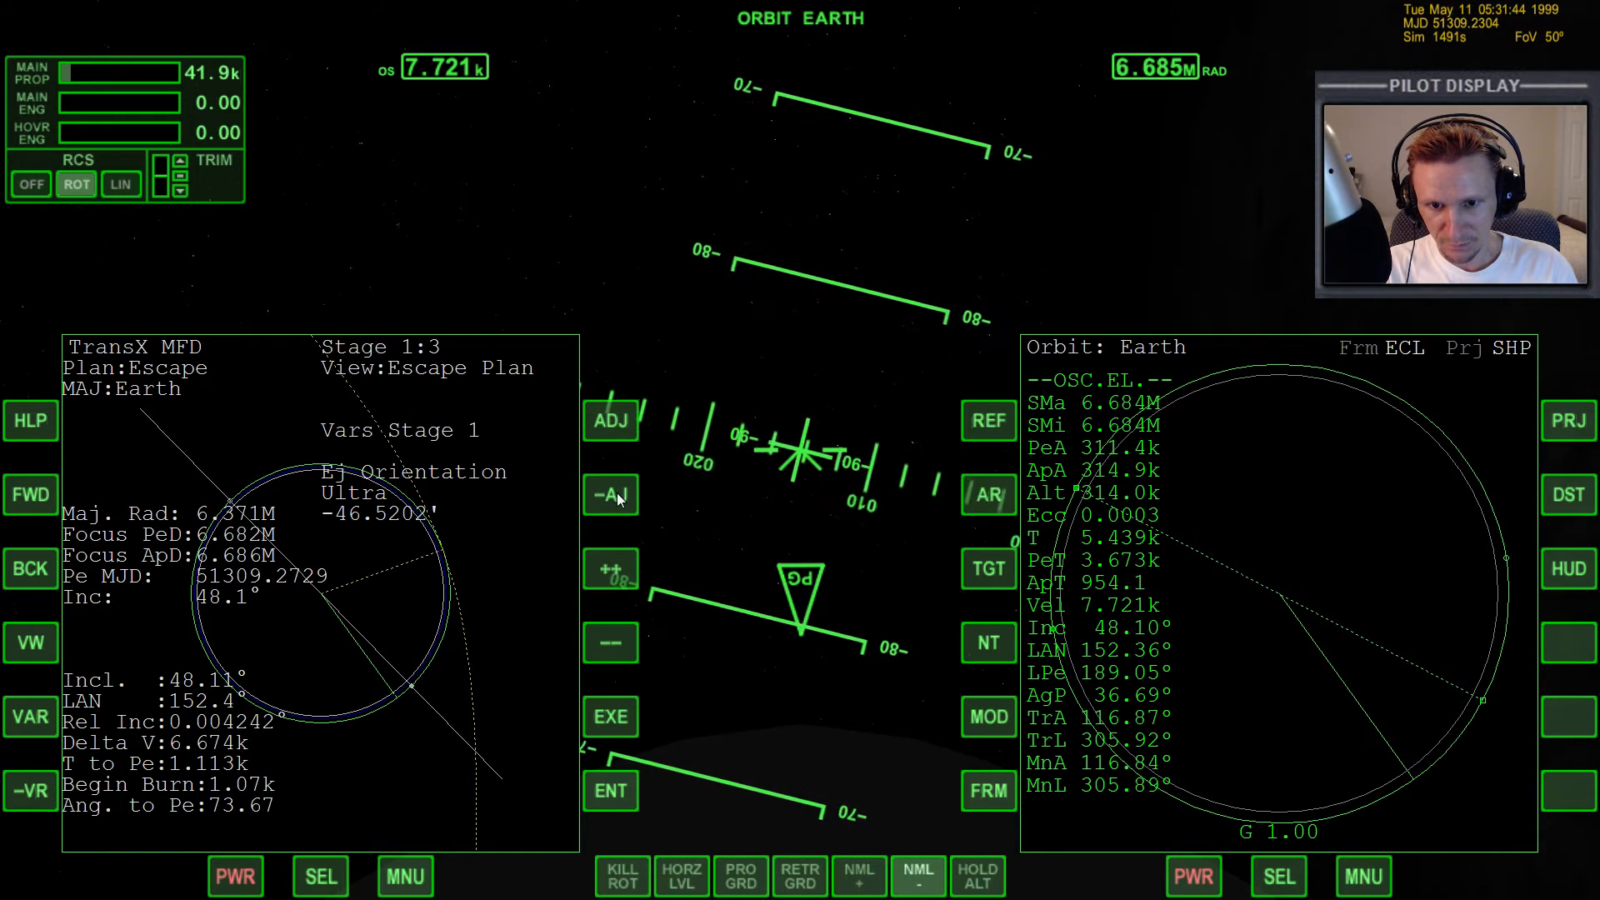
left_click(610, 643)
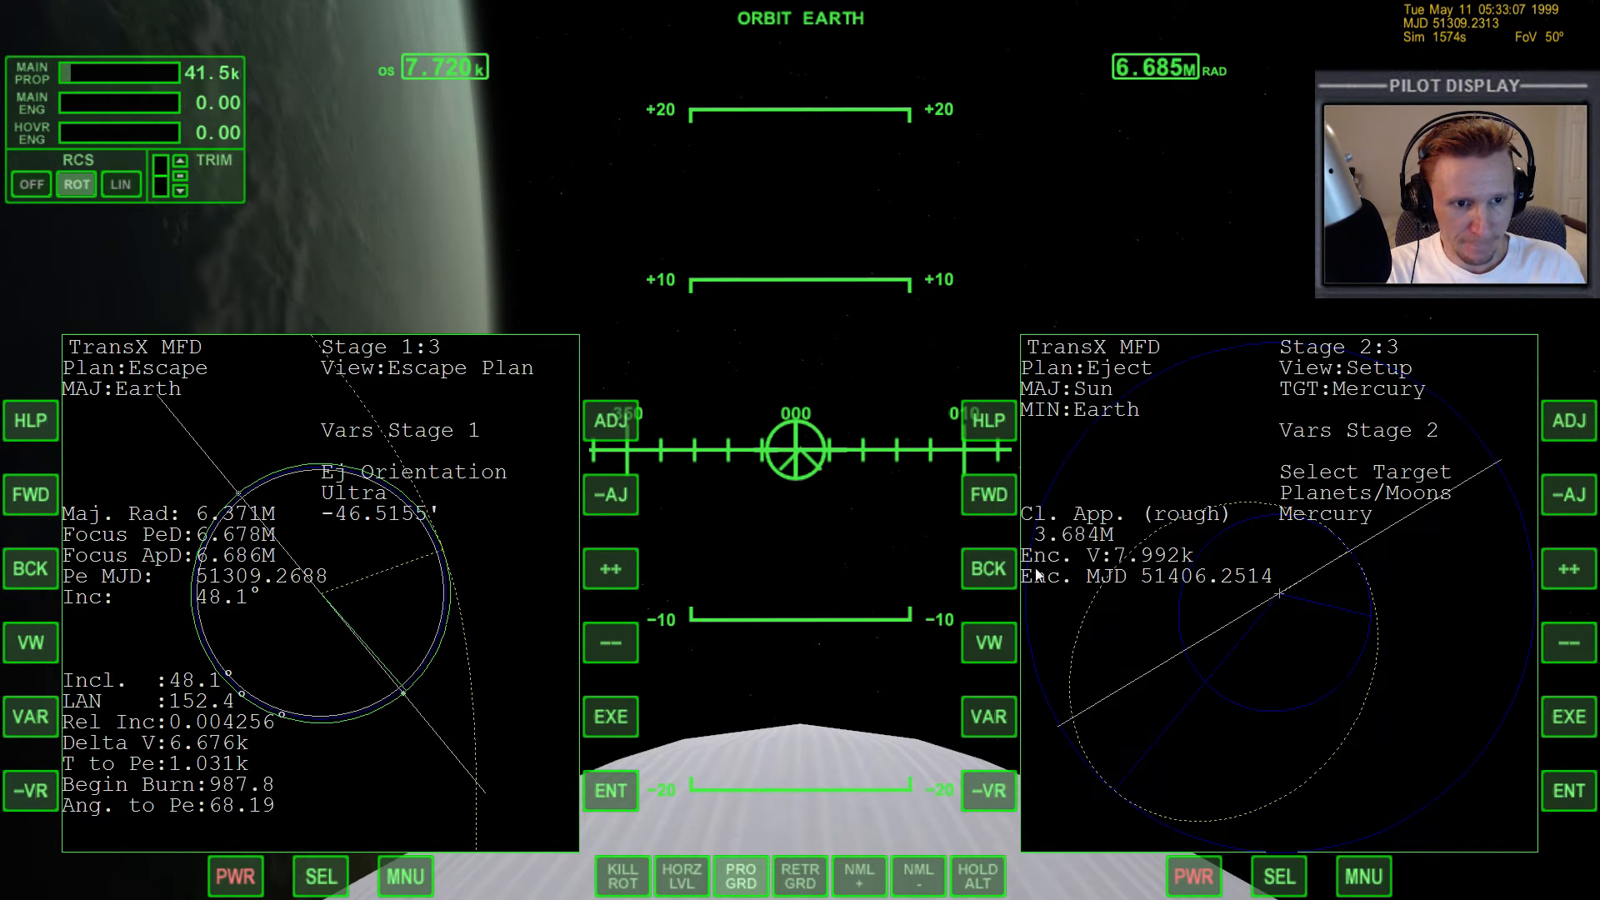
mouse_move(1010, 585)
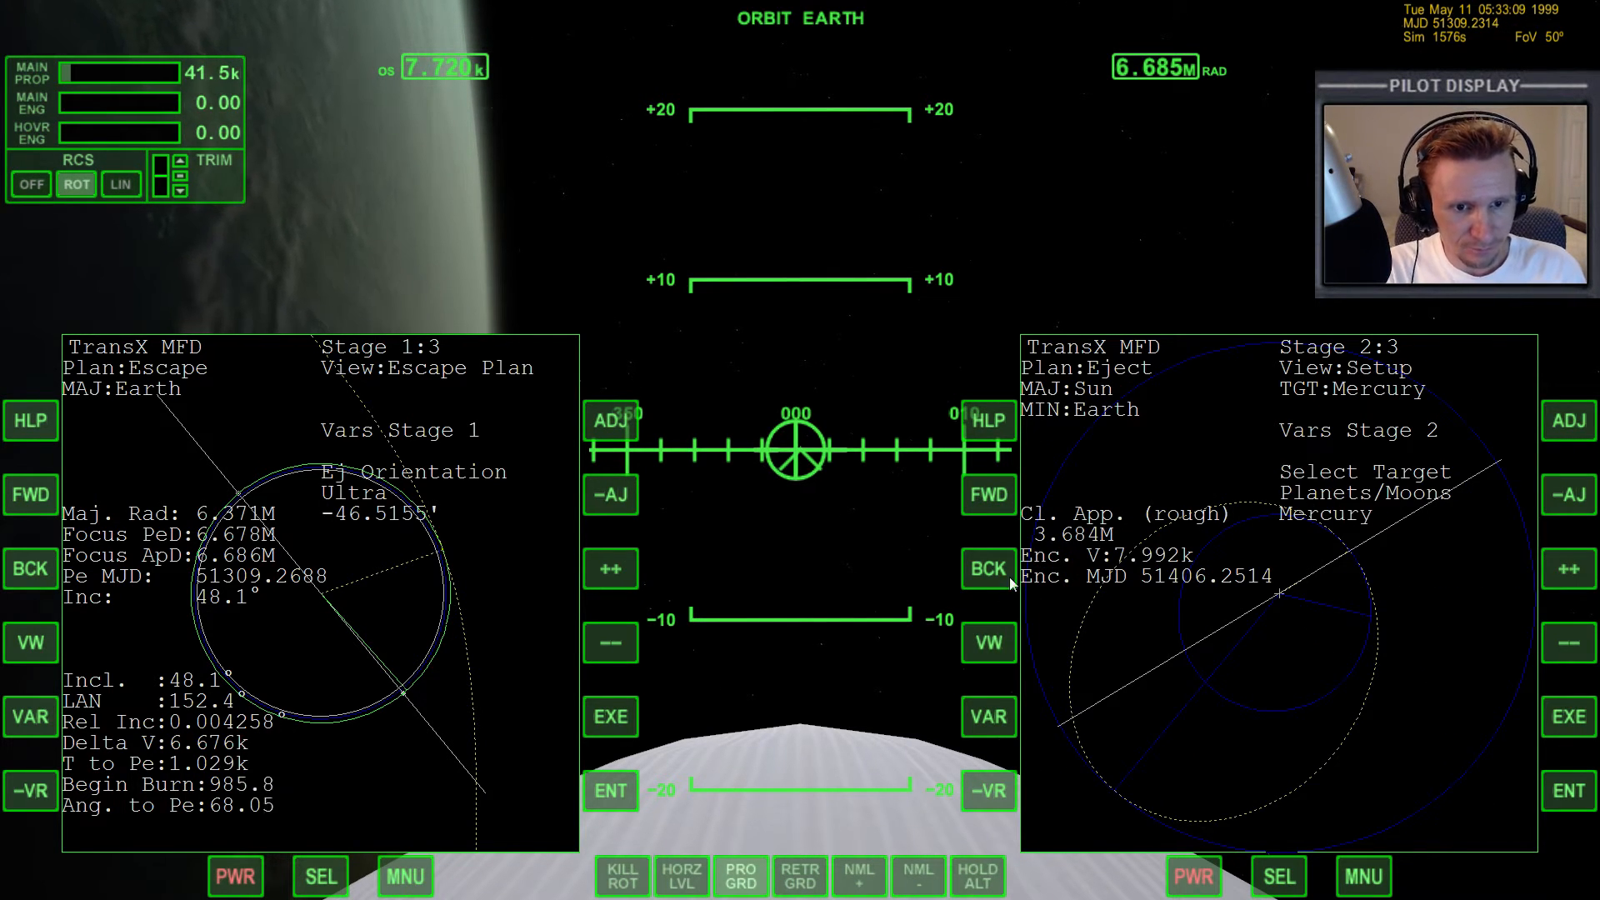
- Step the right TransX MFD back to stage 1 and show its Manoeuvre view
left_click(986, 642)
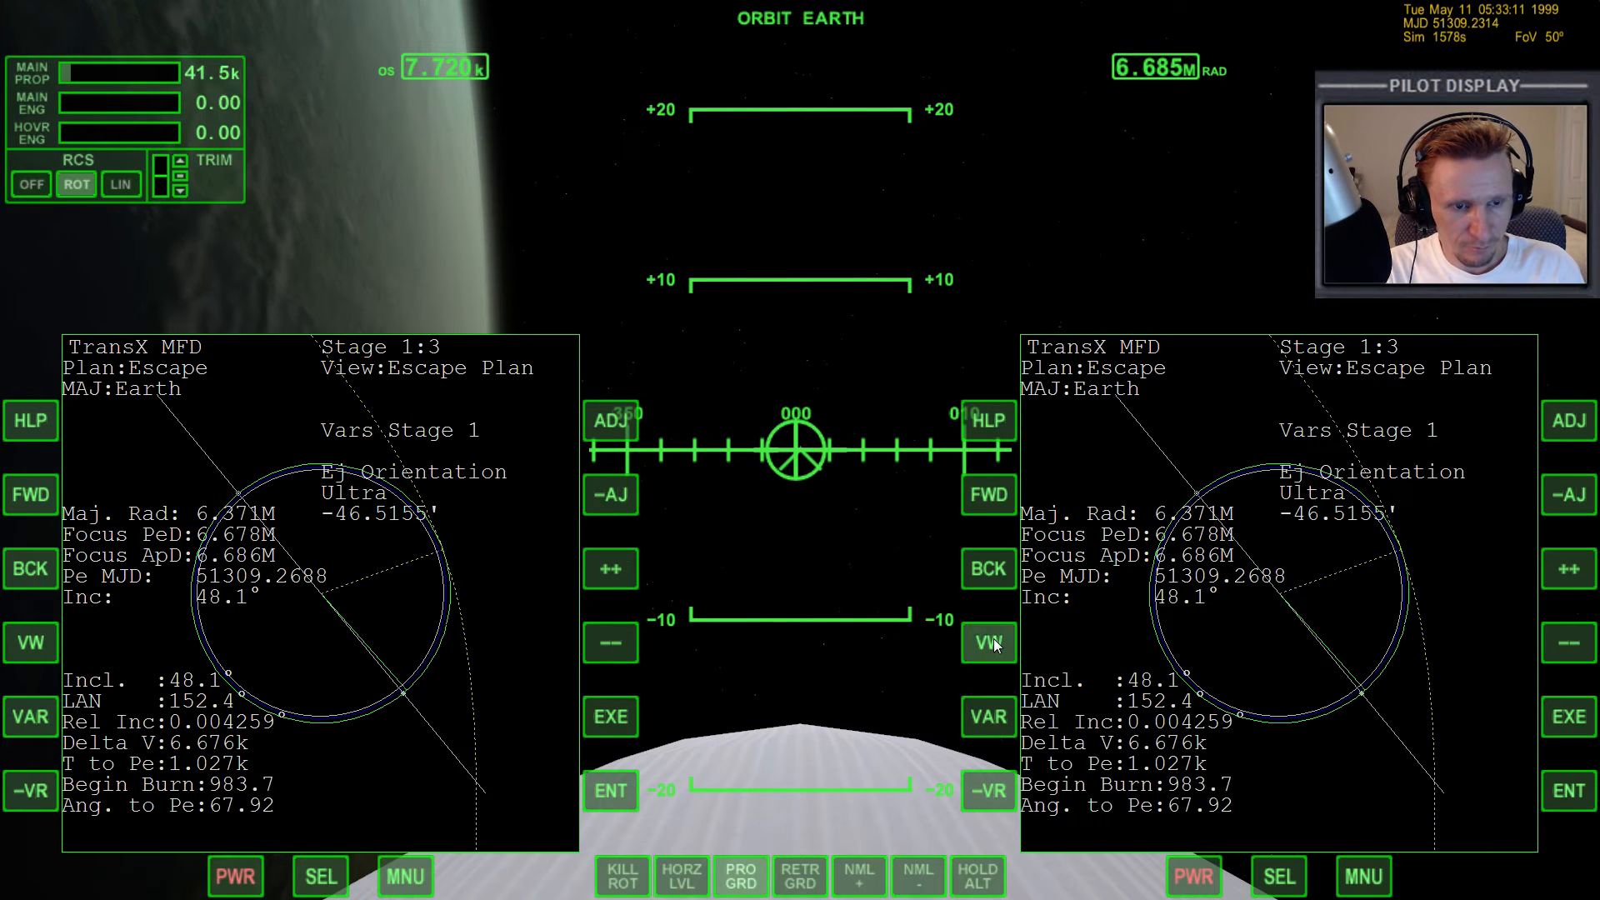
left_click(987, 642)
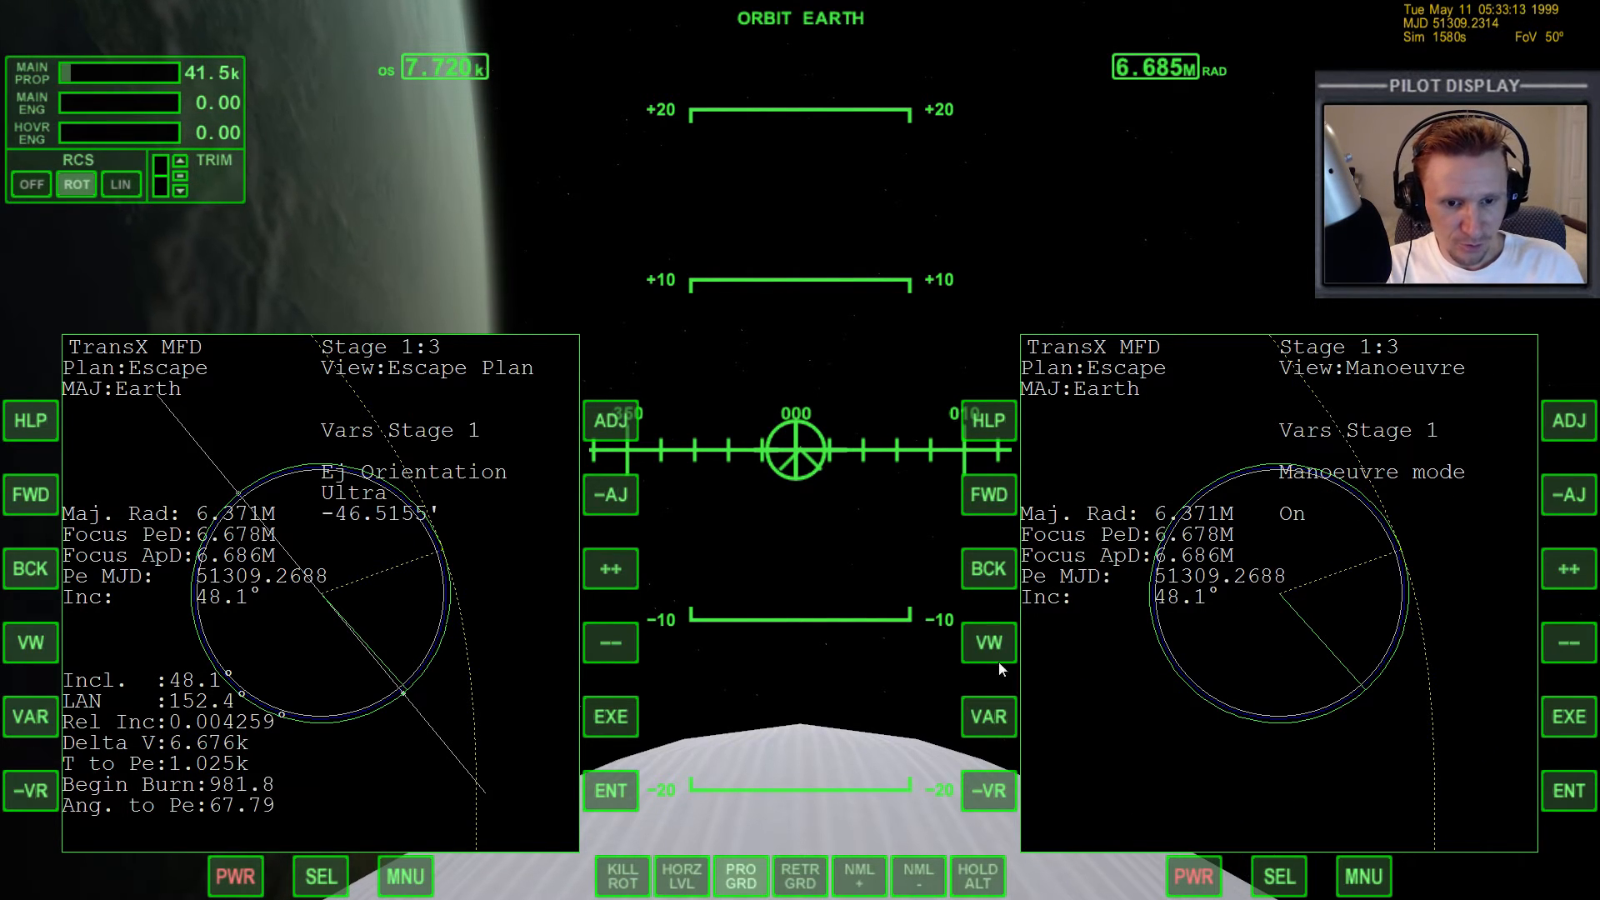
- Select Prograde vel. and raise it coarsely past 6.7k
left_click(987, 715)
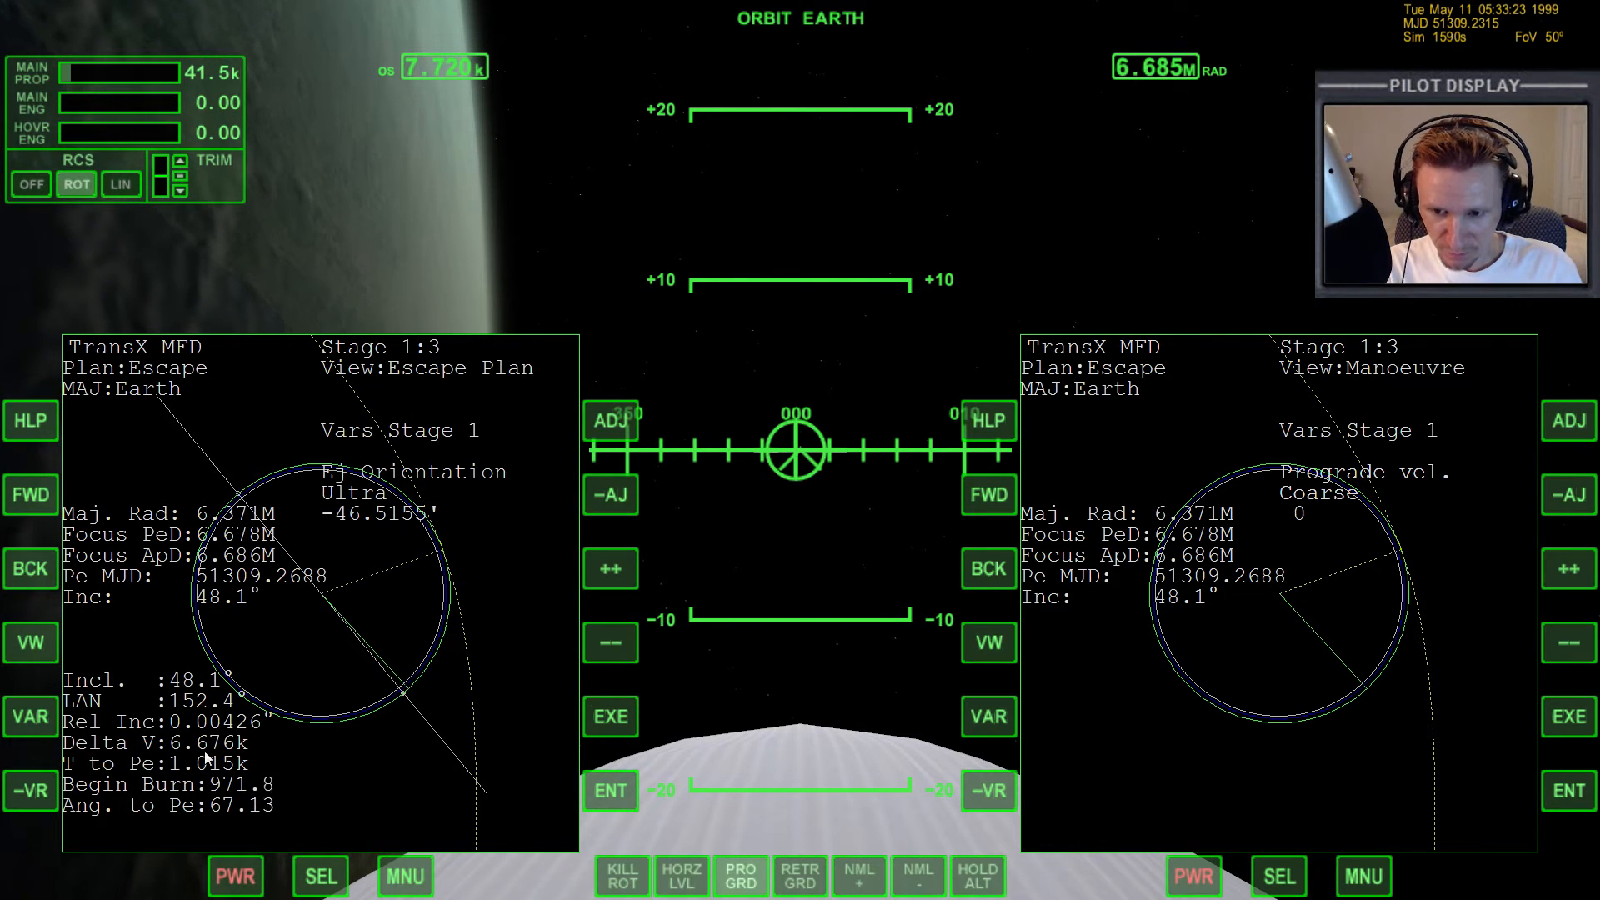
left_click(1568, 569)
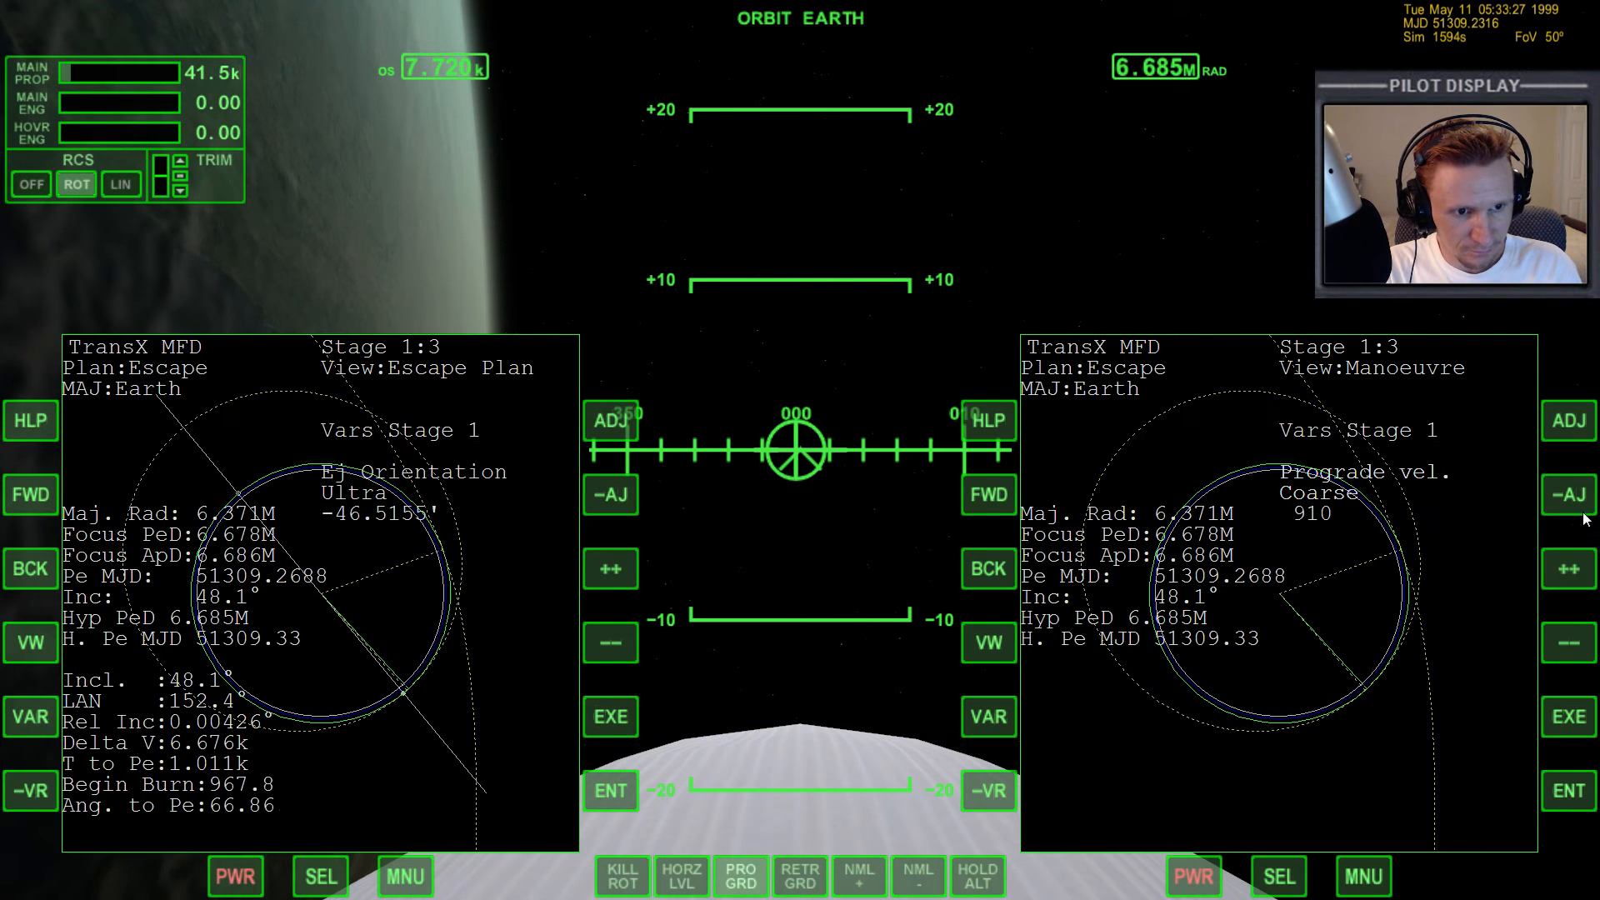
left_click(1569, 569)
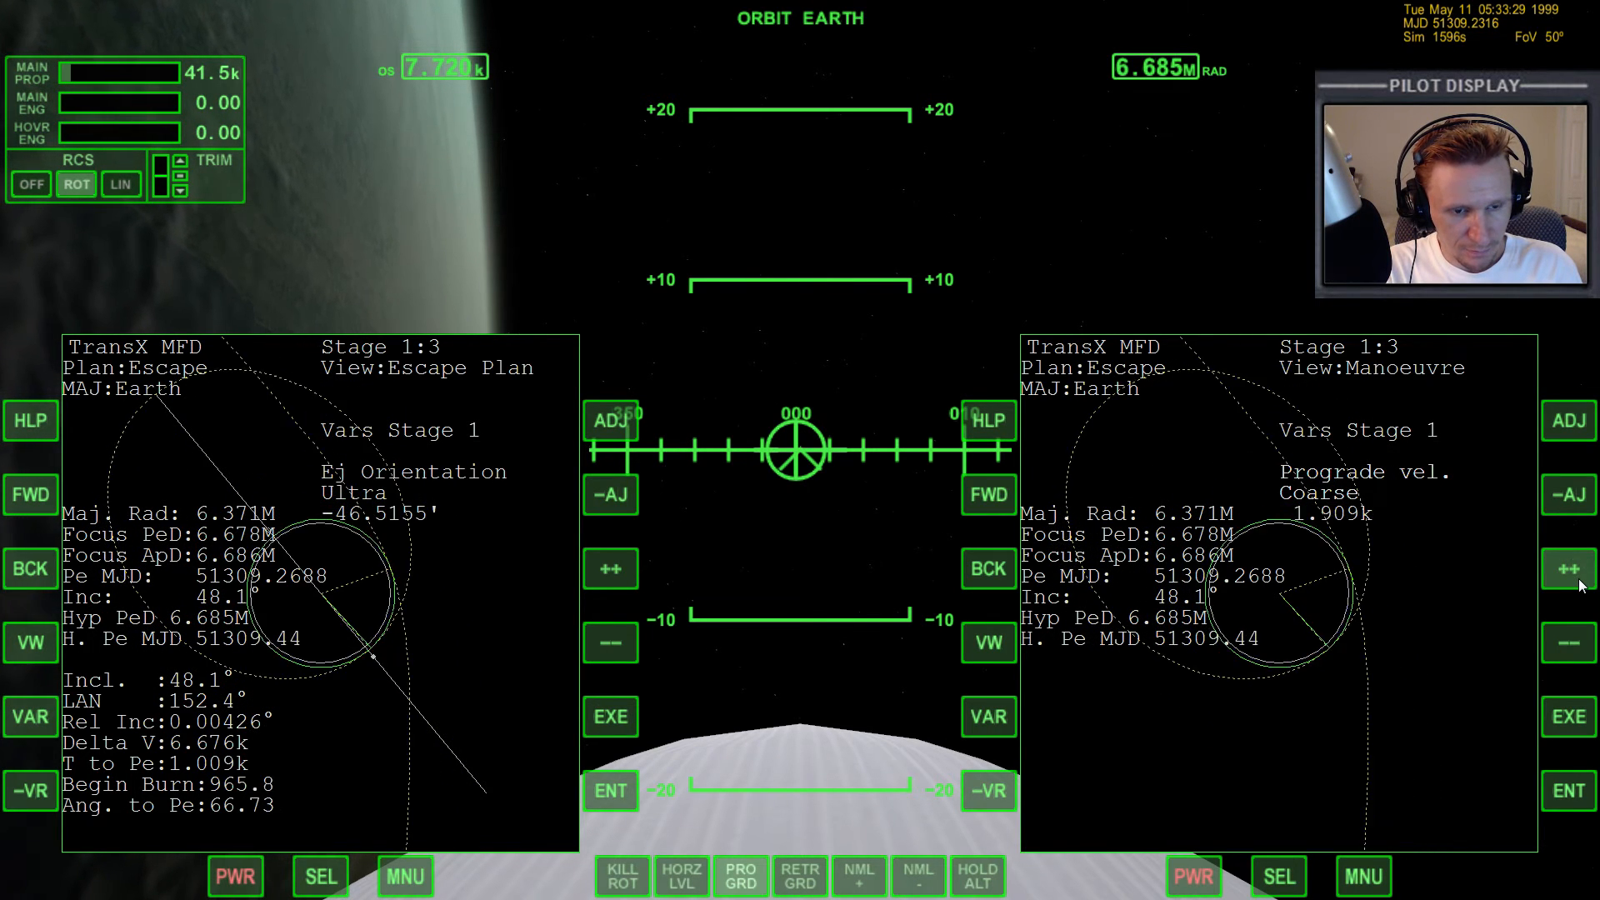
left_click(1569, 568)
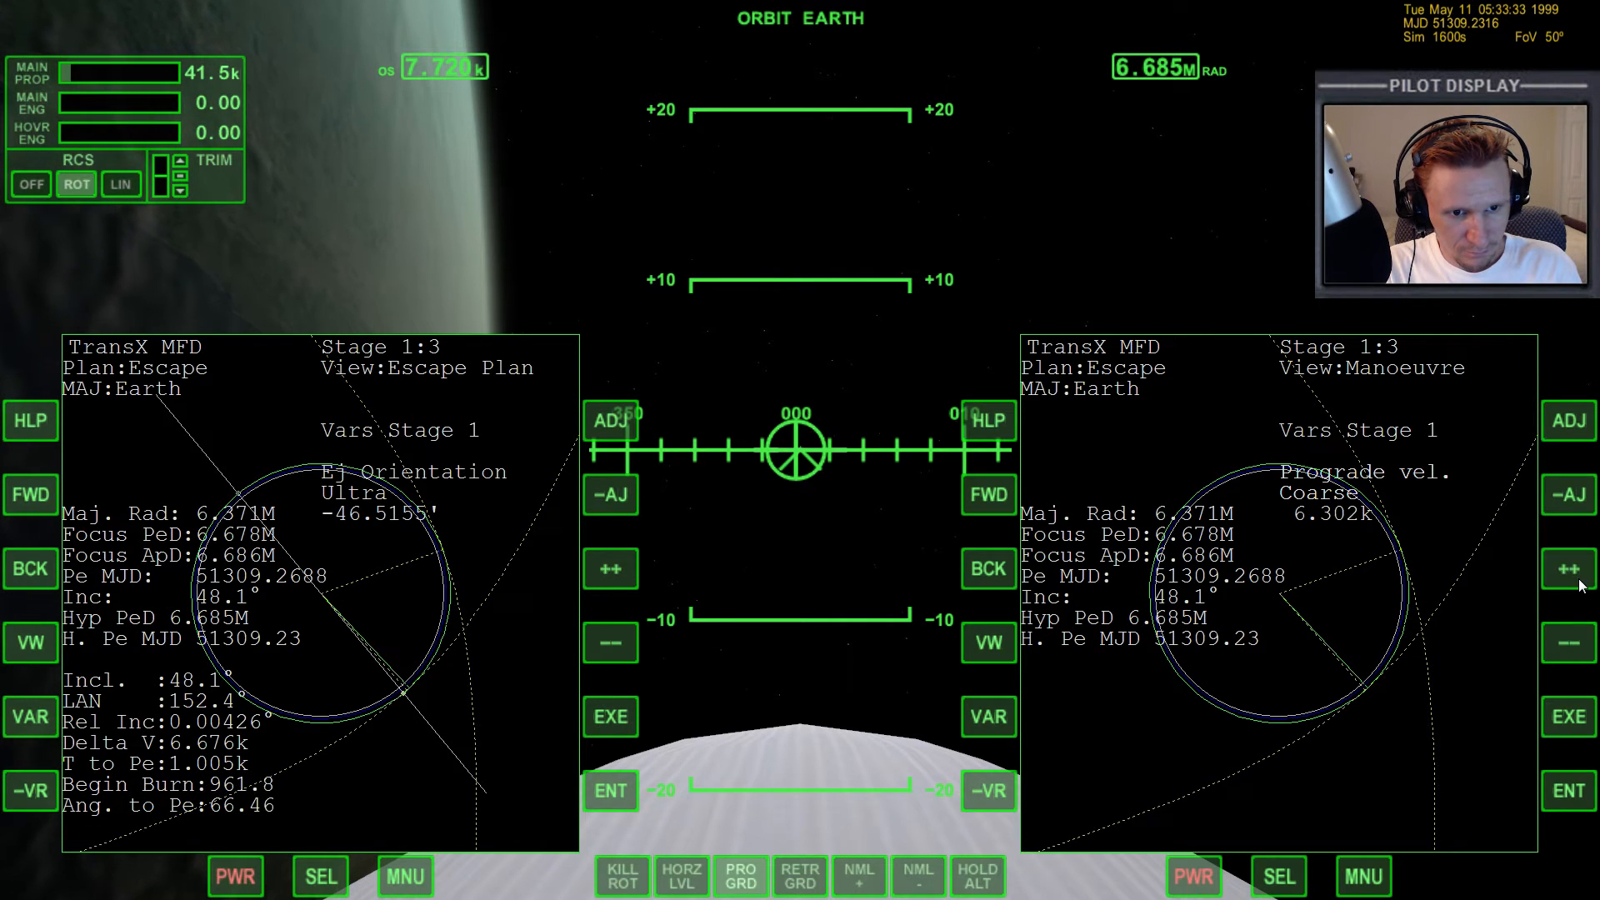
left_click(1569, 568)
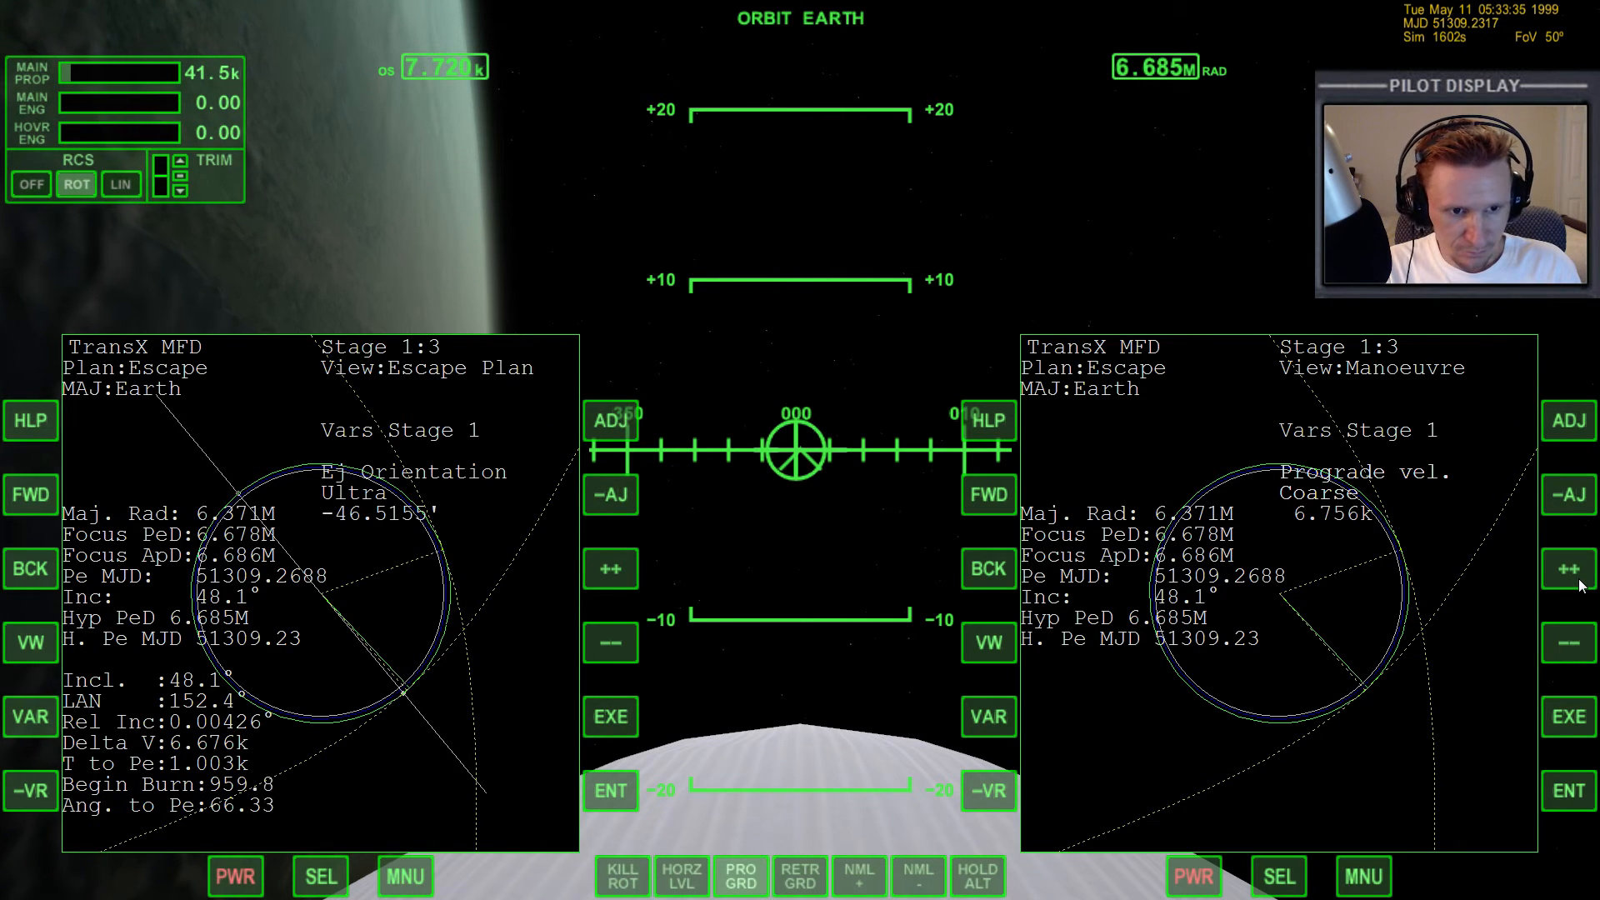
- Refine prograde velocity to about 6.675k with Fine/Super steps, then select Man. date
left_click(1570, 642)
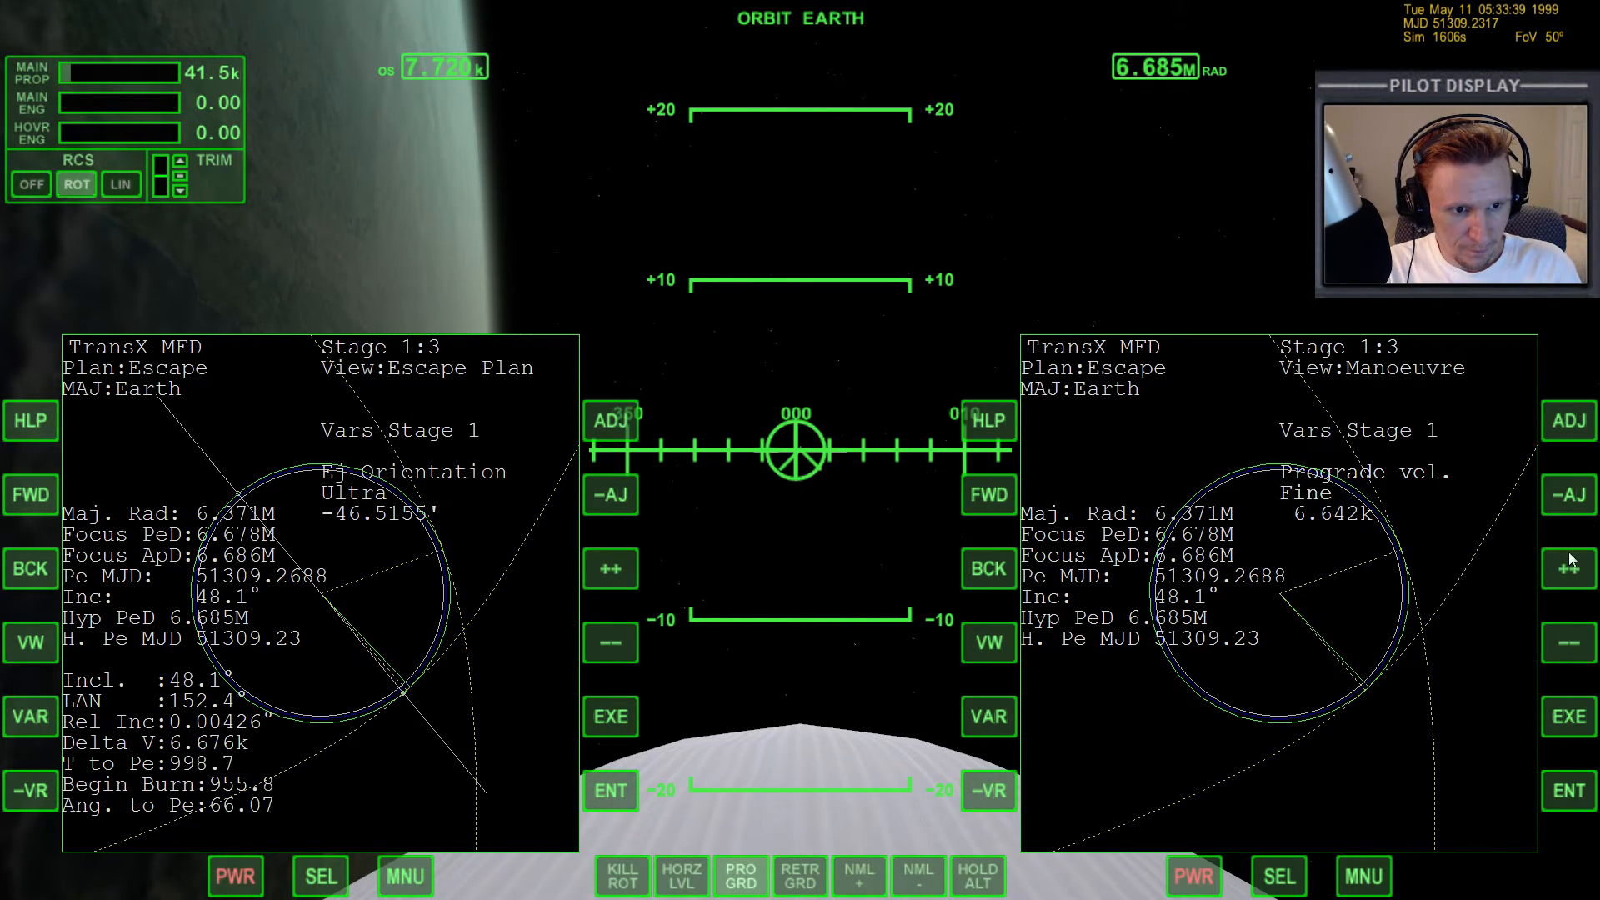
left_click(1569, 568)
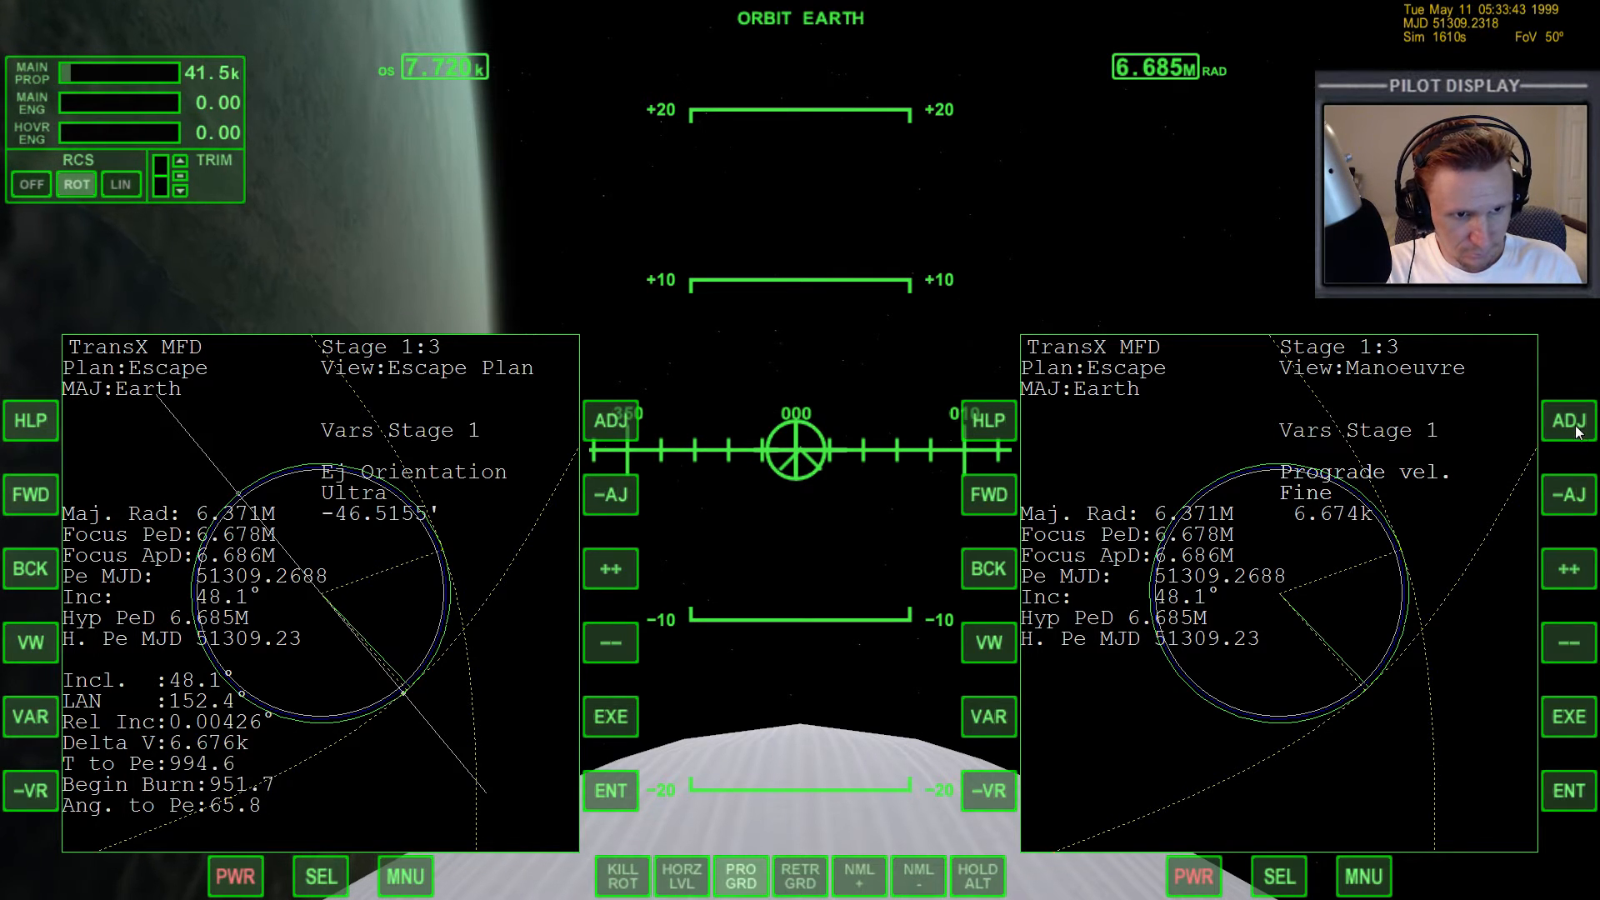
left_click(1569, 568)
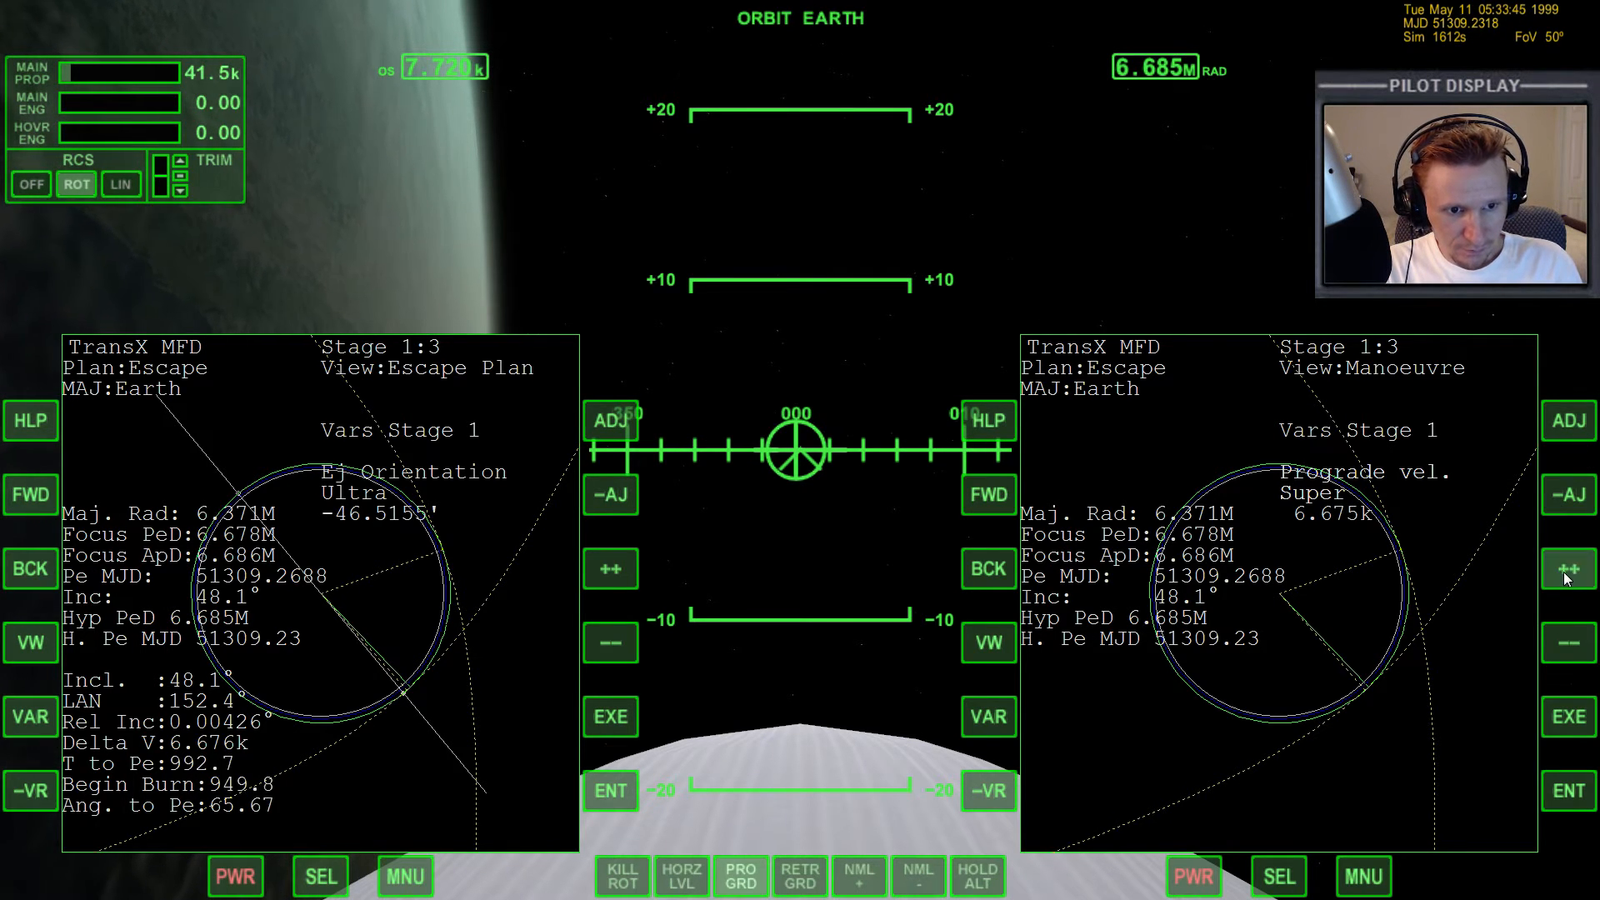
left_click(1570, 569)
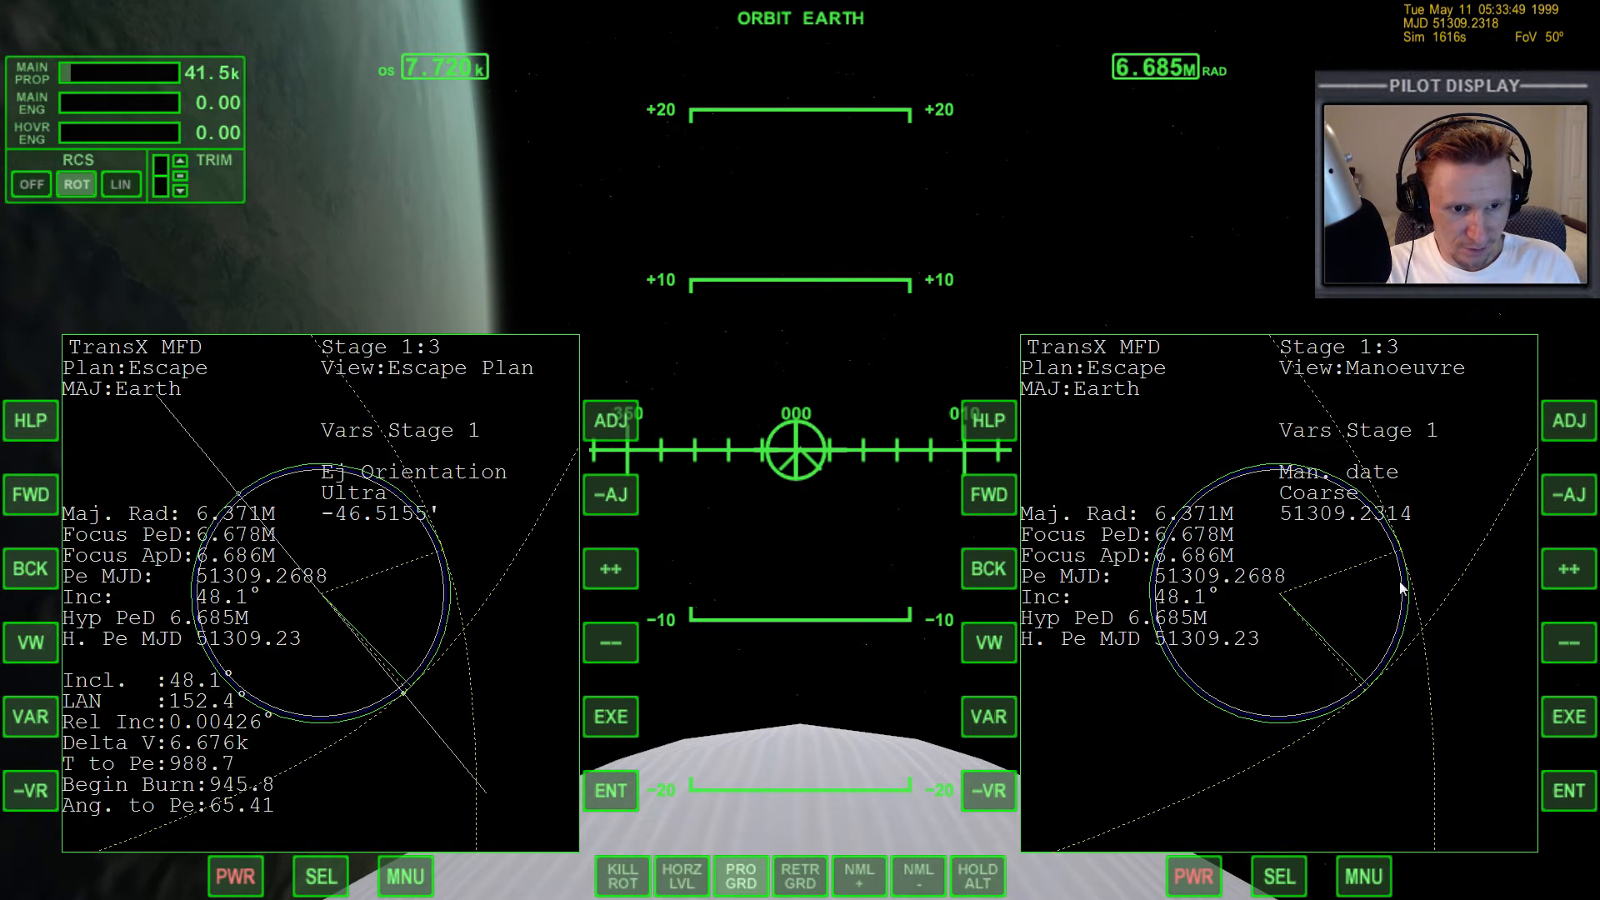
- Raise Man. date to 51309.2433 at Hyper precision
left_click(1570, 568)
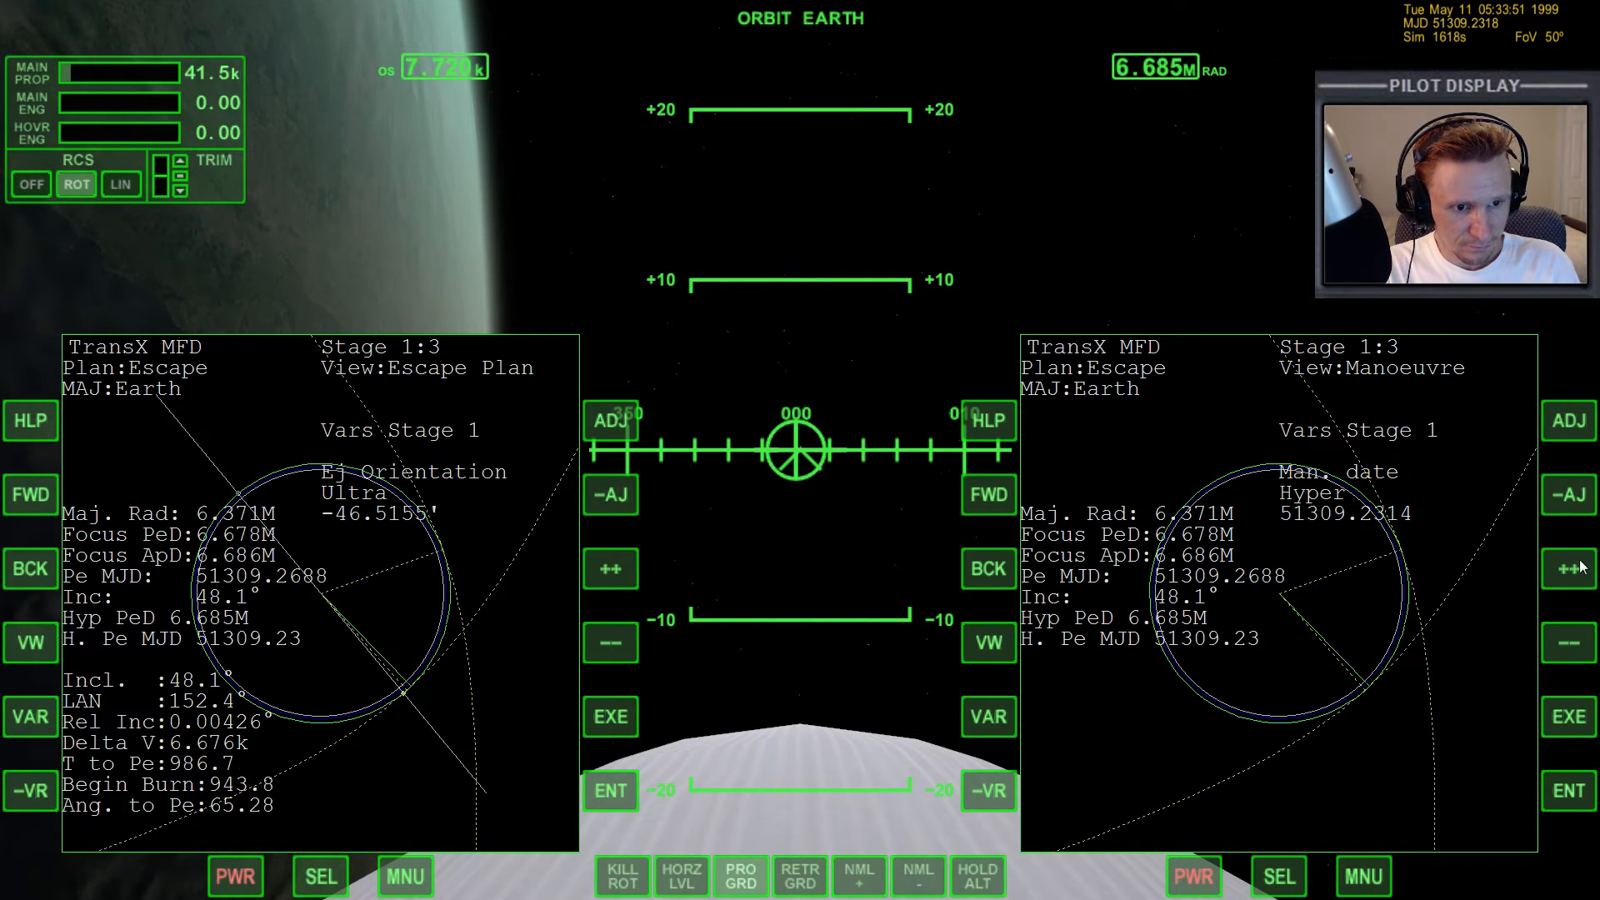
left_click(1567, 568)
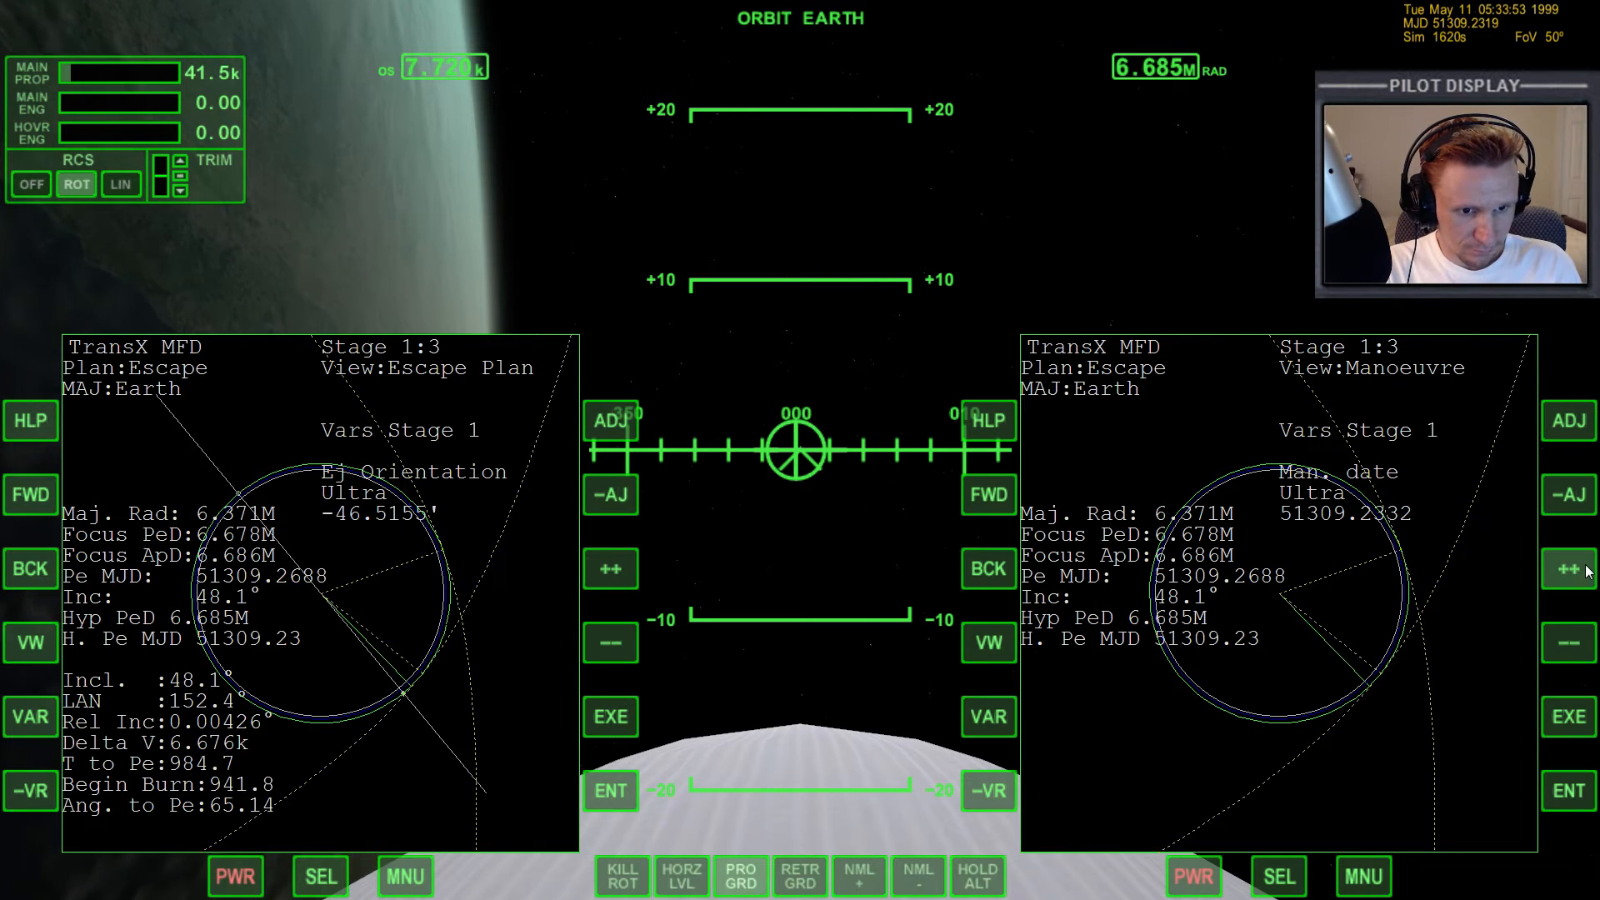
left_click(1570, 568)
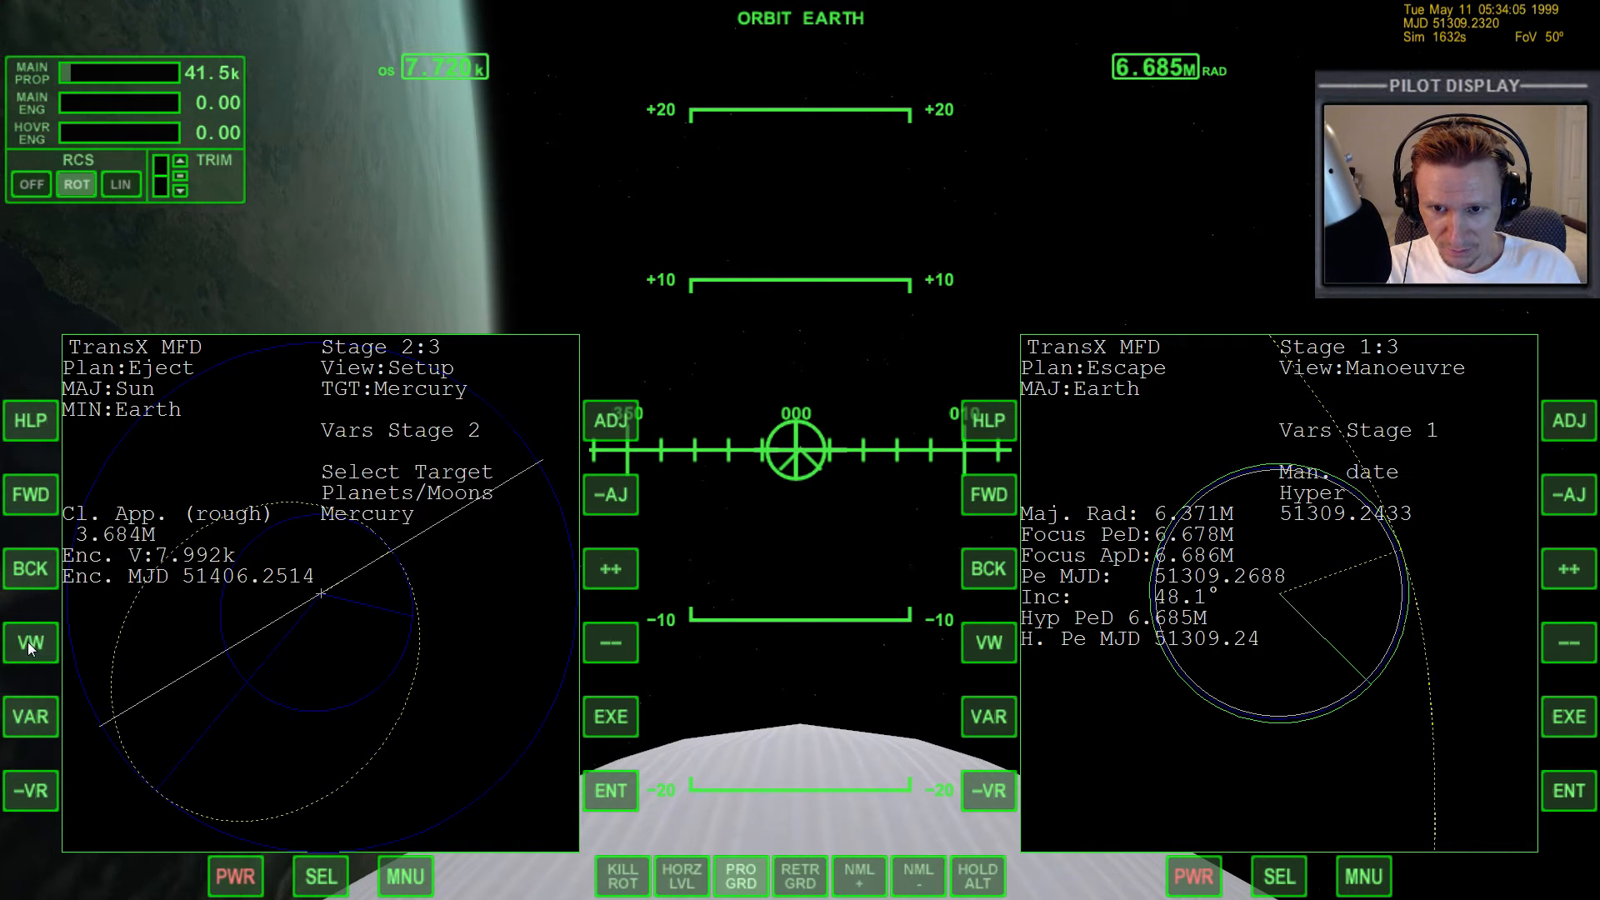
- Reset stage 2's plane-change velocity to zero in the Eject Plan view, giving a 69.4M Mercury approach
left_click(610, 420)
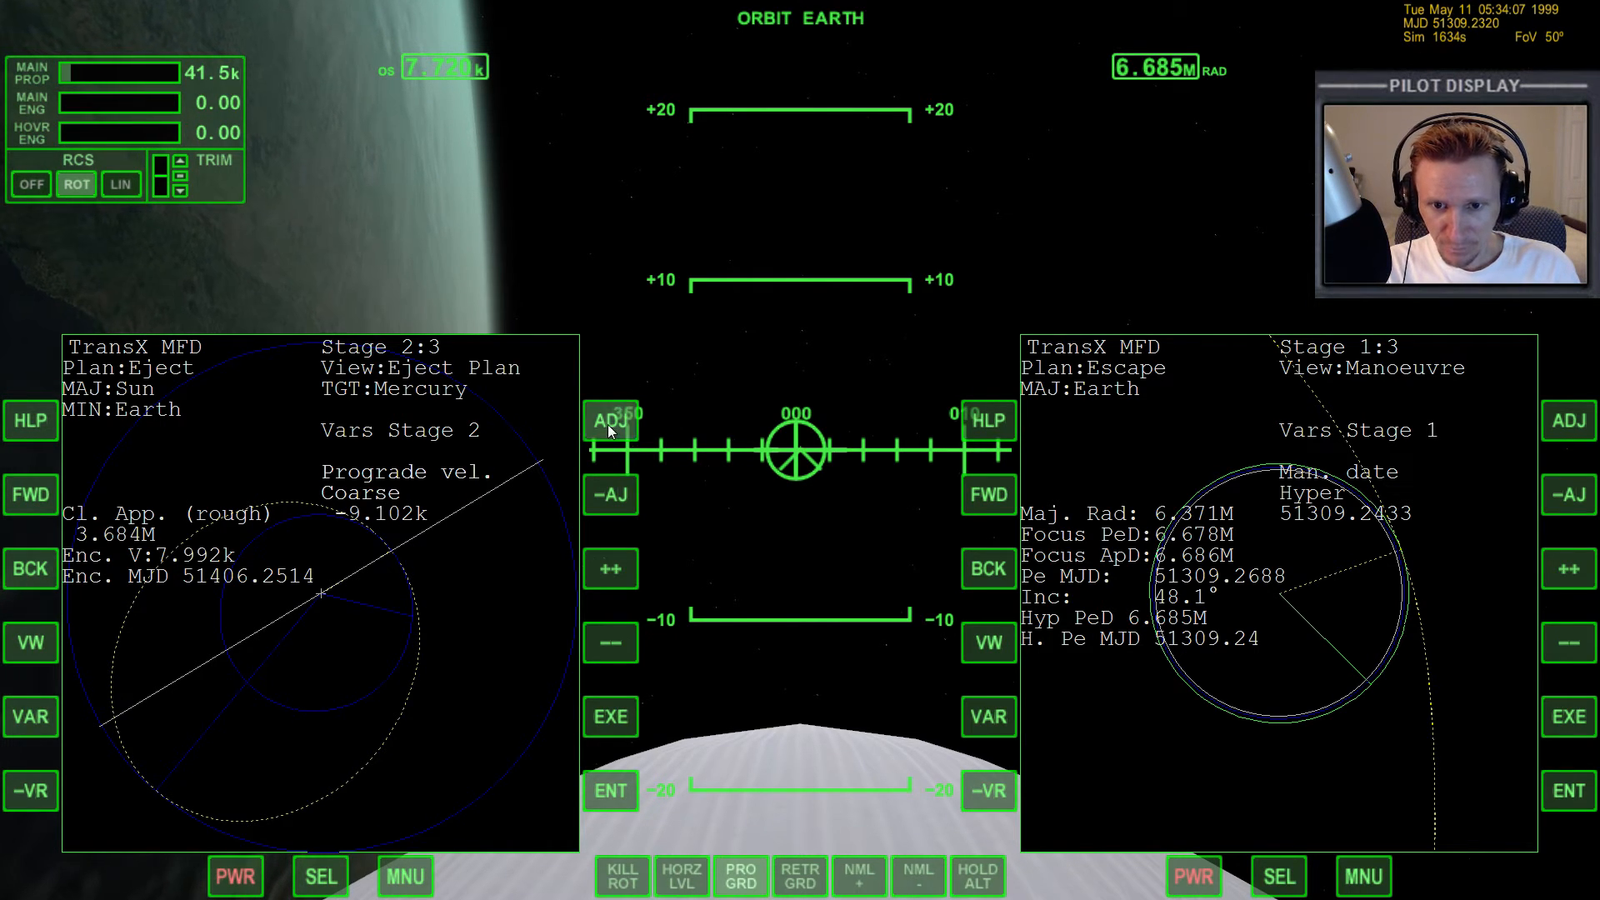
left_click(610, 419)
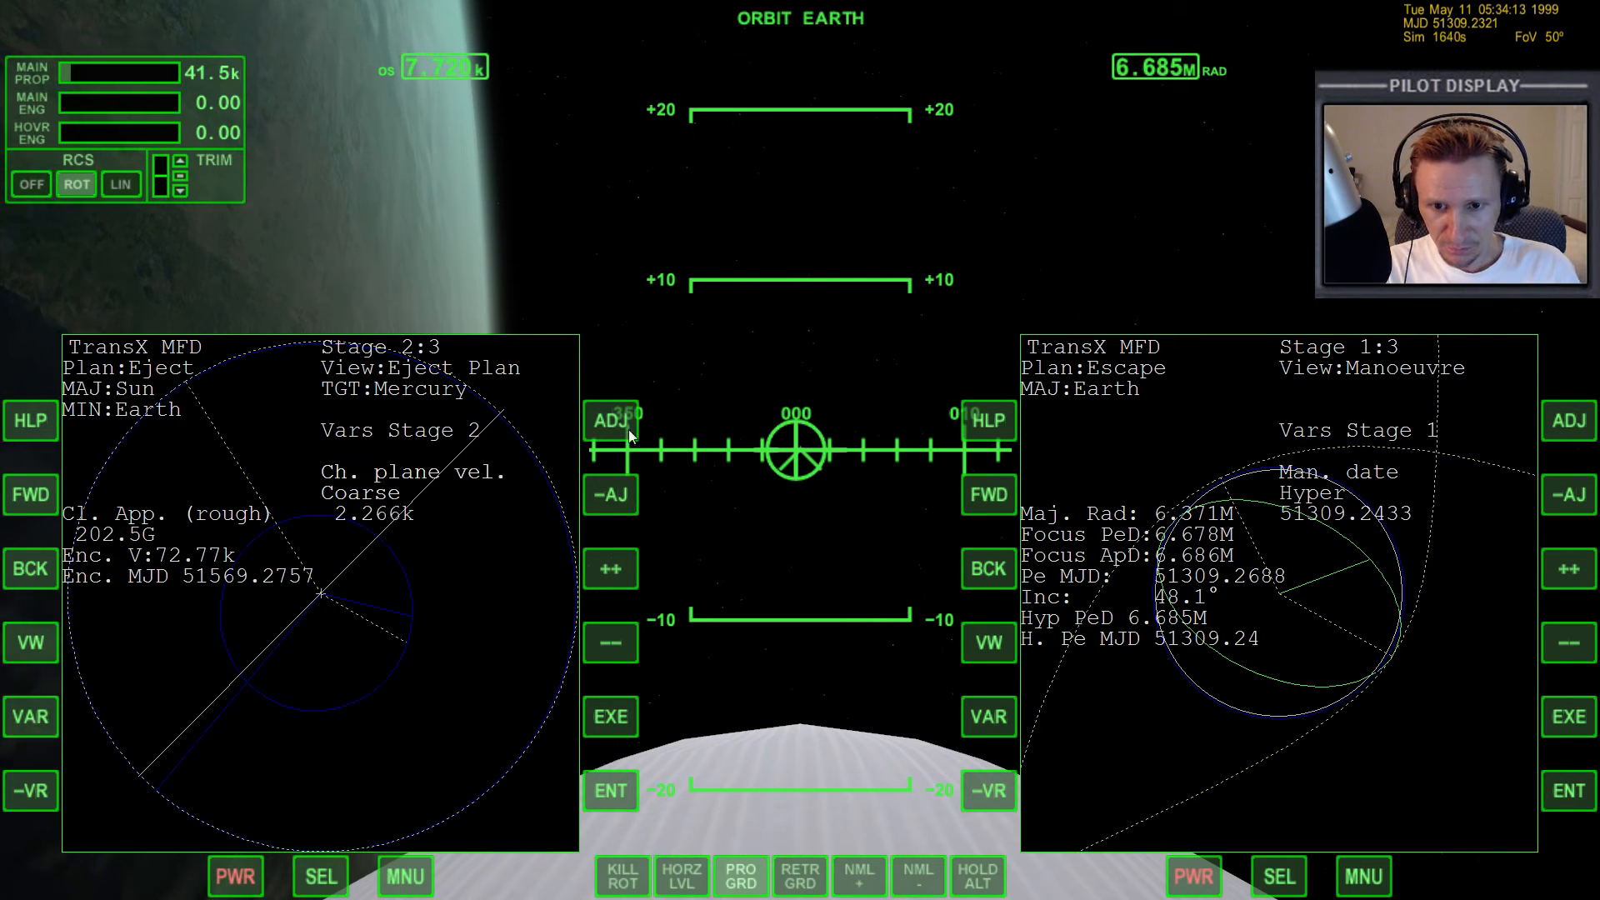
left_click(610, 419)
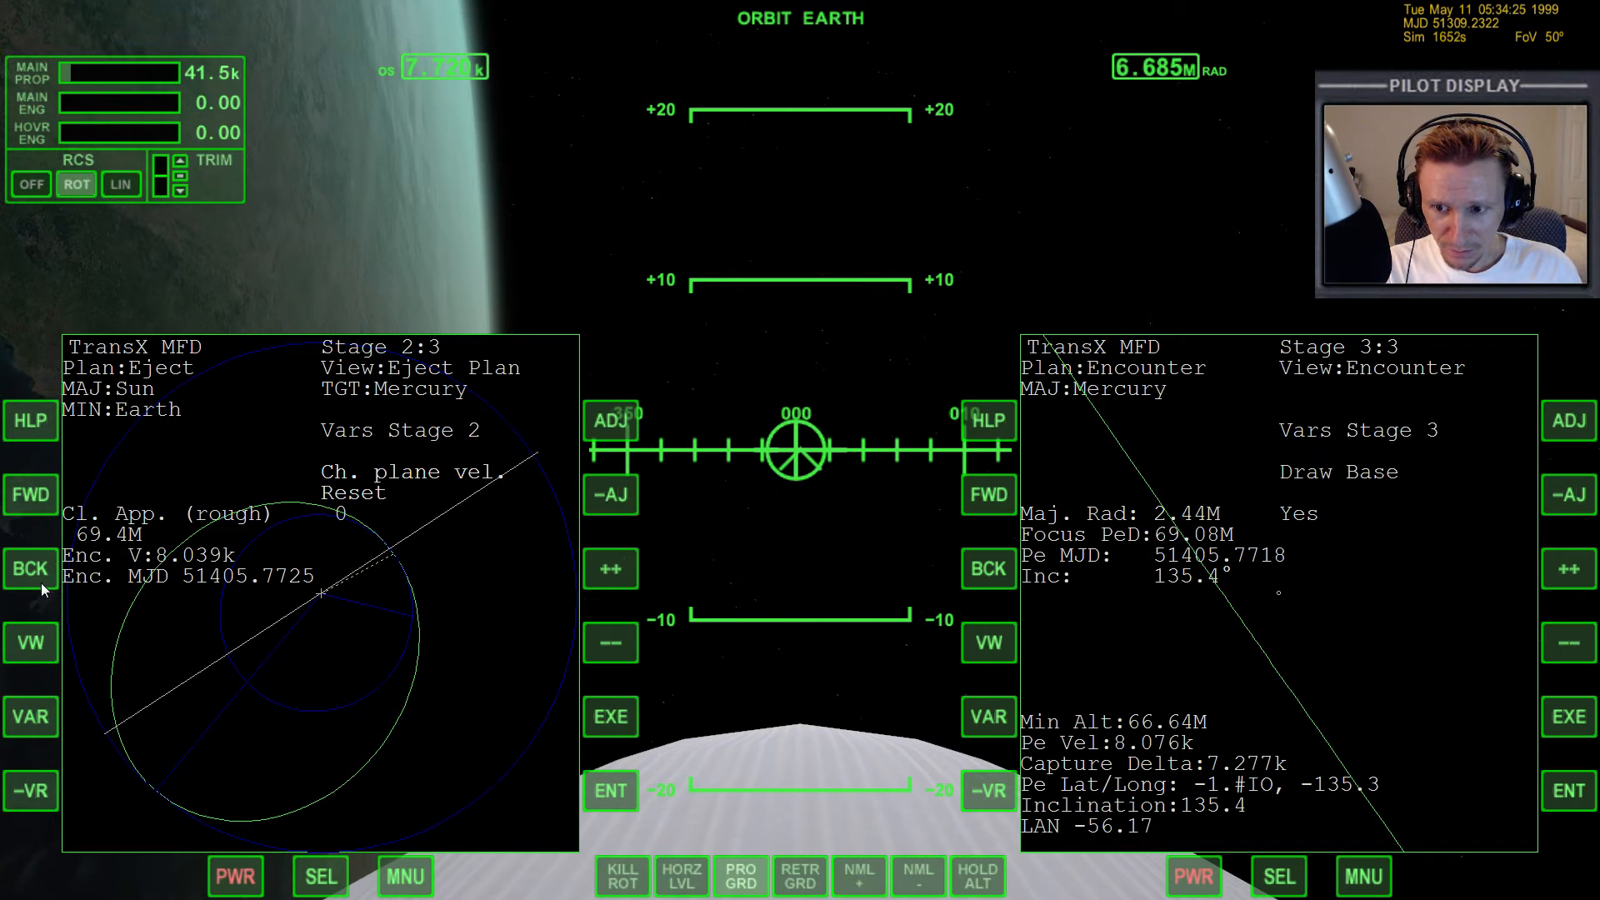
- Return to the Earth escape stage's manoeuvre view and fine-step the plane-change velocity upward
left_click(30, 568)
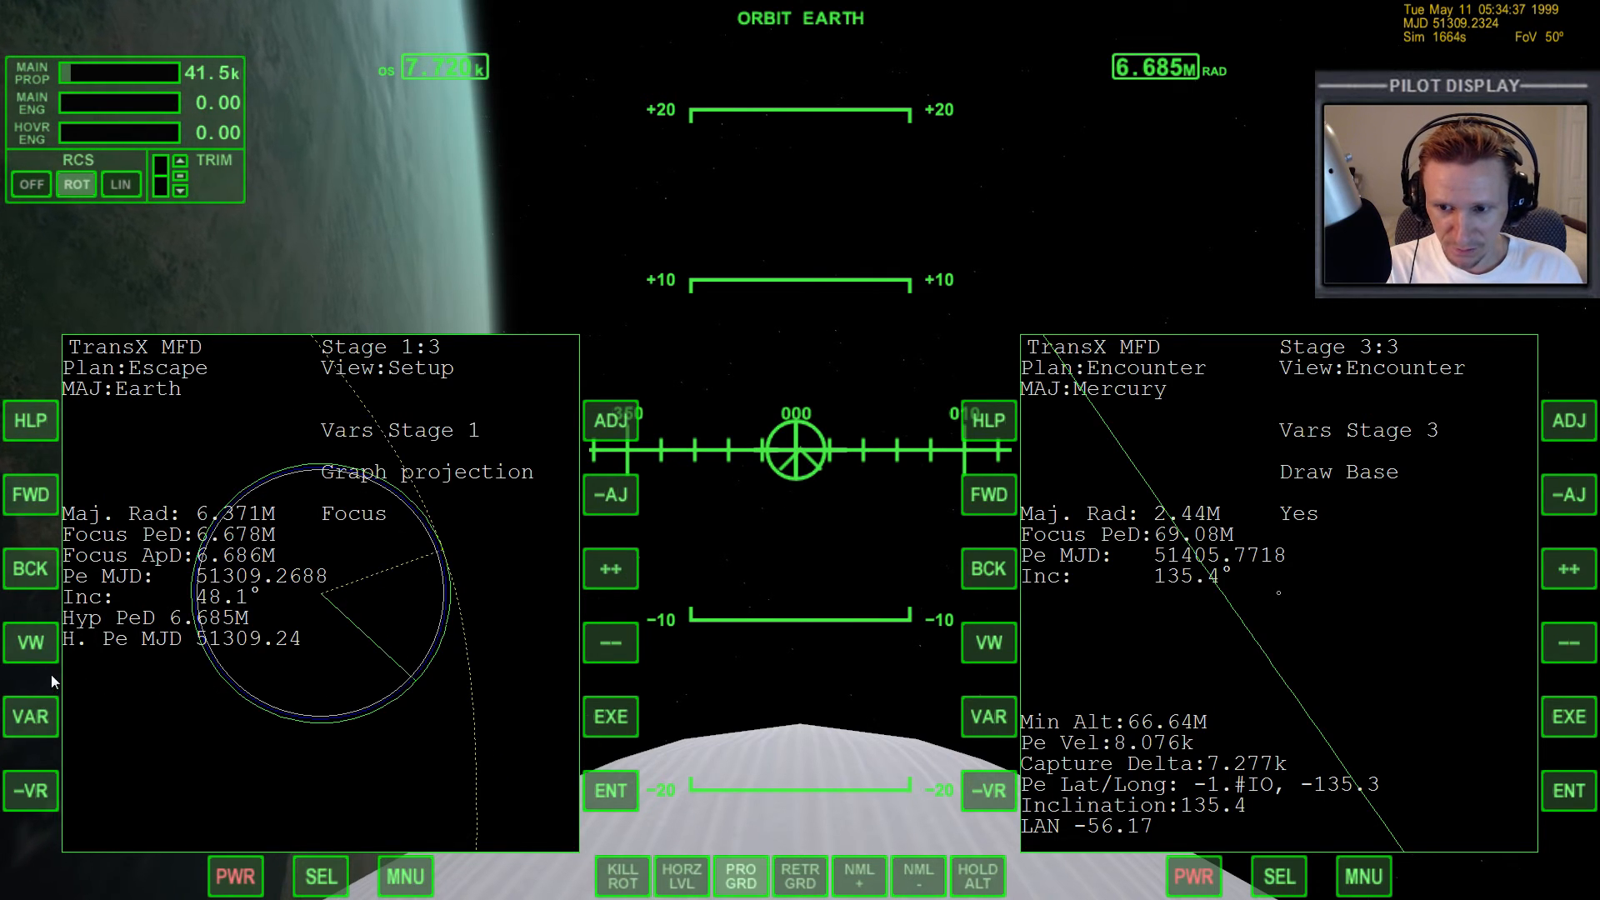
left_click(30, 642)
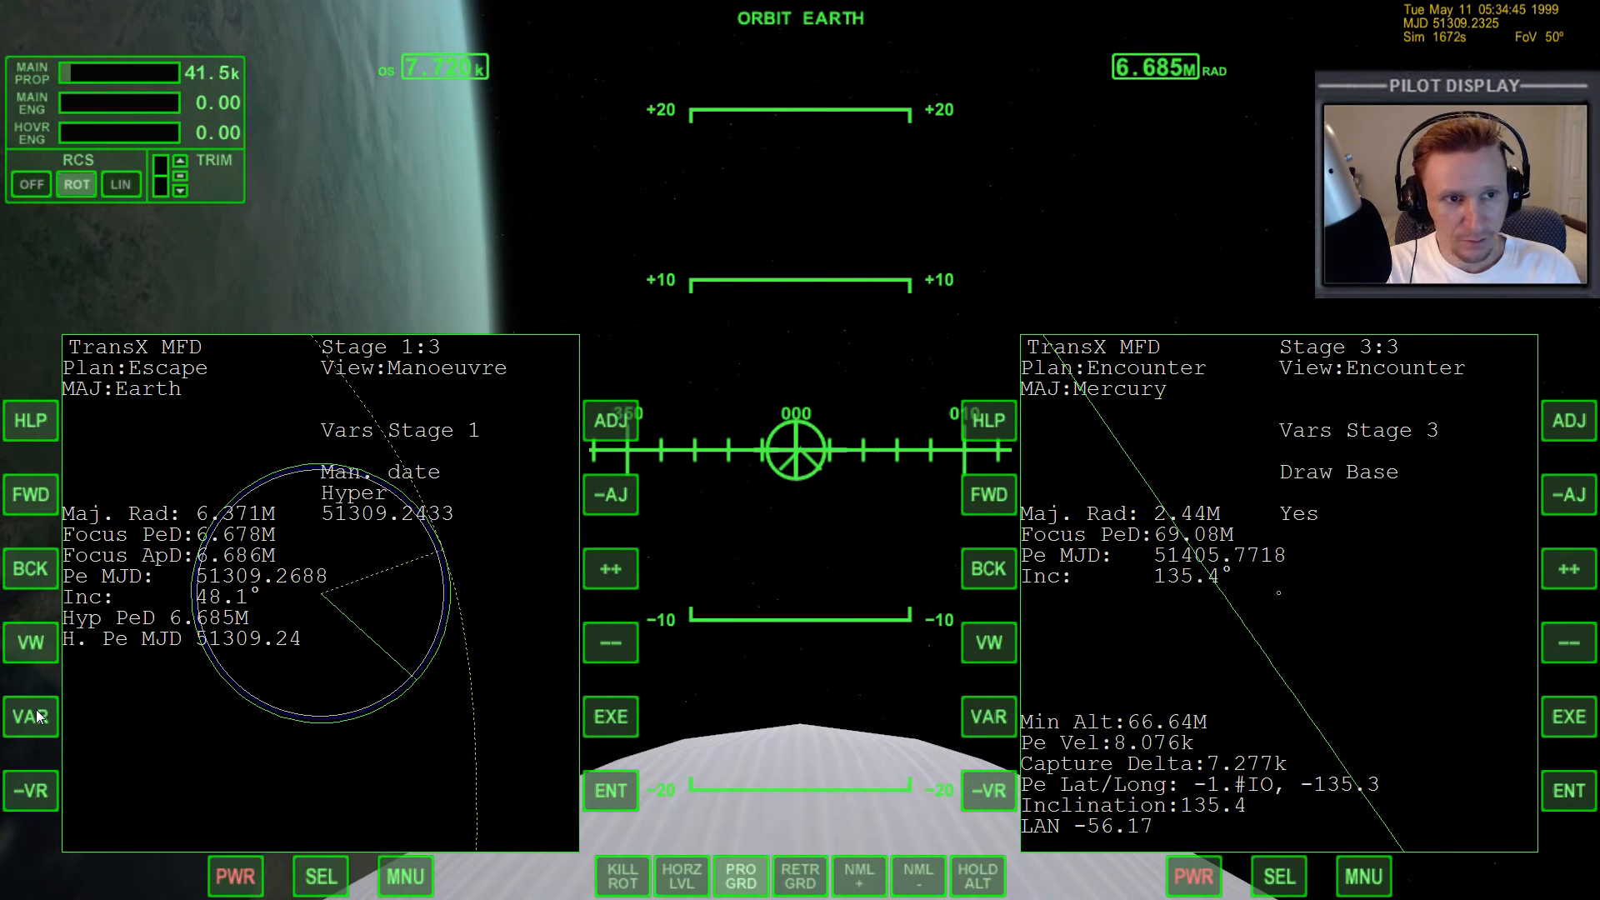
left_click(30, 717)
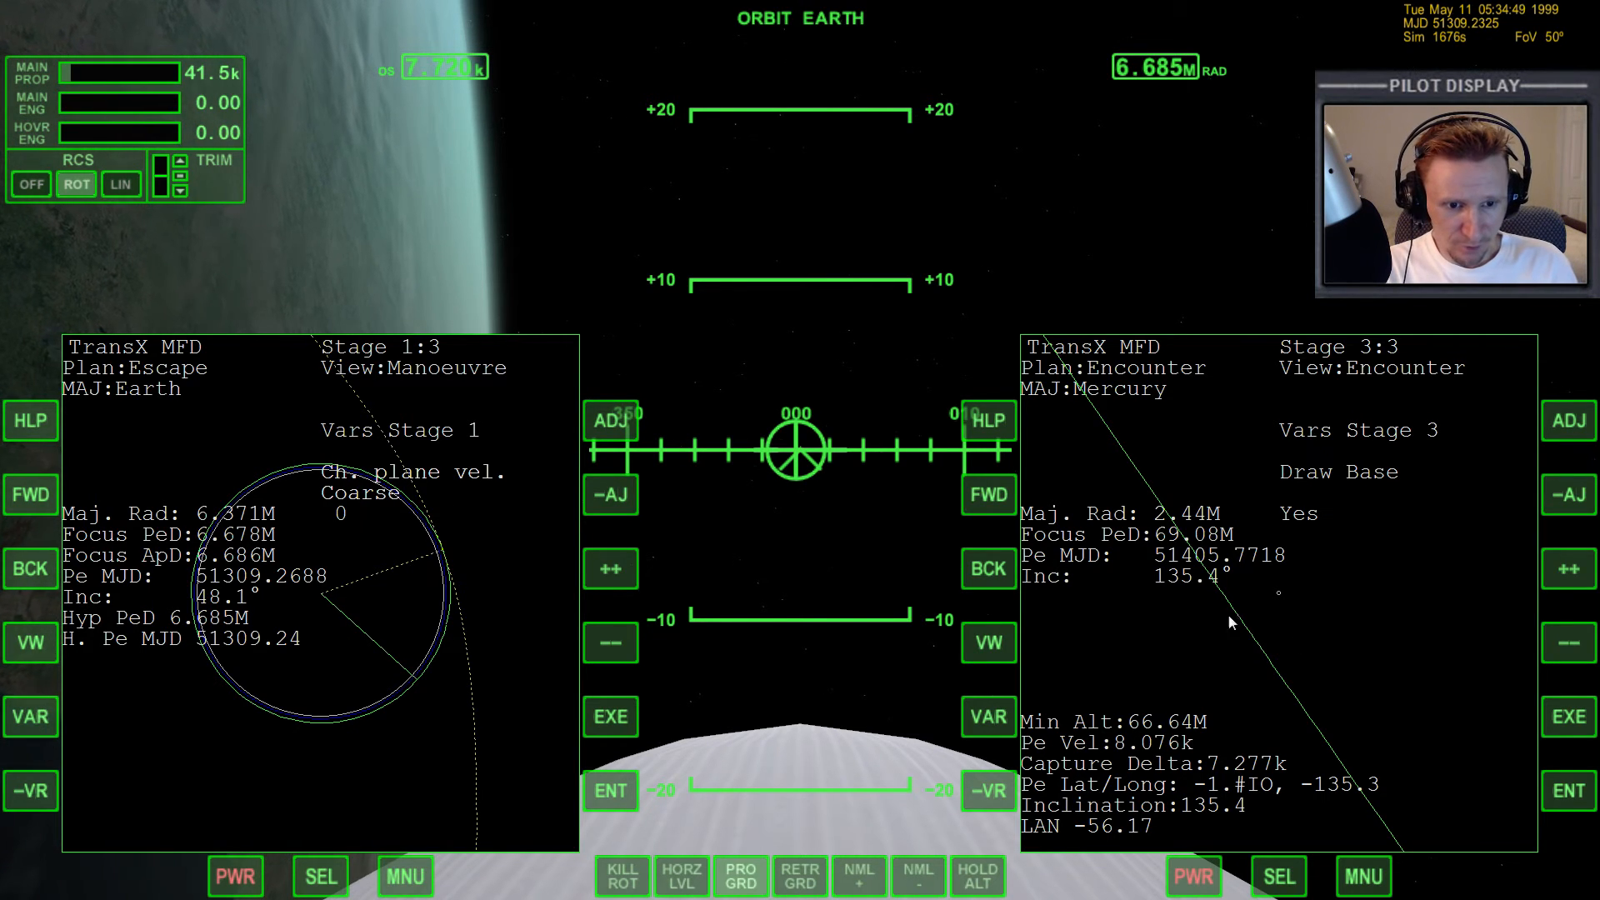
left_click(610, 419)
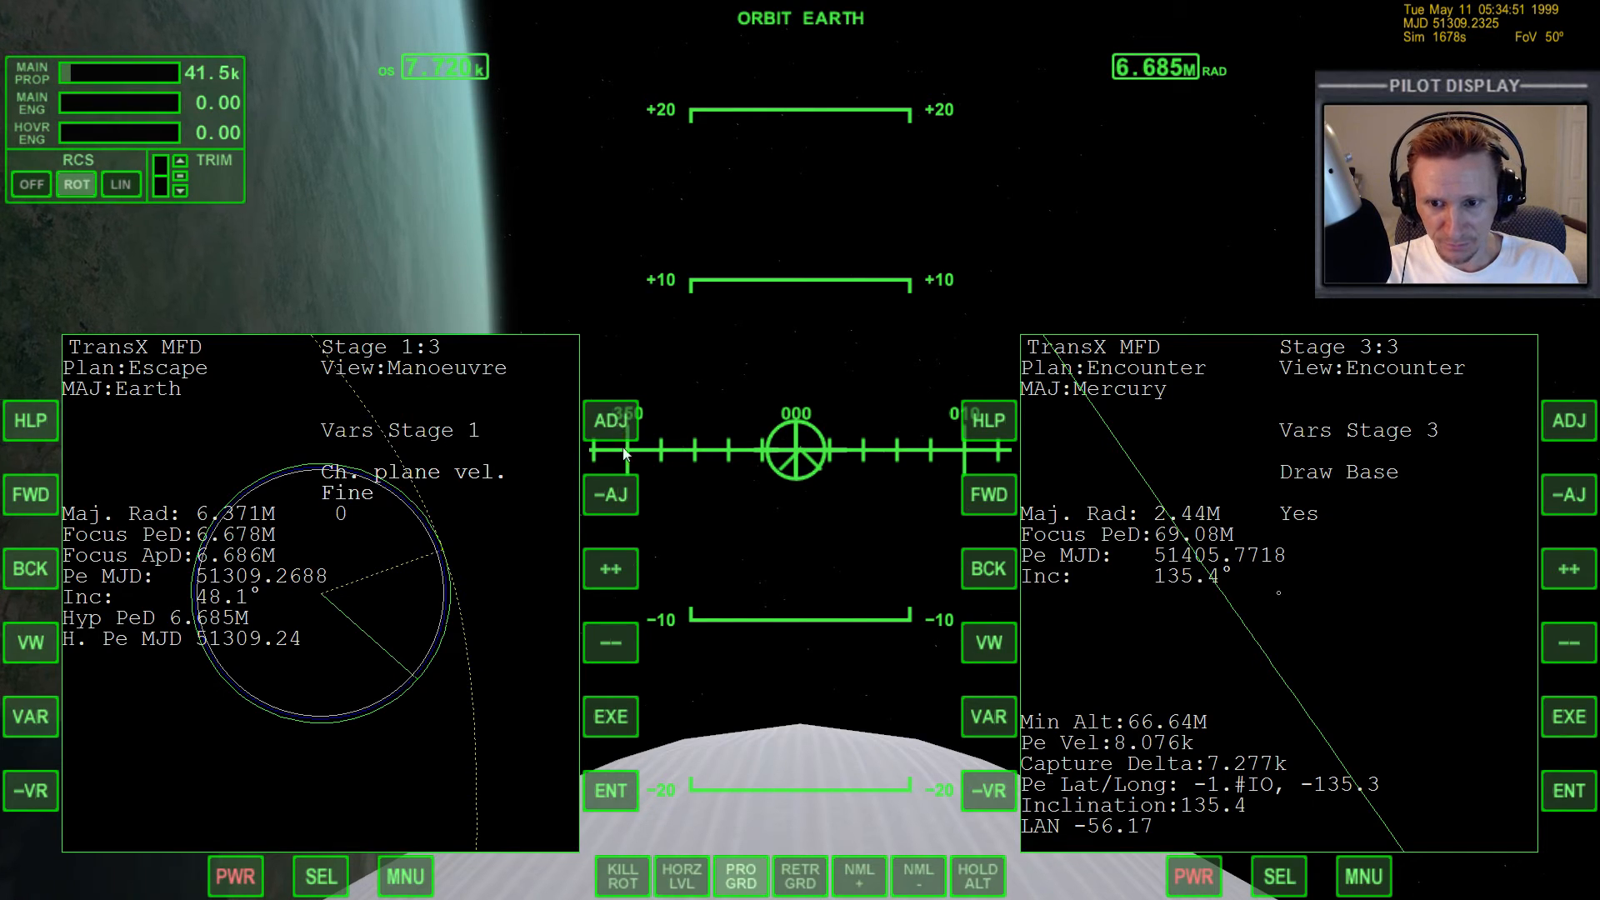
left_click(611, 568)
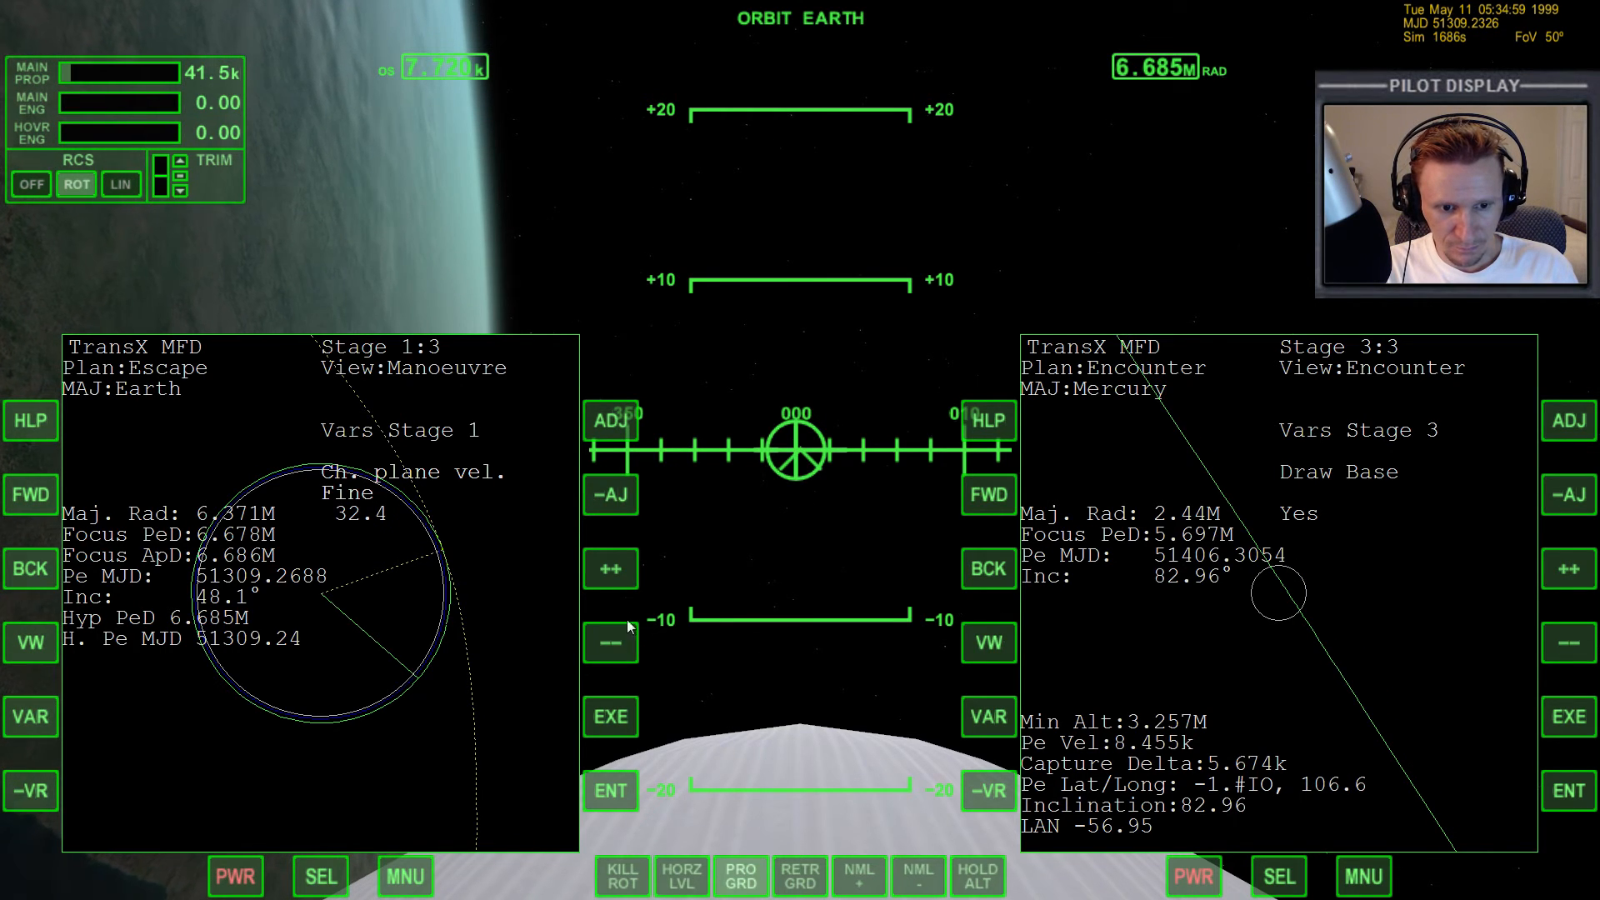
left_click(609, 569)
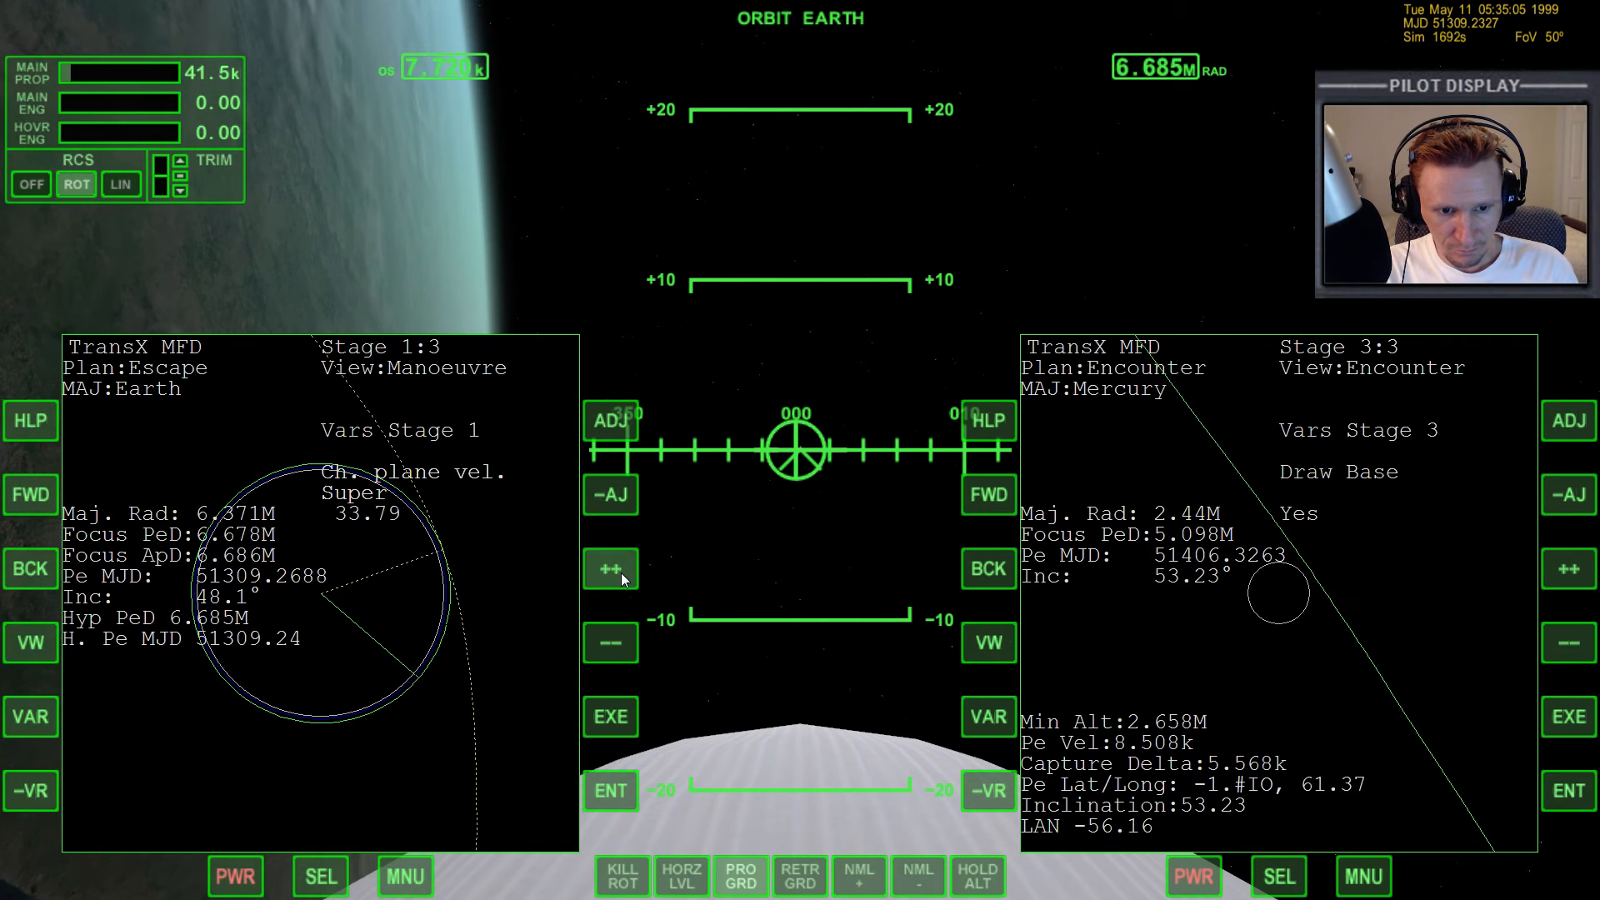
left_click(610, 569)
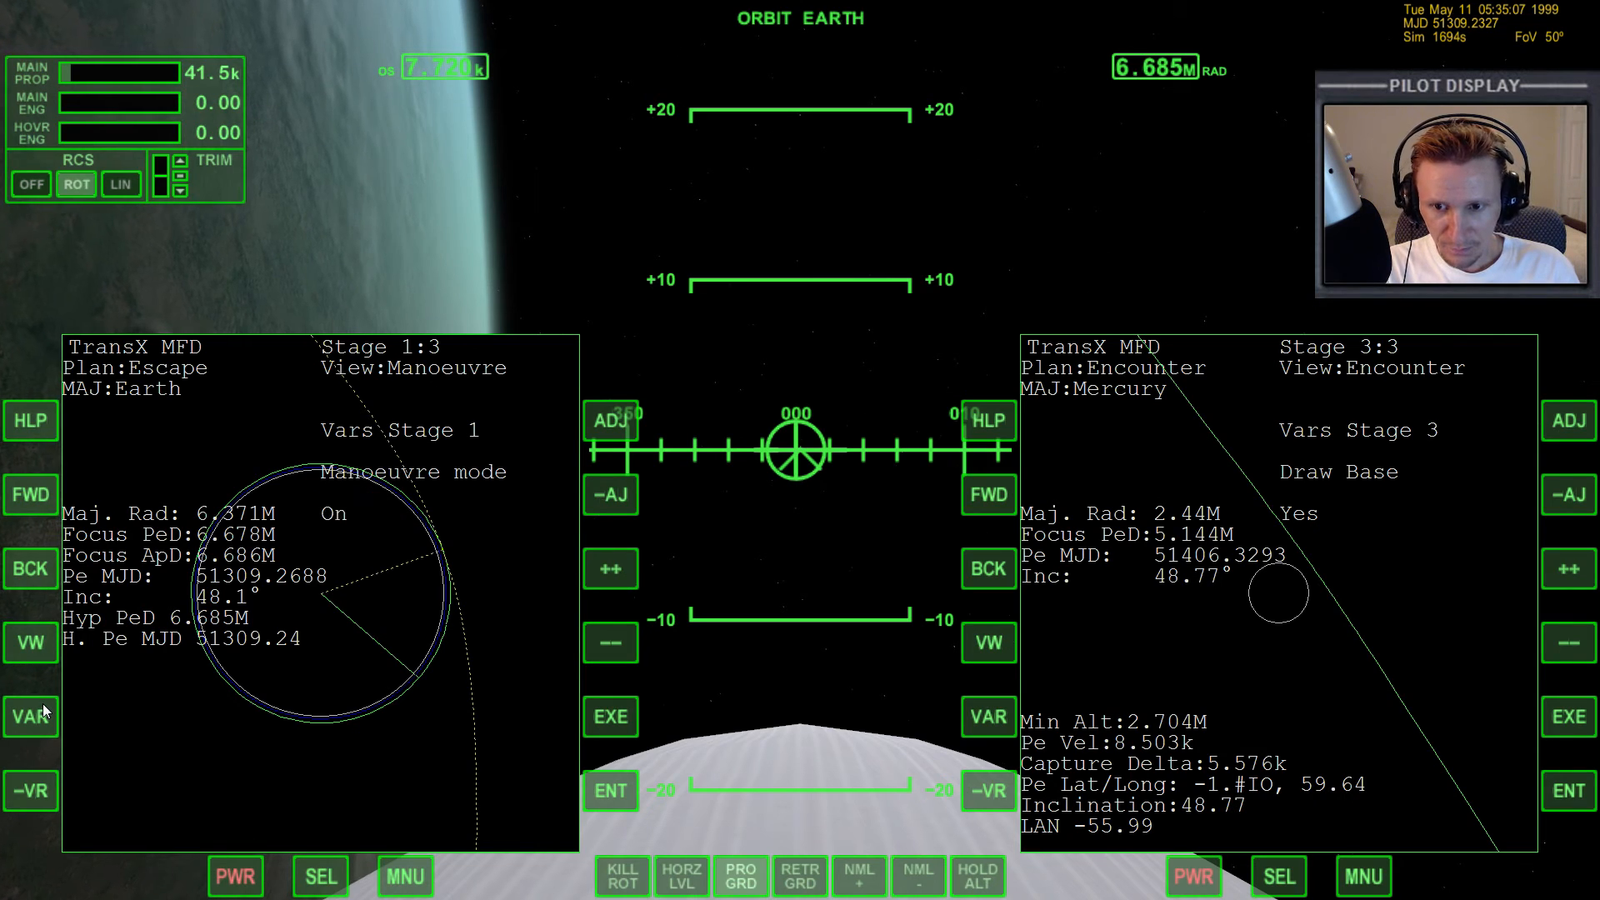
left_click(610, 569)
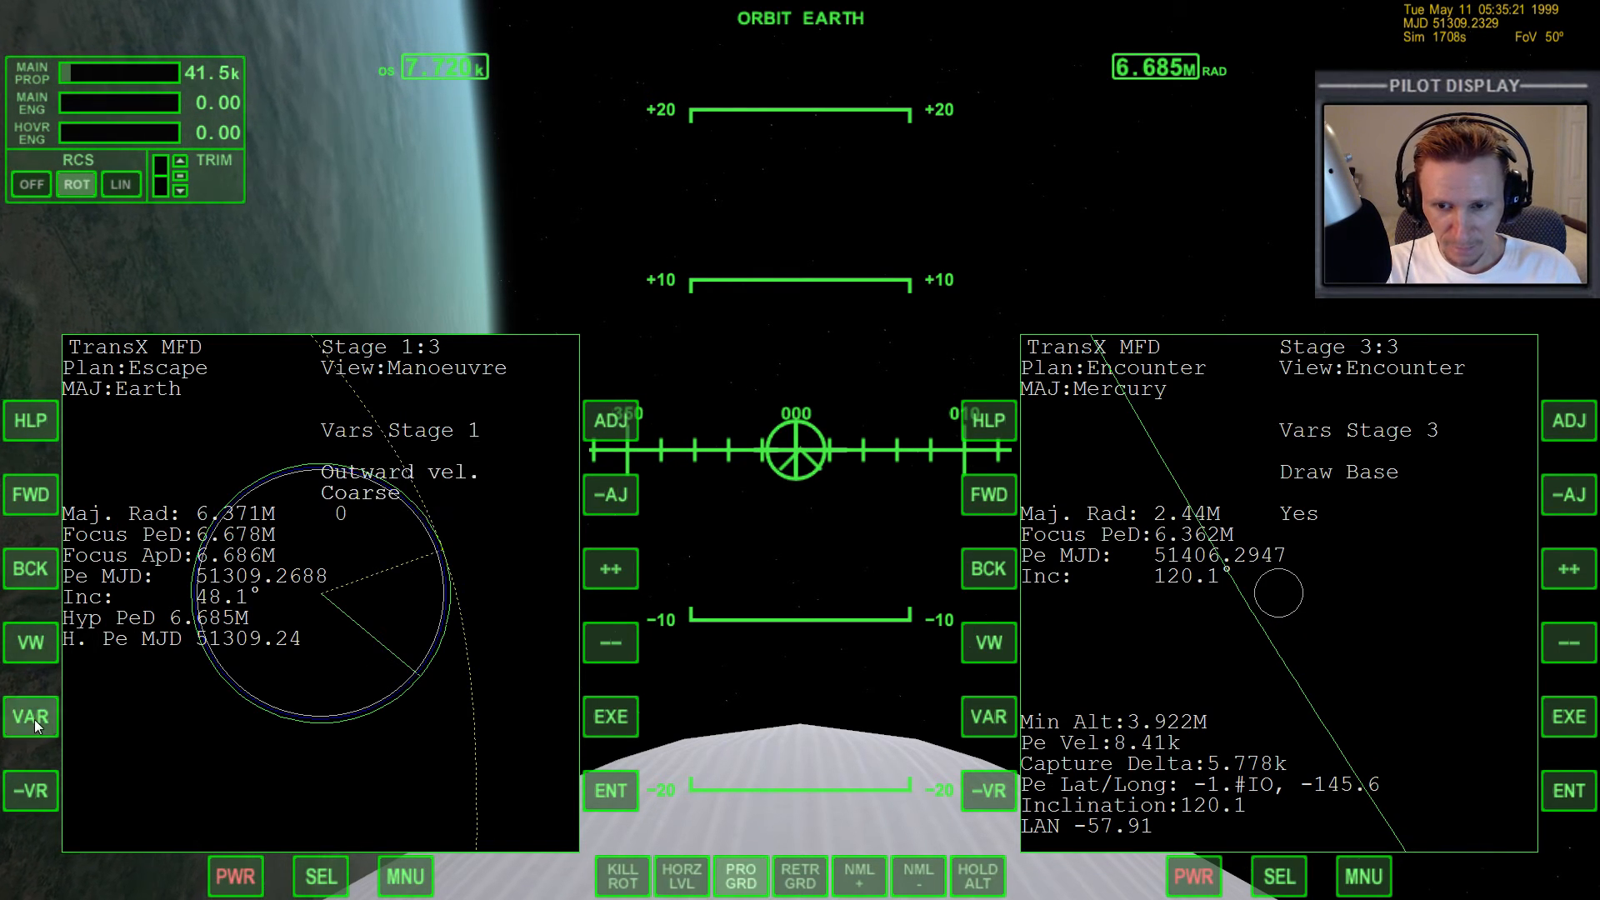
- Raise the plane-change velocity further to about 36.77, bringing Mercury periapsis to 2.882M
left_click(30, 718)
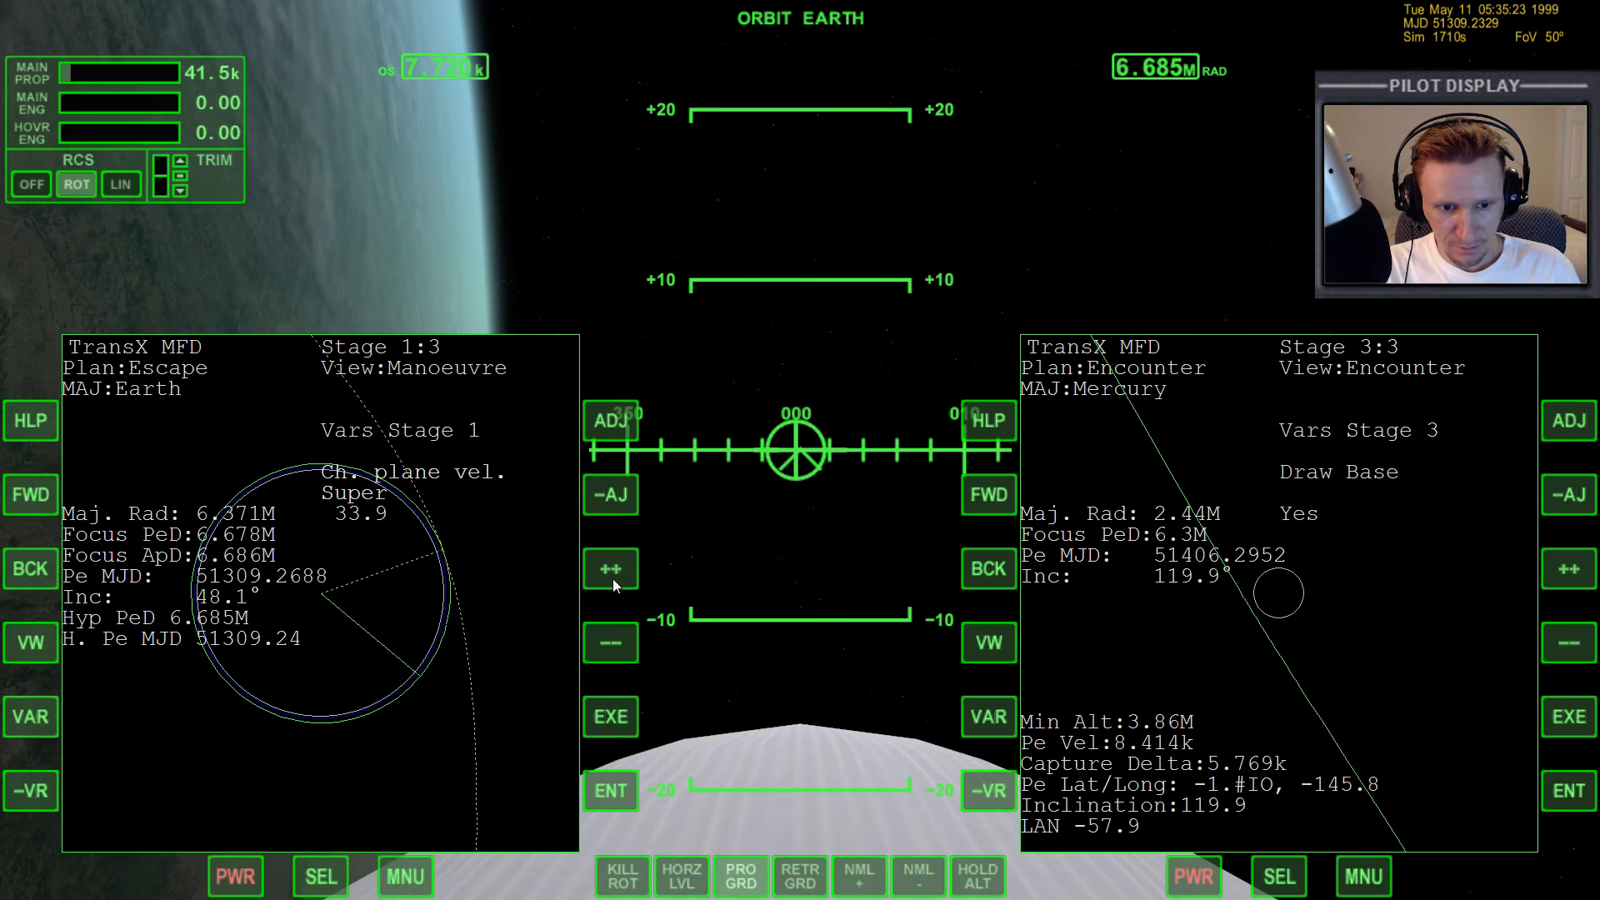
left_click(610, 569)
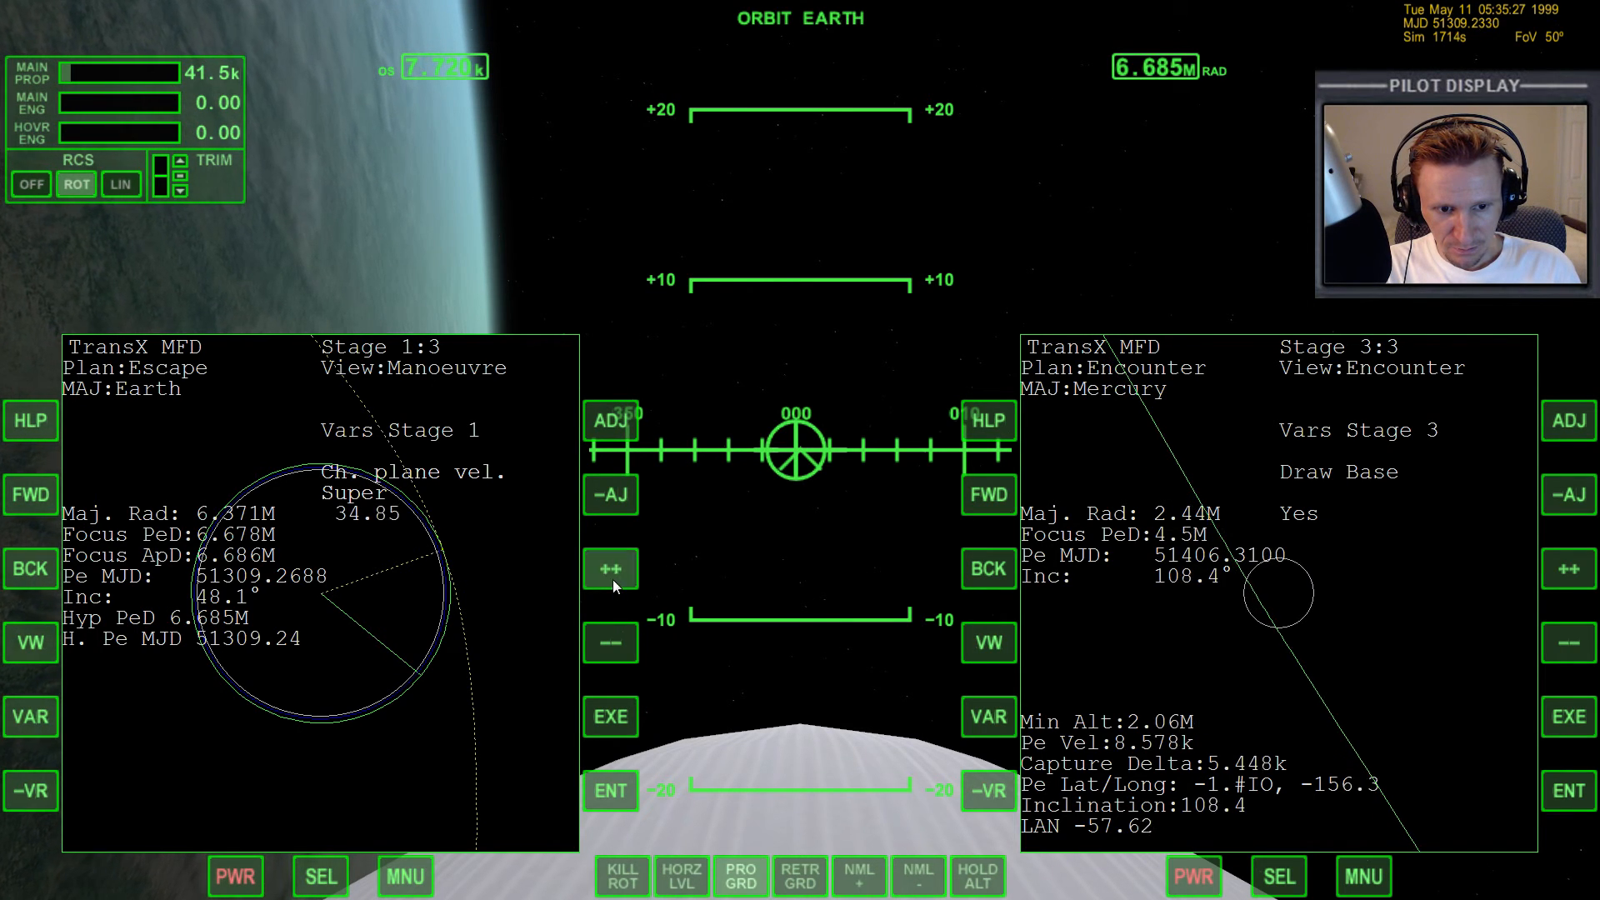
left_click(610, 569)
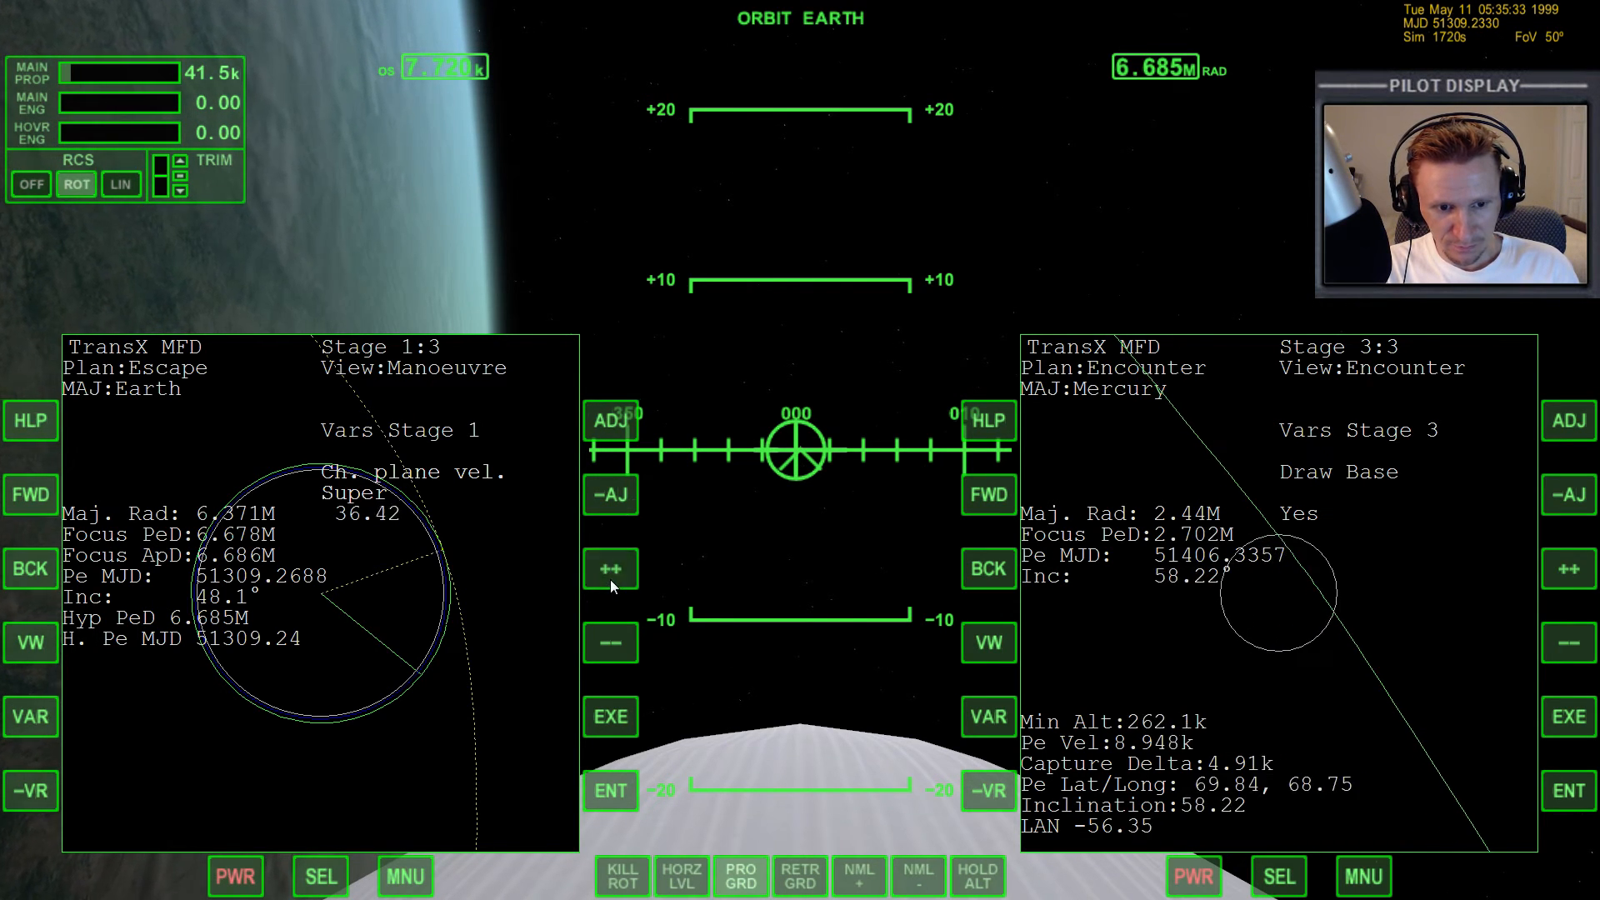
left_click(610, 569)
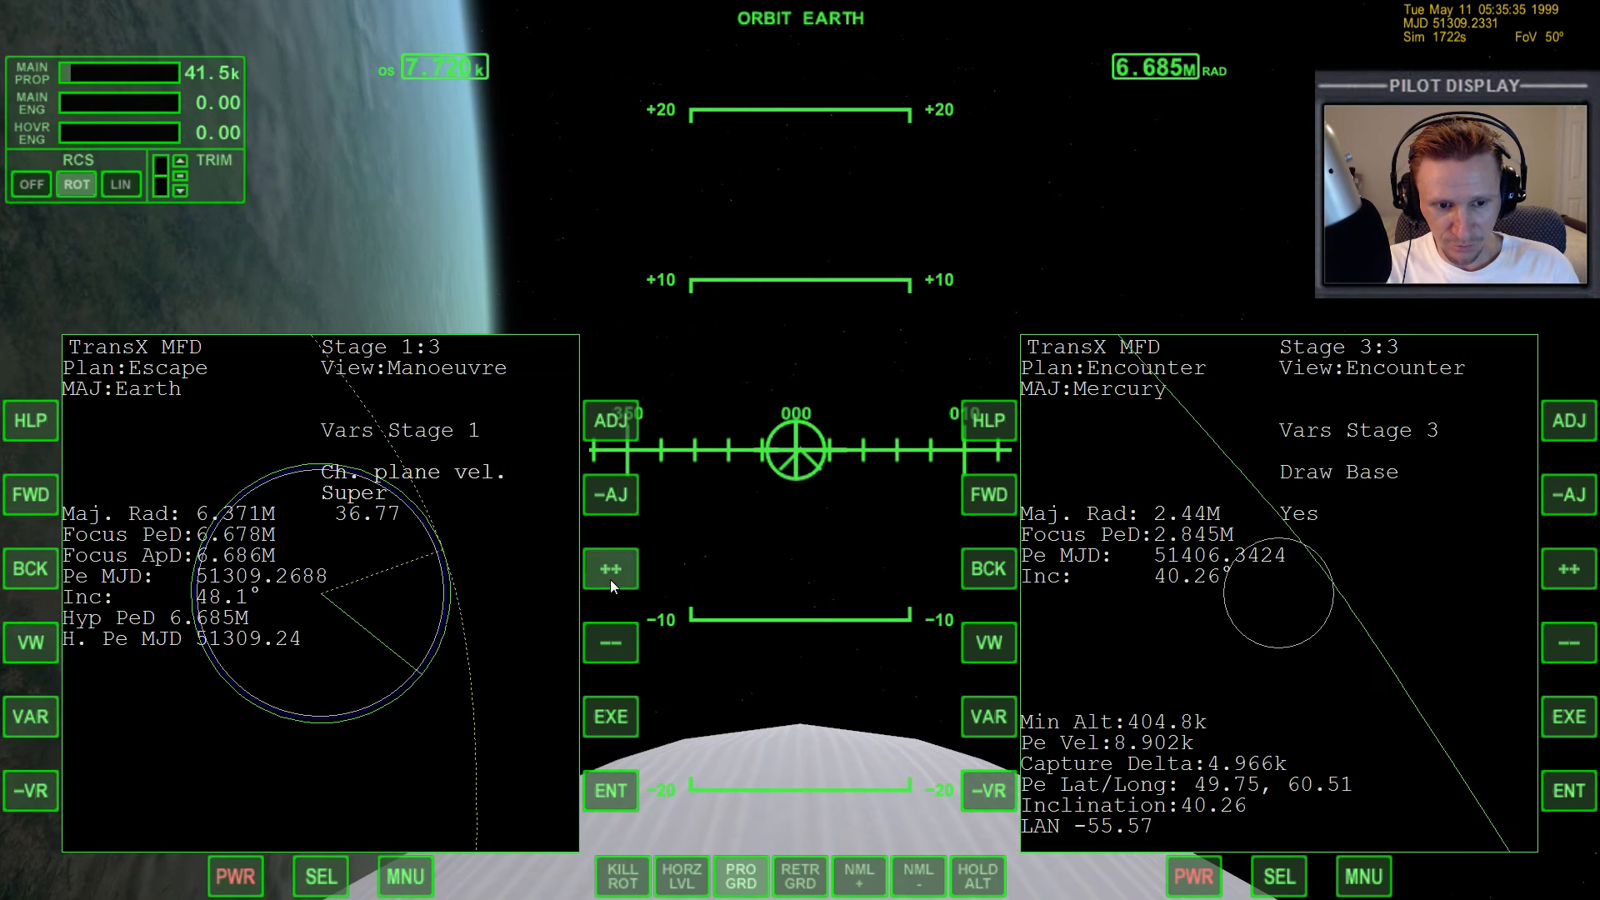
left_click(610, 569)
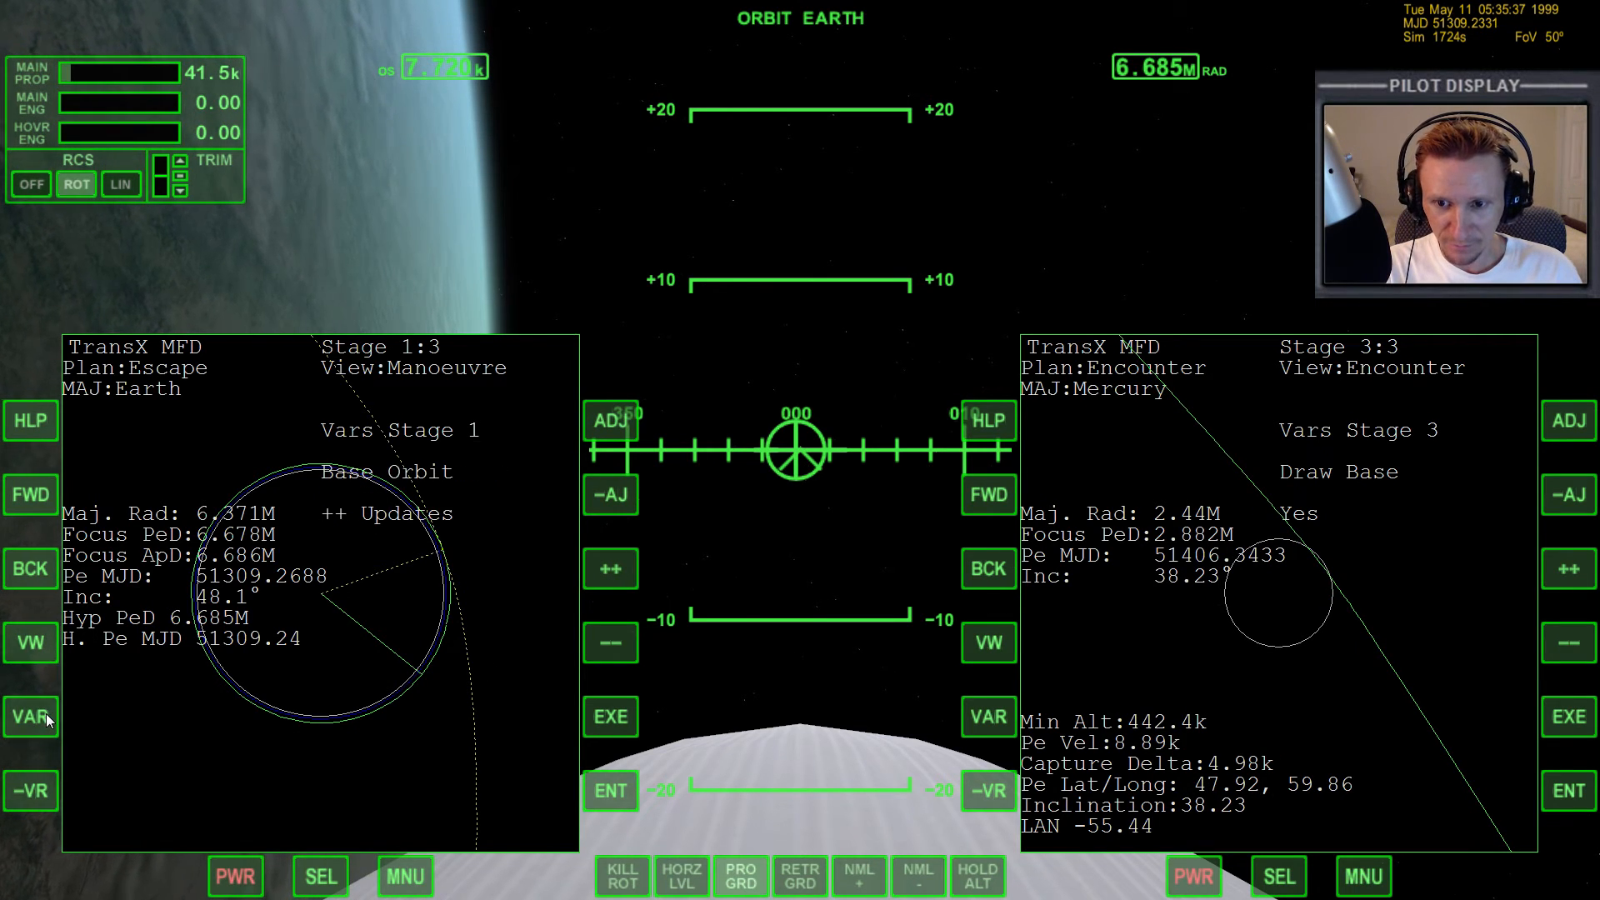
- Select stage 1's prograde velocity variable, reading 6.676k with a 2.453M Mercury periapsis
left_click(610, 642)
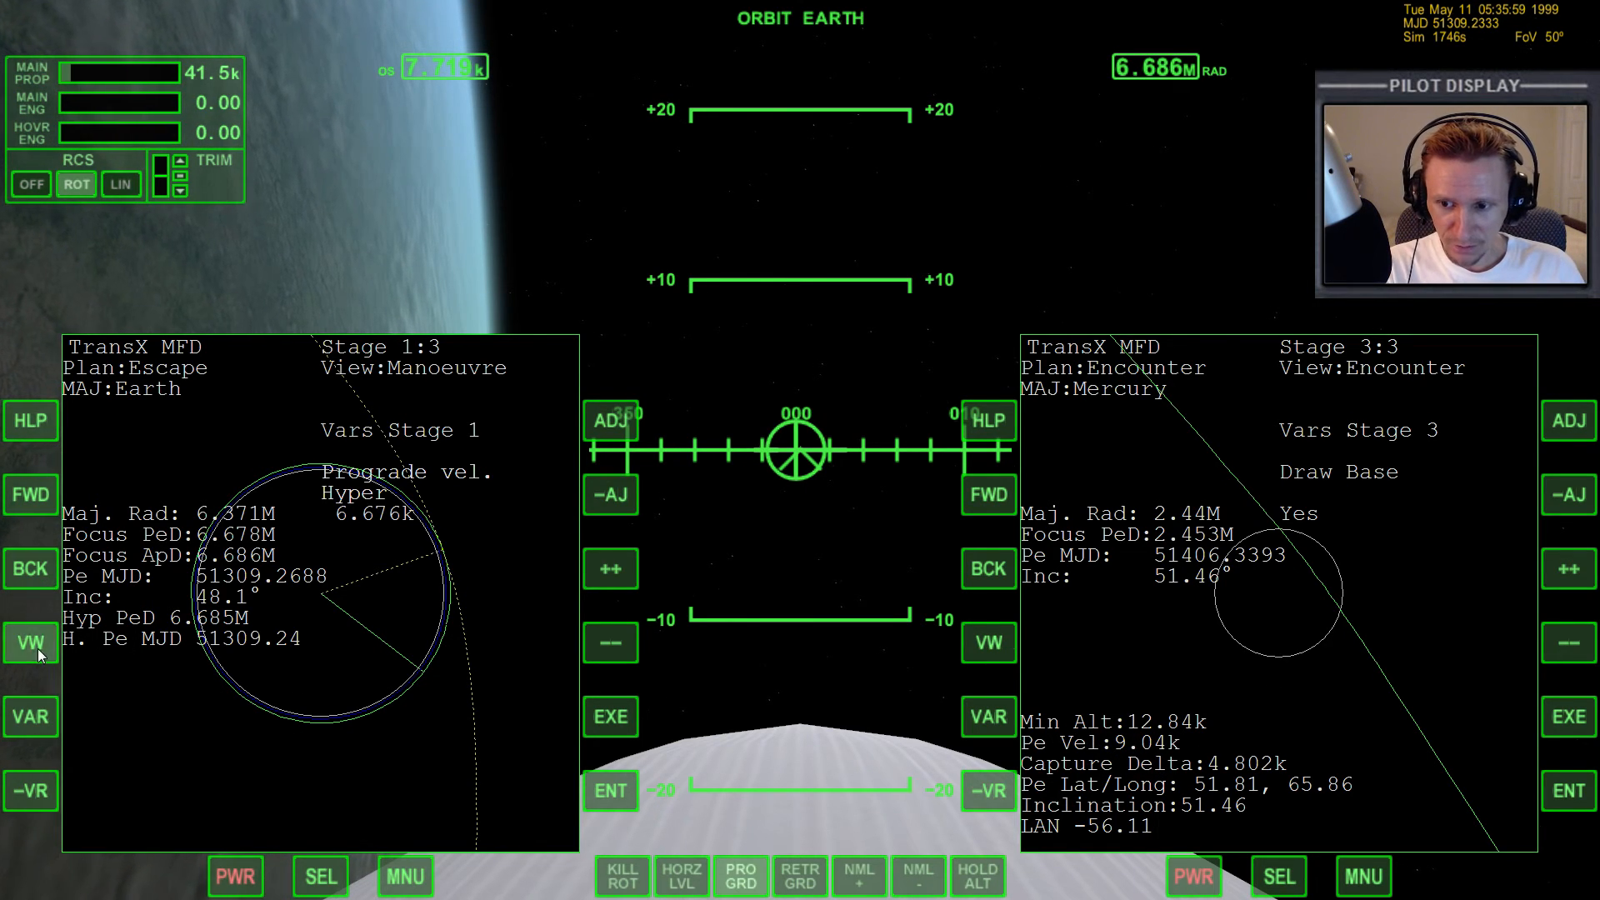
- Show stage 1's target view listing 6.676k delta-V and 856.8 s to the manoeuvre
left_click(30, 642)
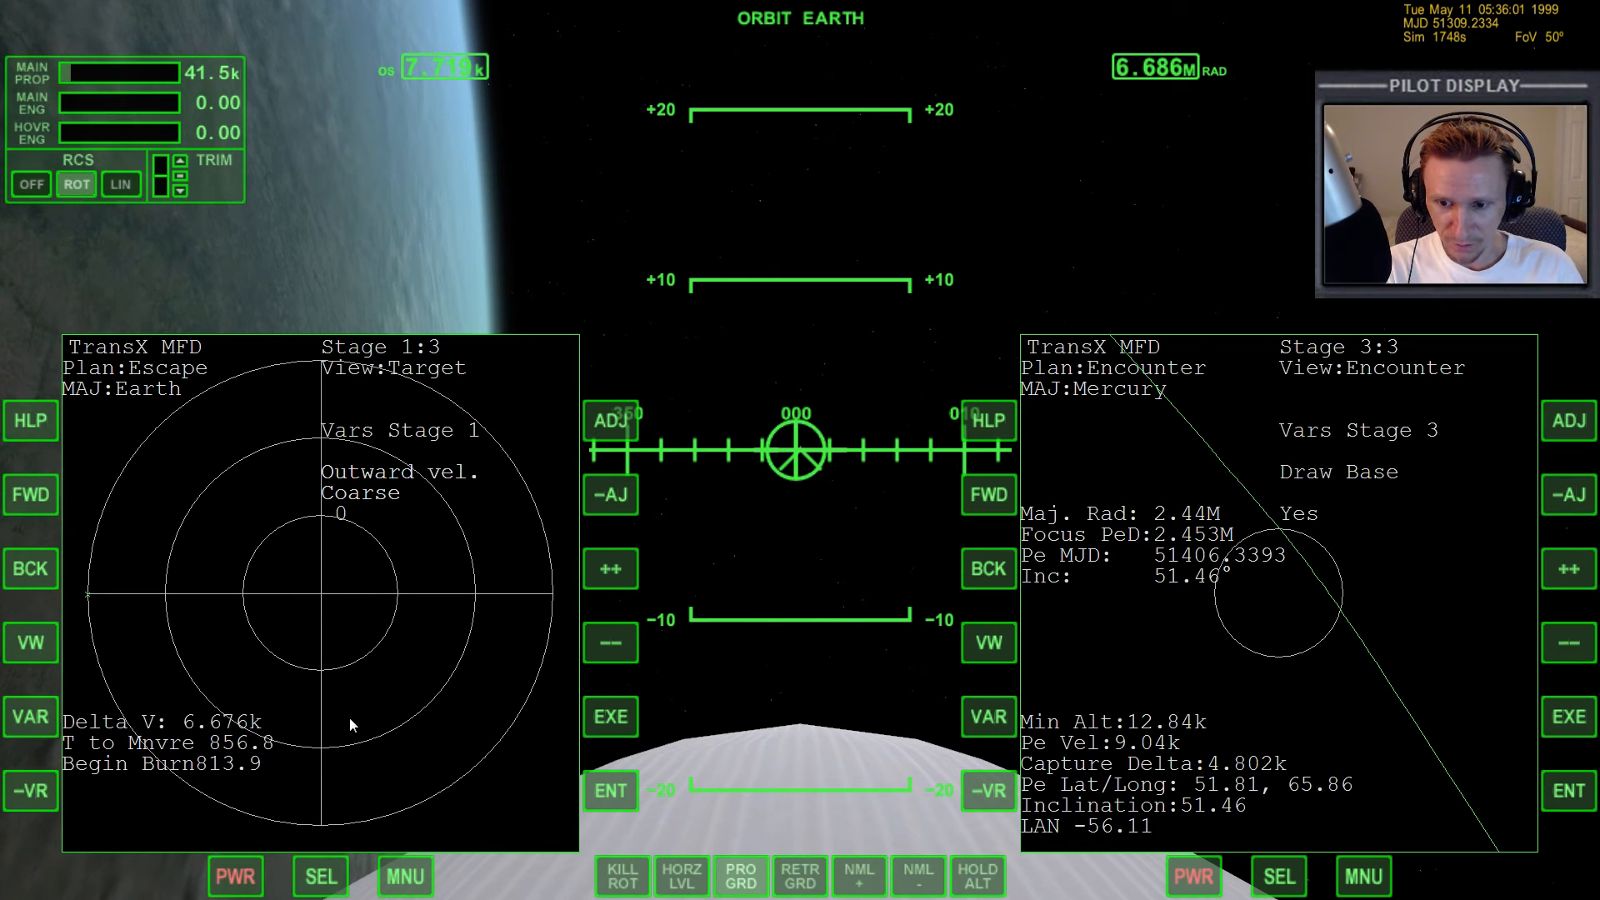
mouse_move(699, 640)
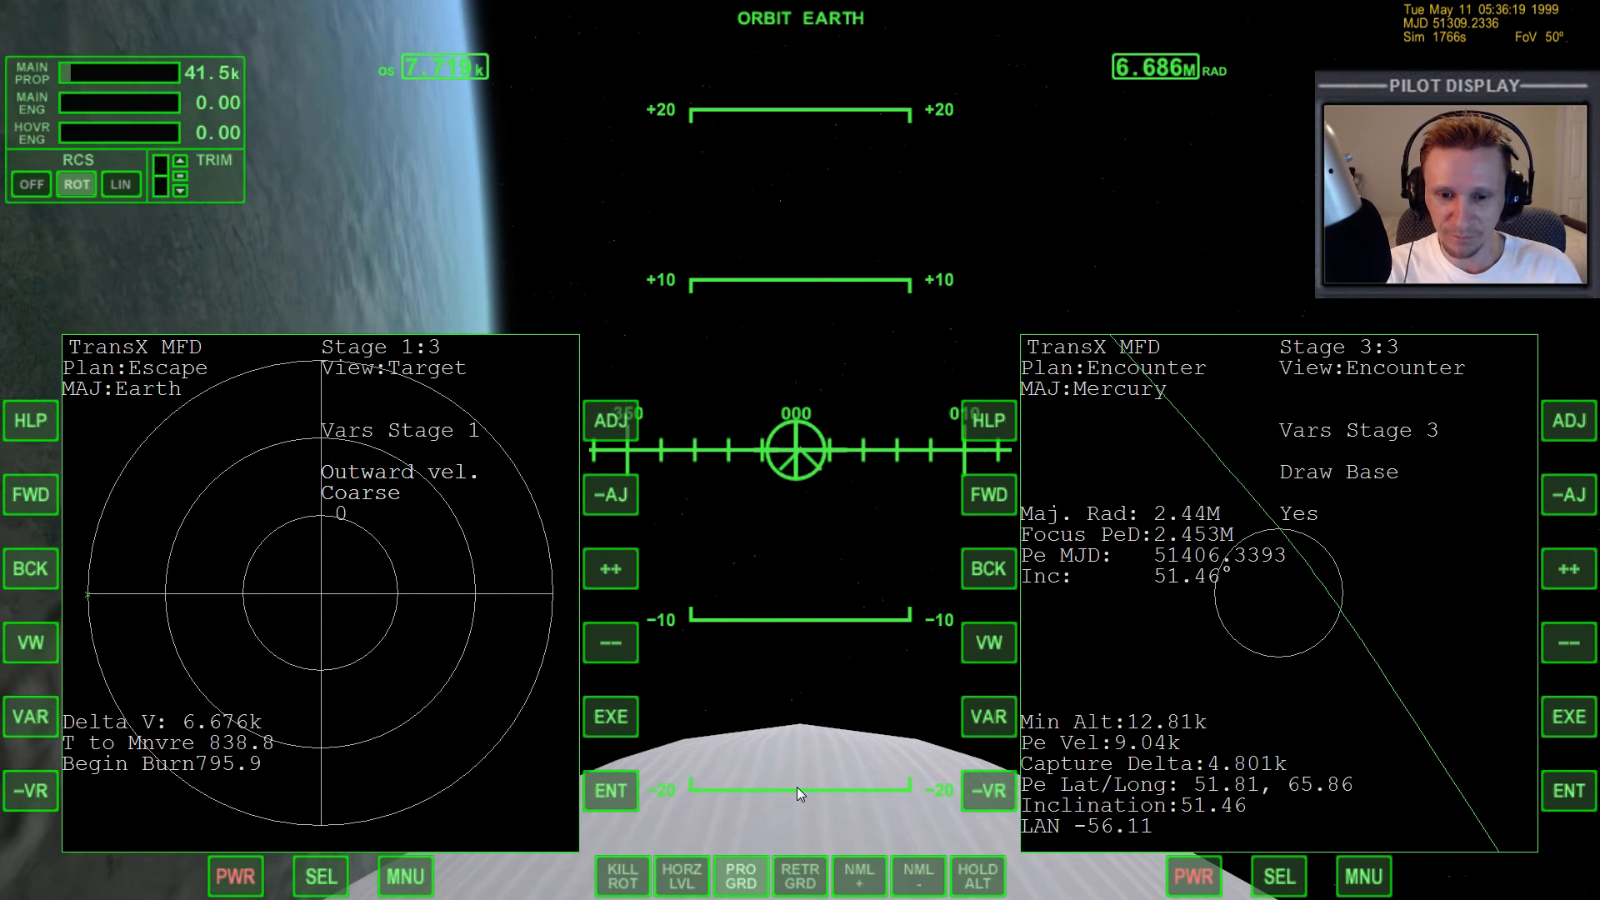
mouse_move(873, 816)
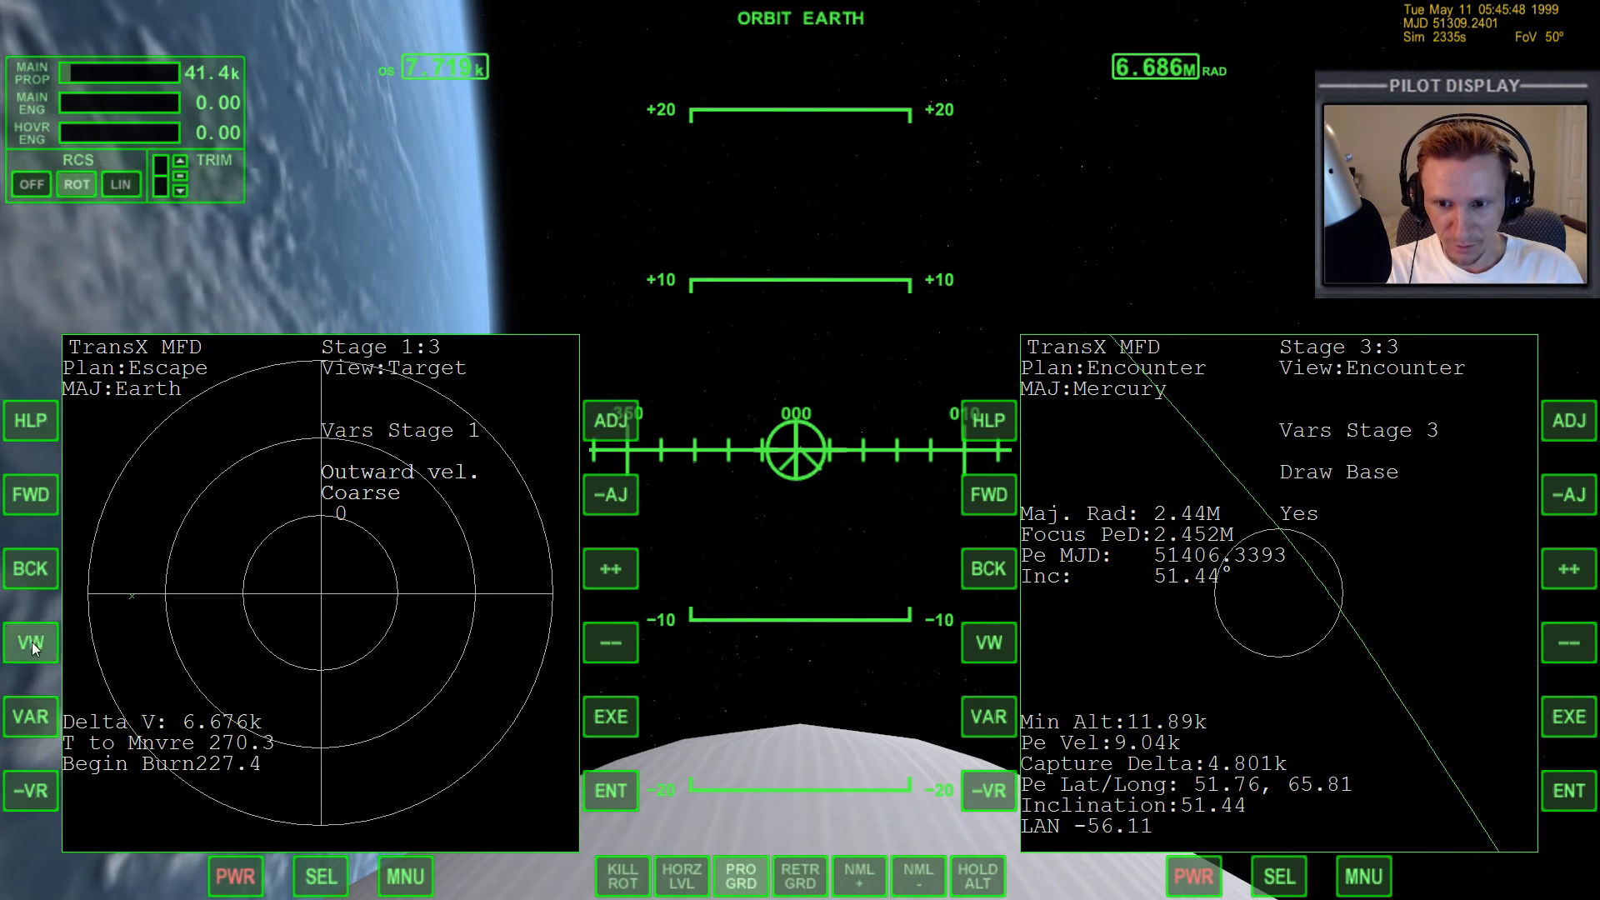
left_click(30, 642)
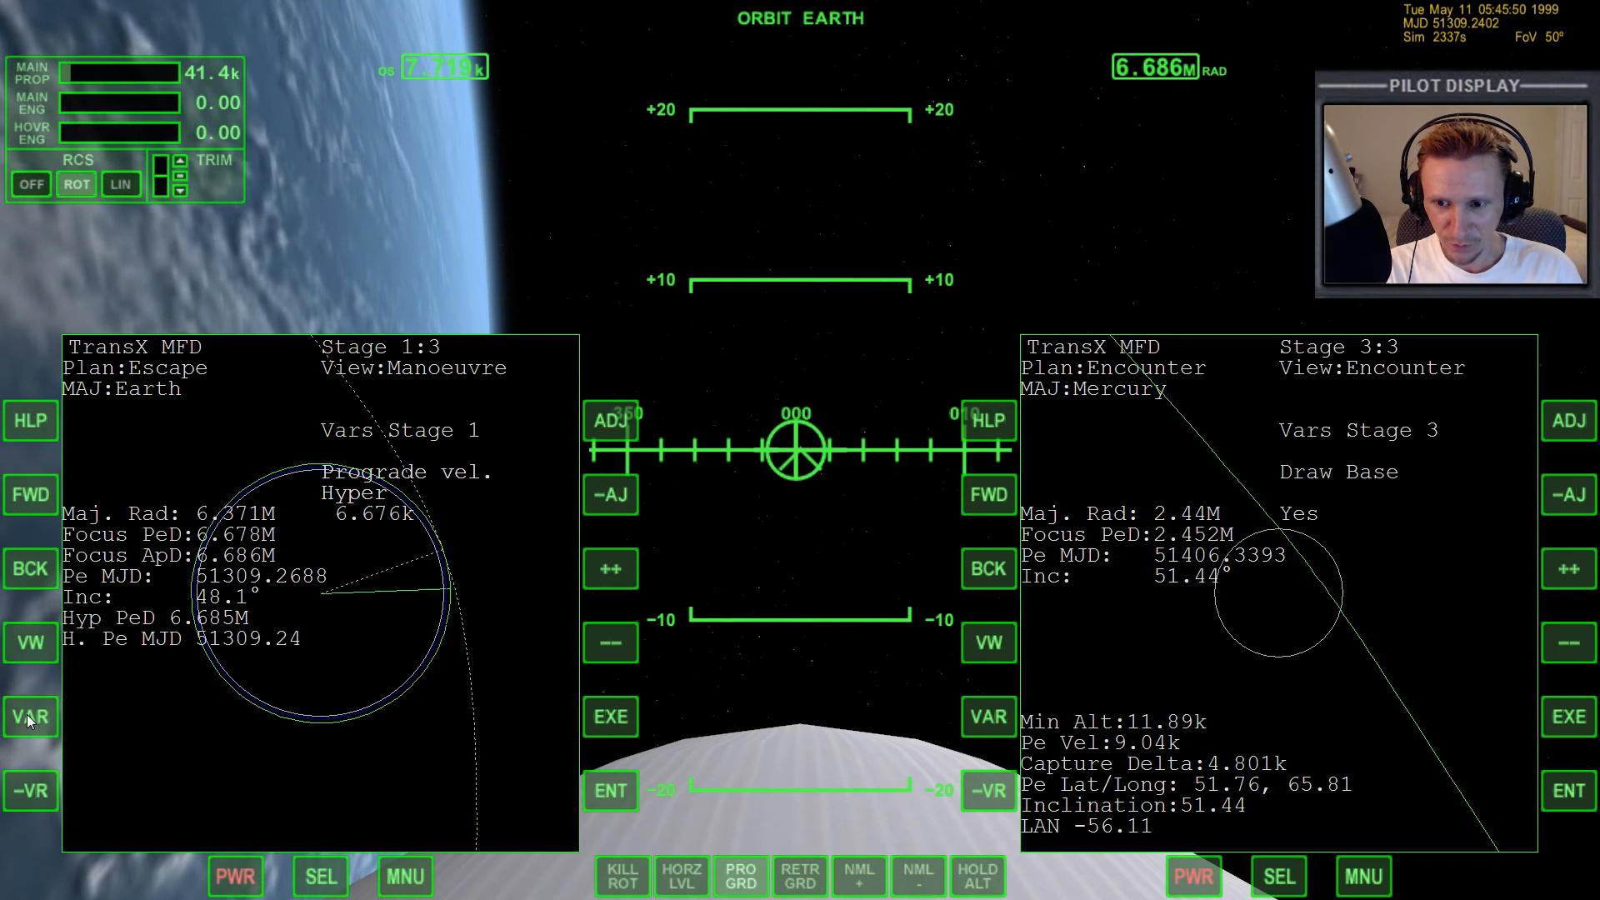
left_click(30, 717)
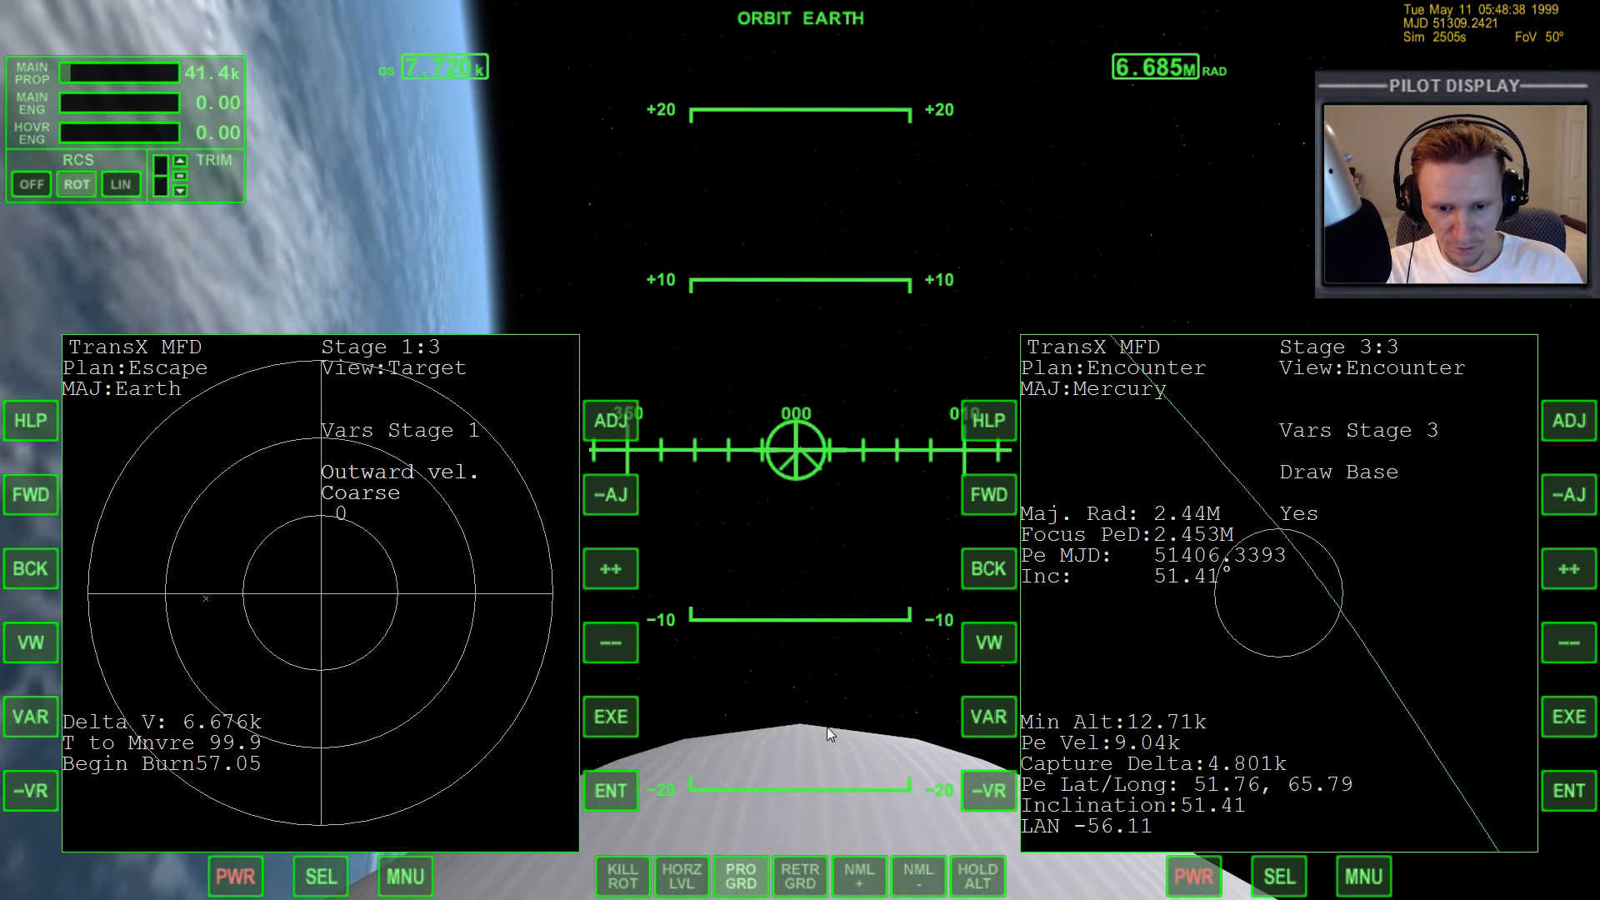
mouse_move(891, 640)
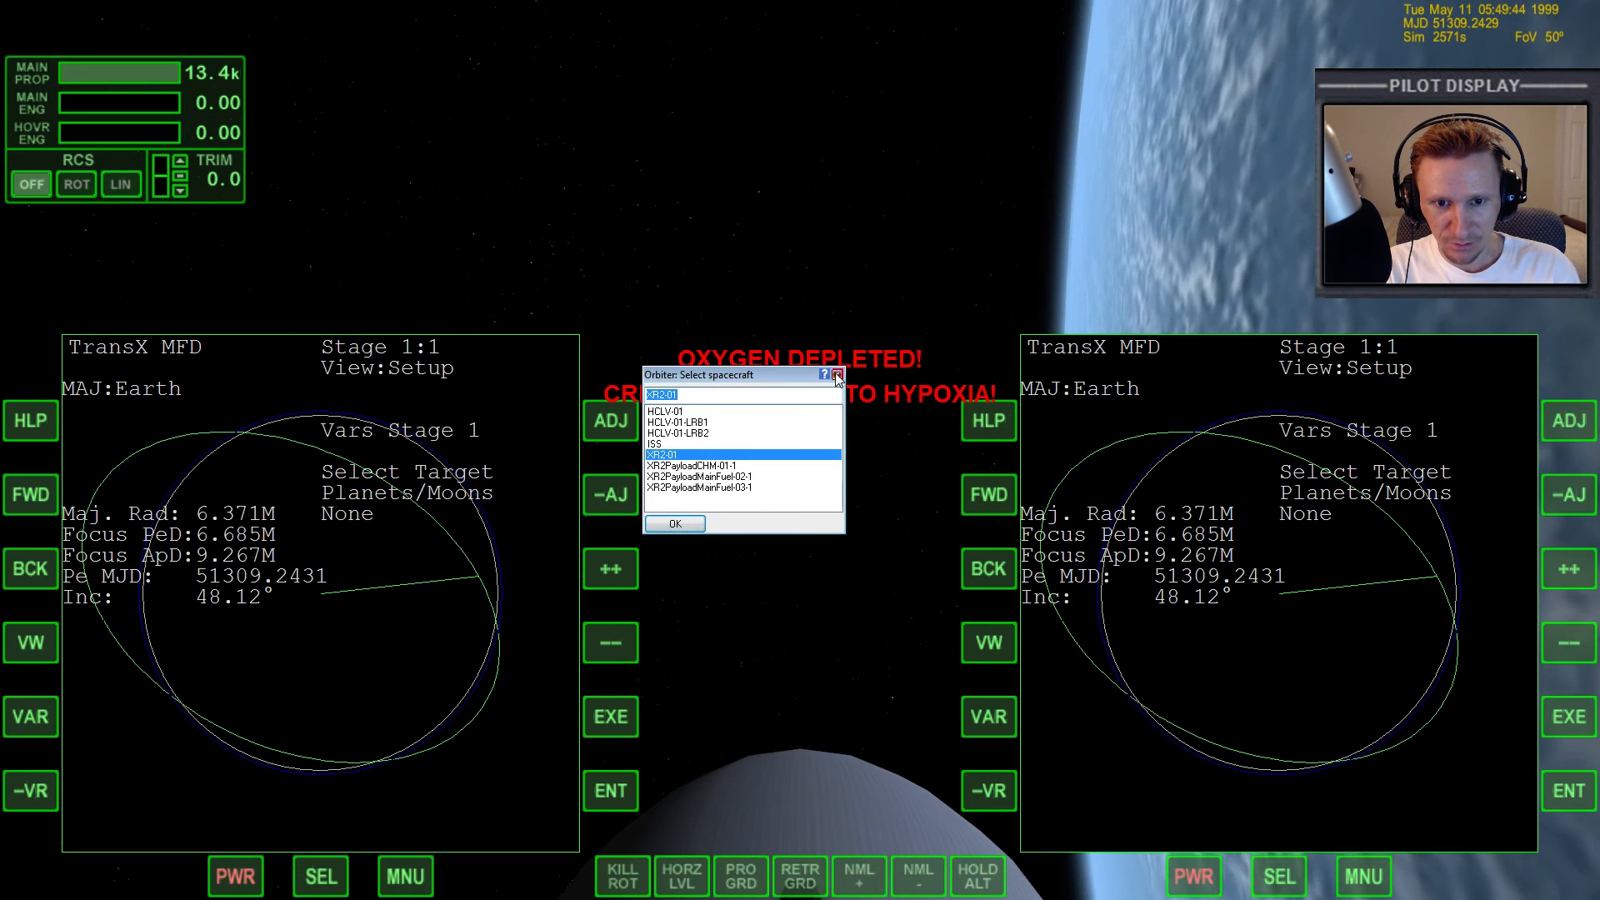
- Dismiss the spacecraft selection list over the XR2 cockpit's hypoxia warning
left_click(836, 375)
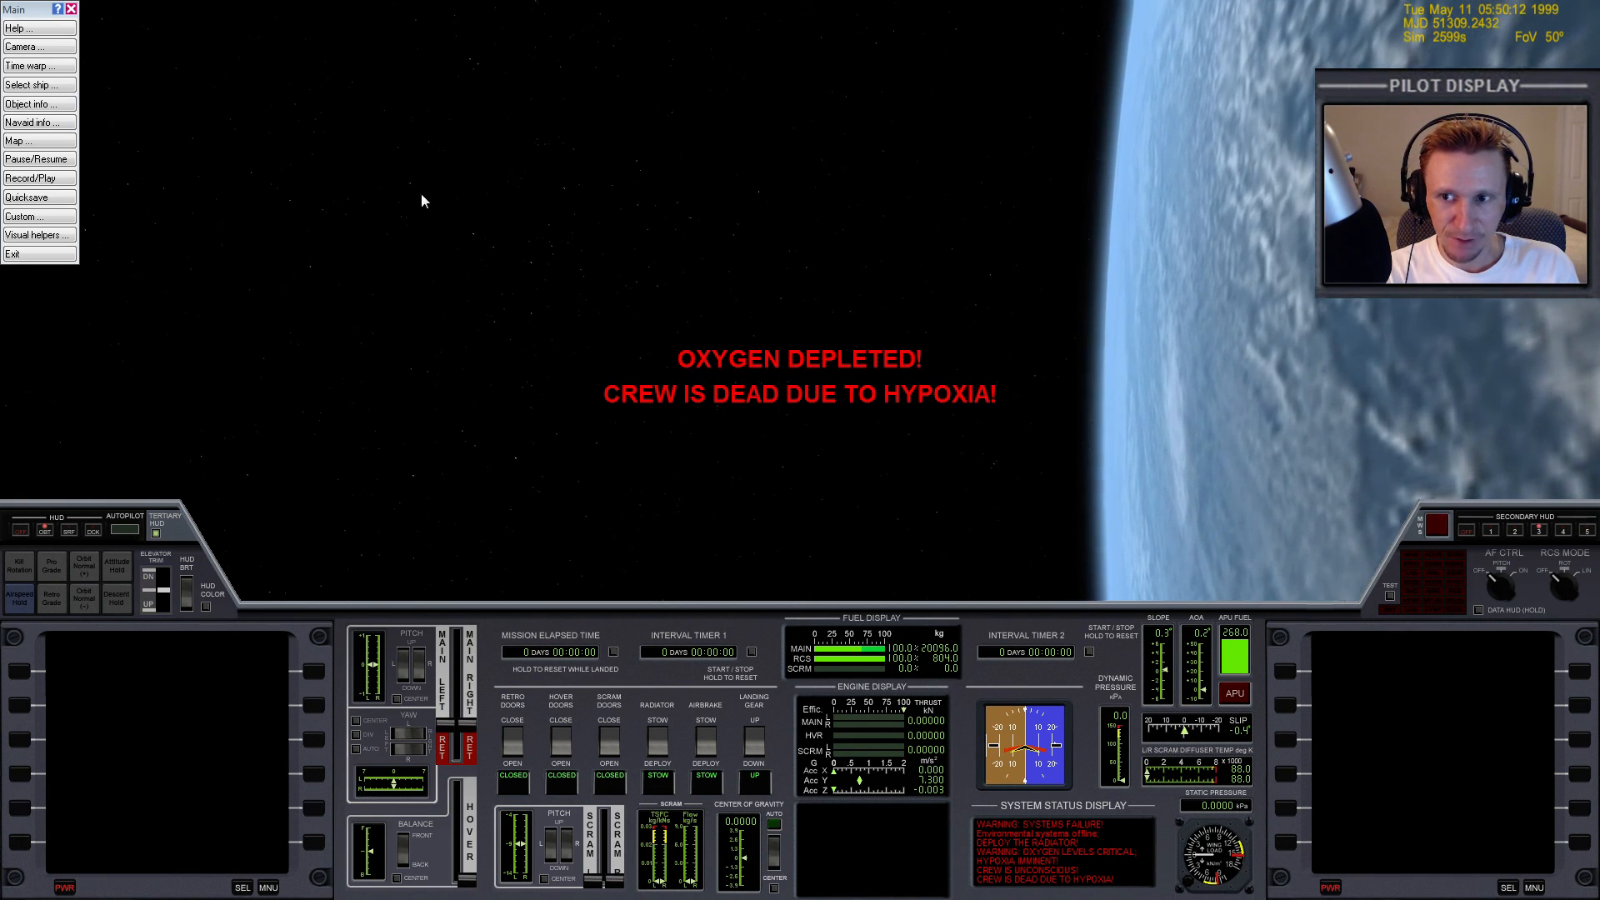
- Switch control to HCLV-01 and power the second TransX display back on, restoring both plans
left_click(28, 83)
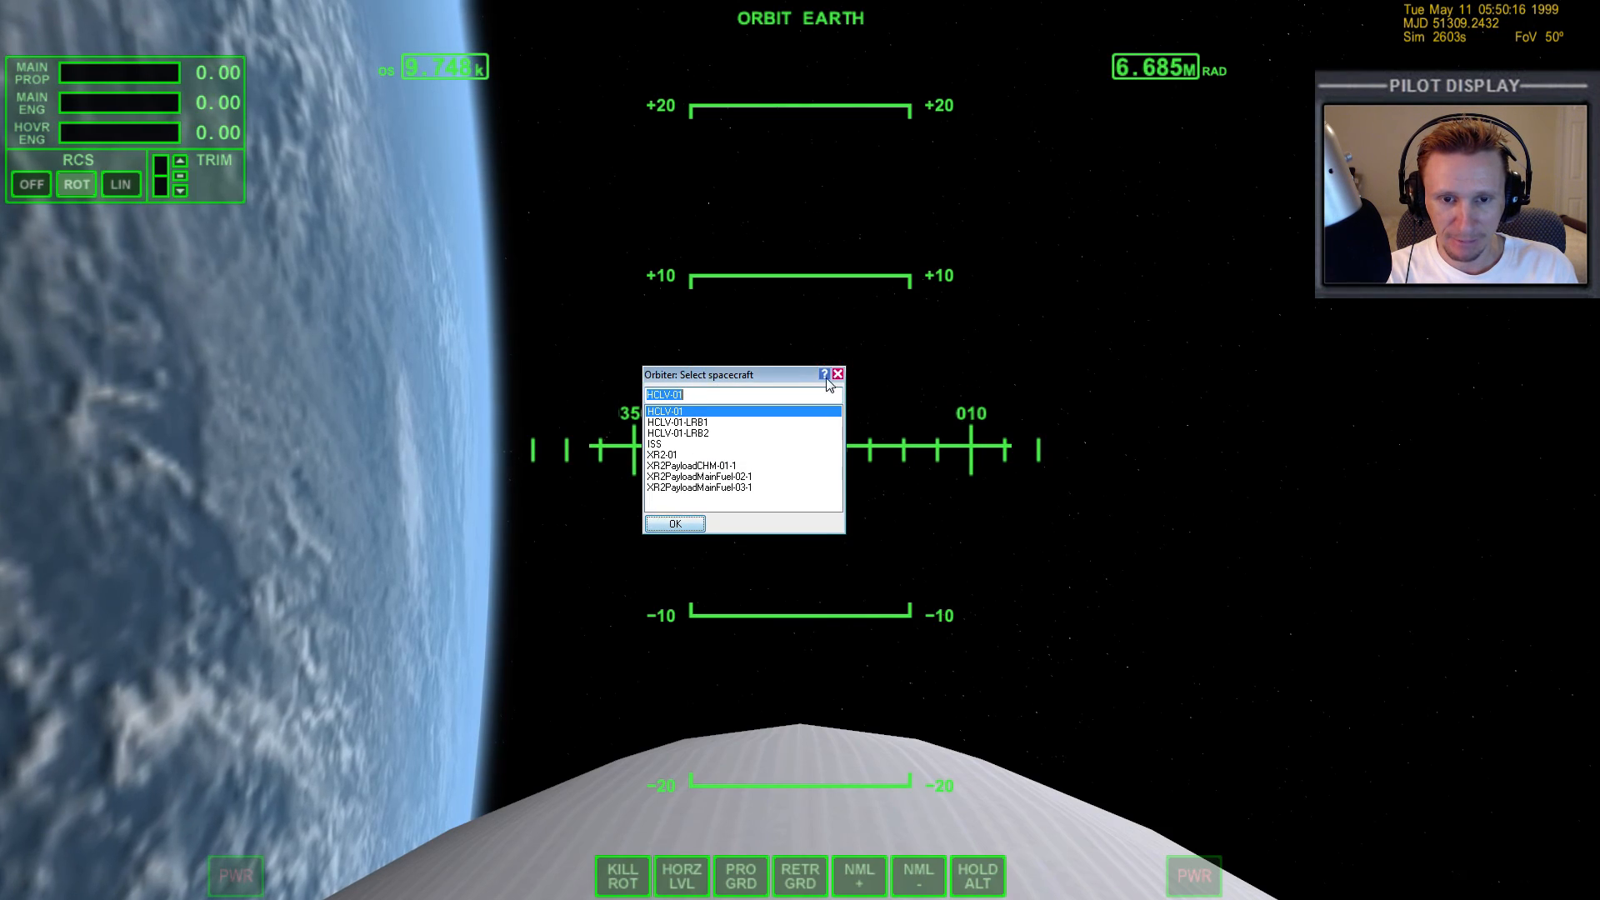
left_click(673, 523)
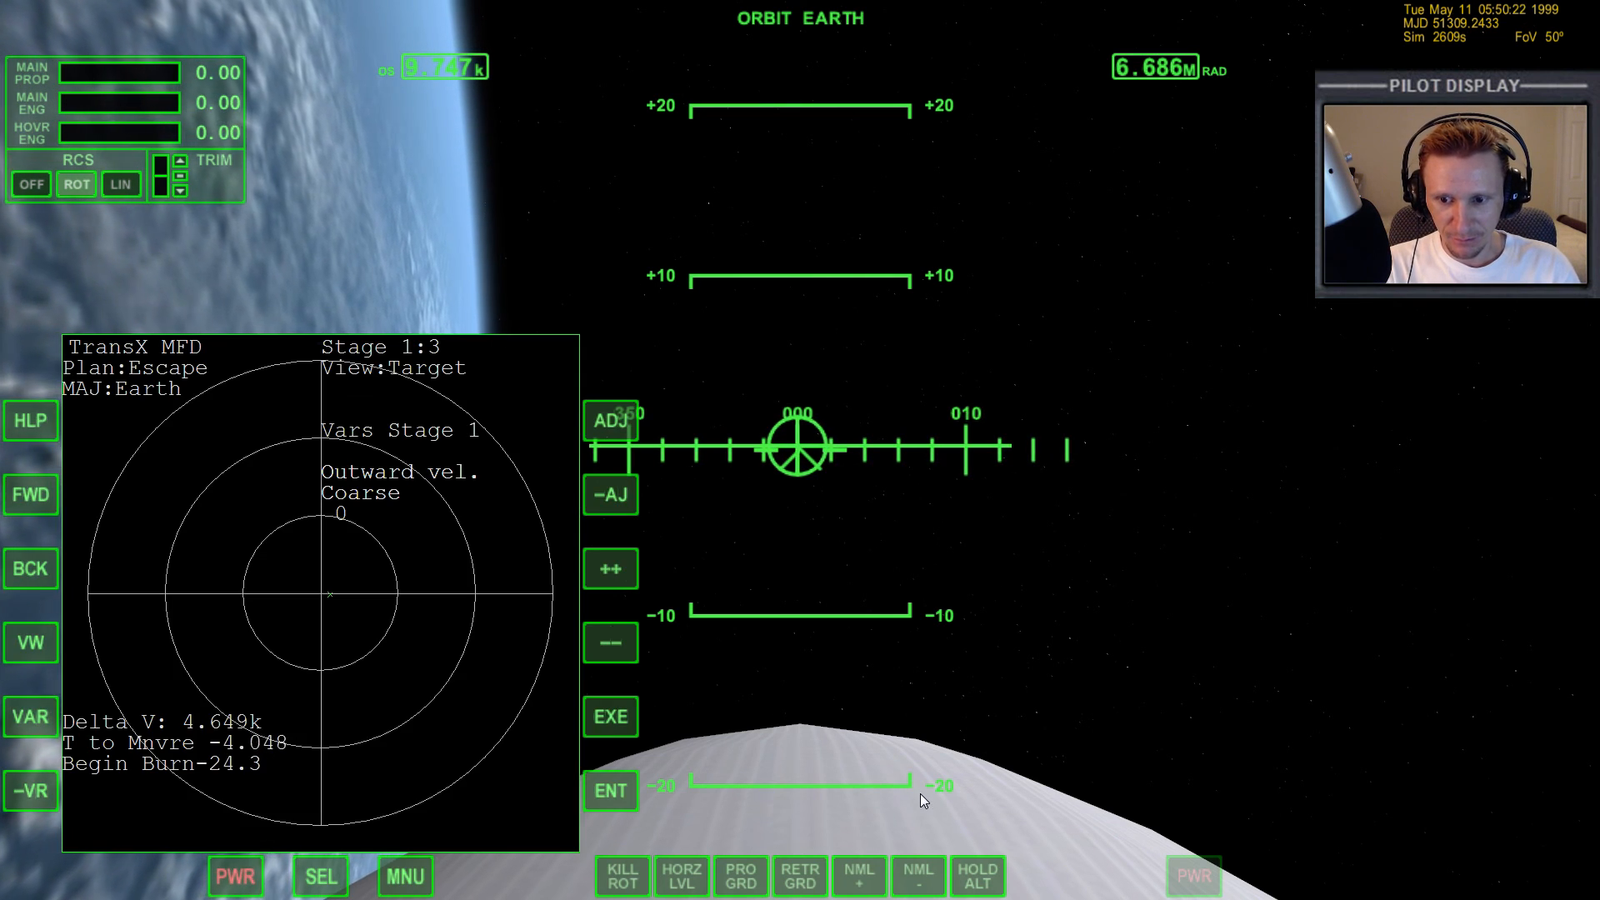
left_click(1192, 876)
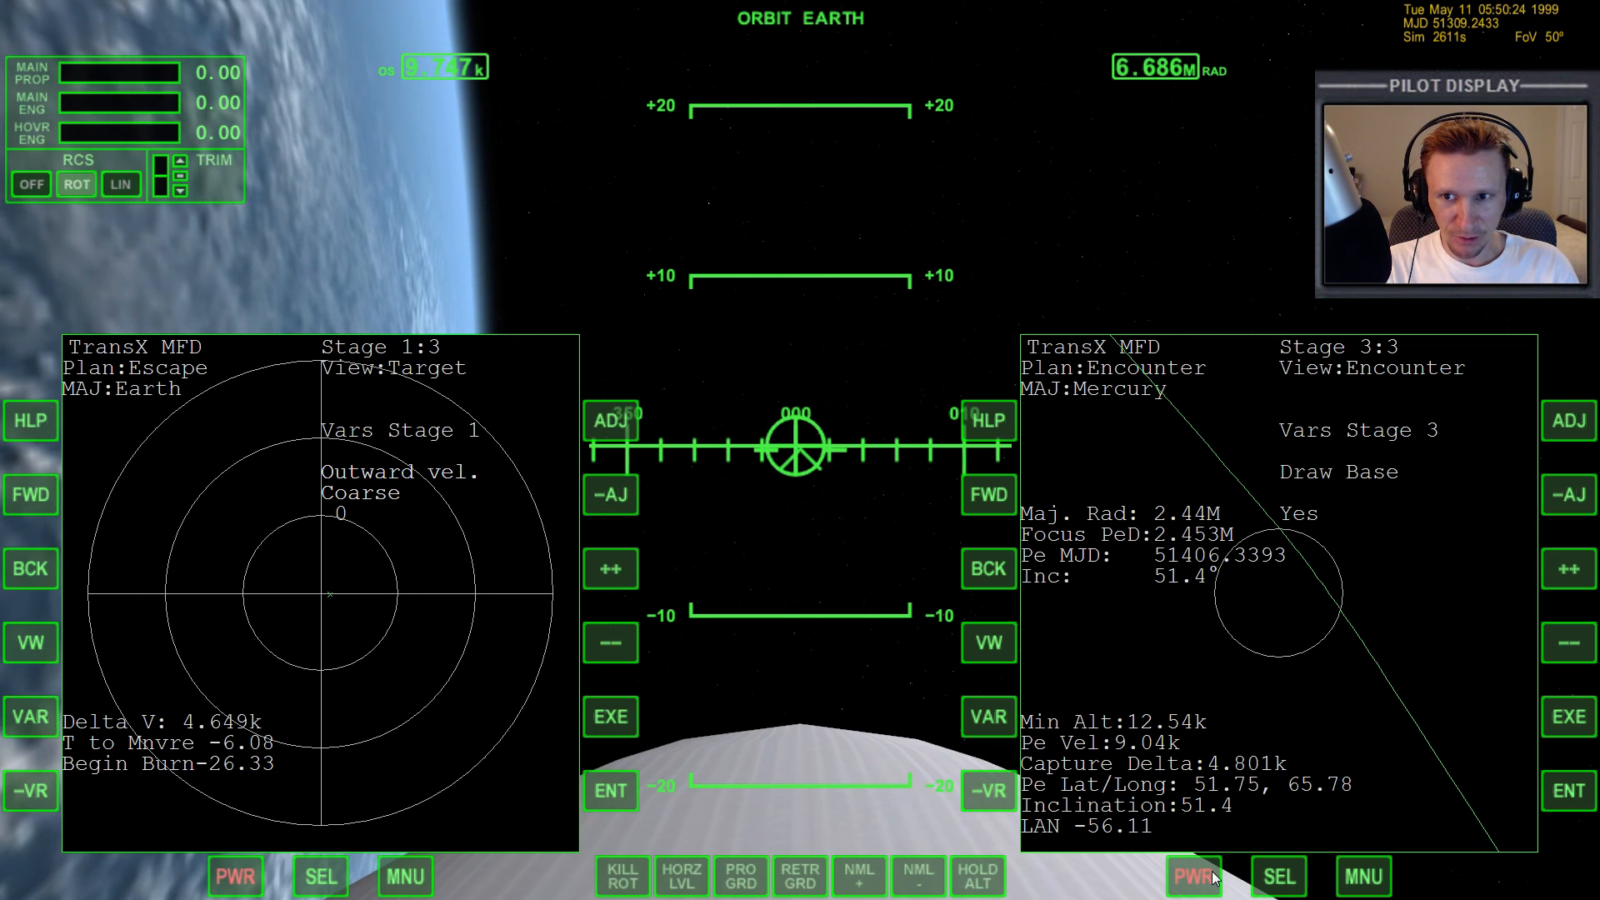